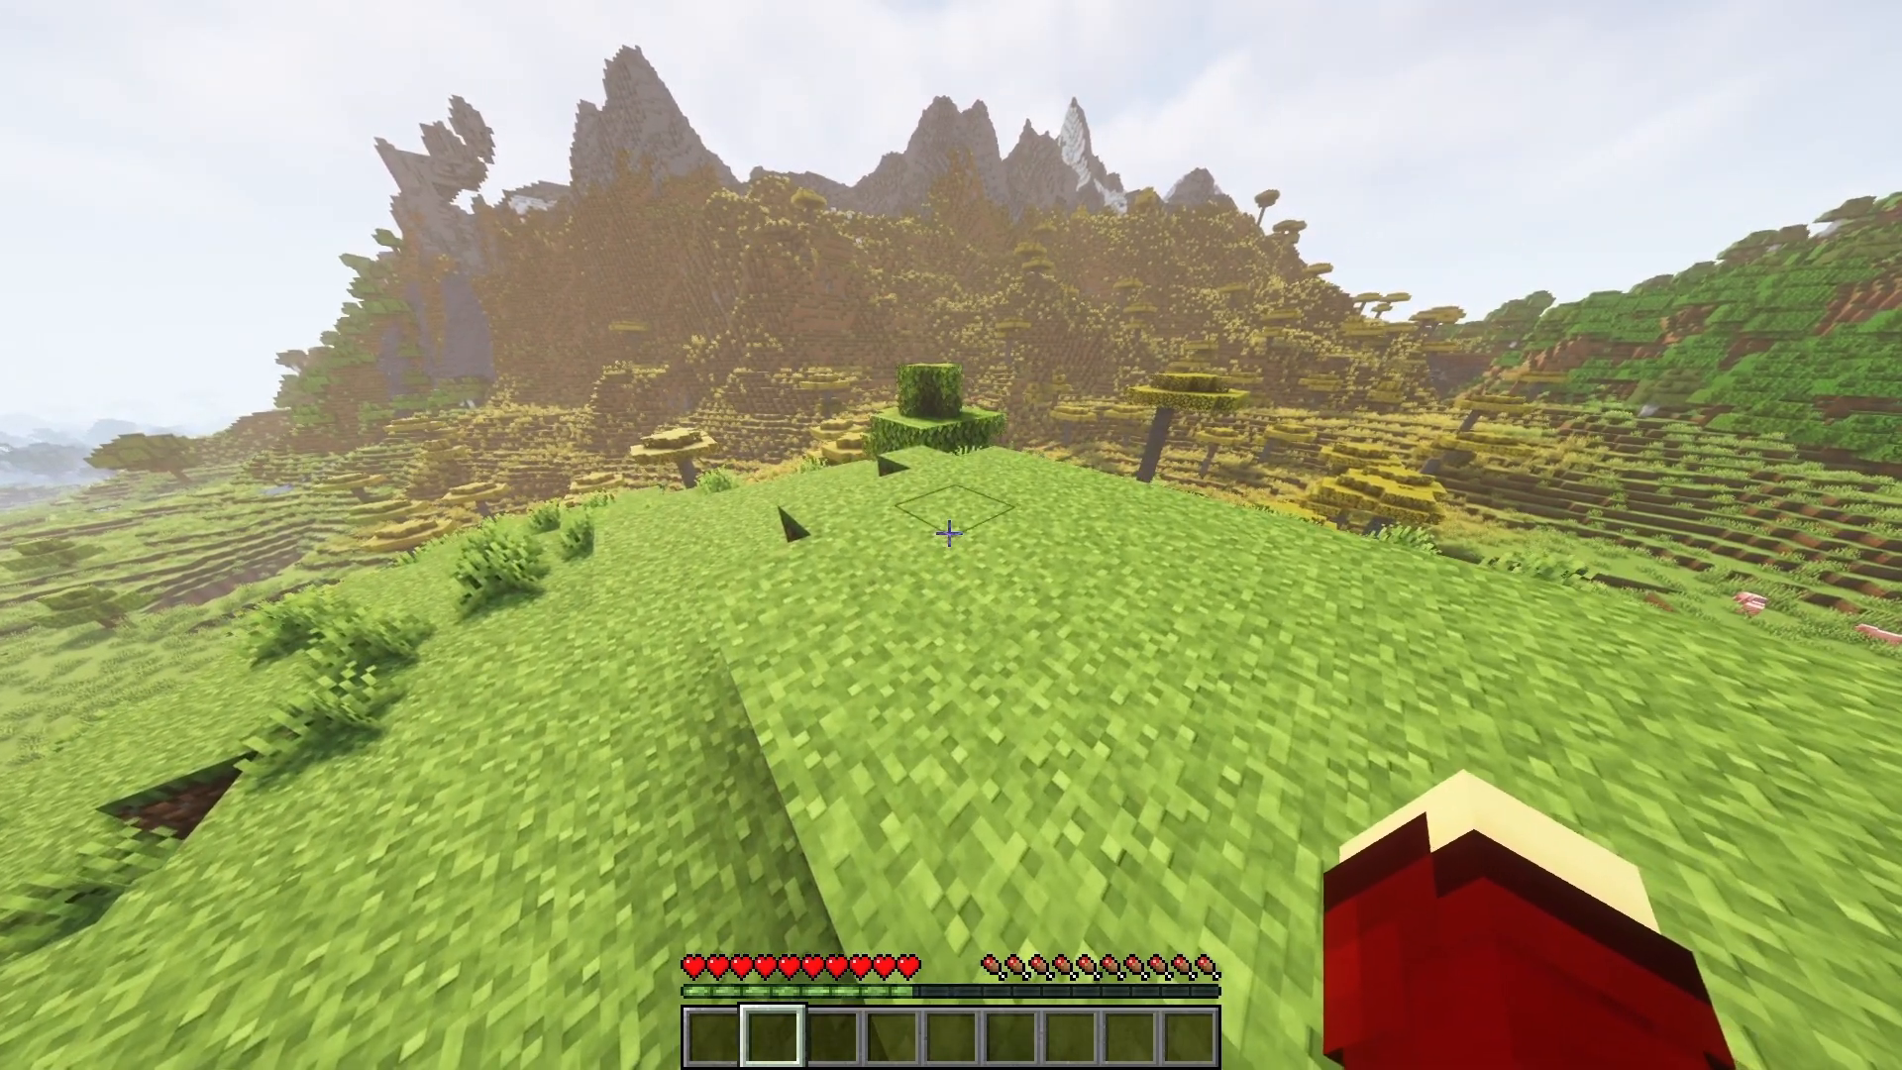
pyautogui.moveTo(945, 559)
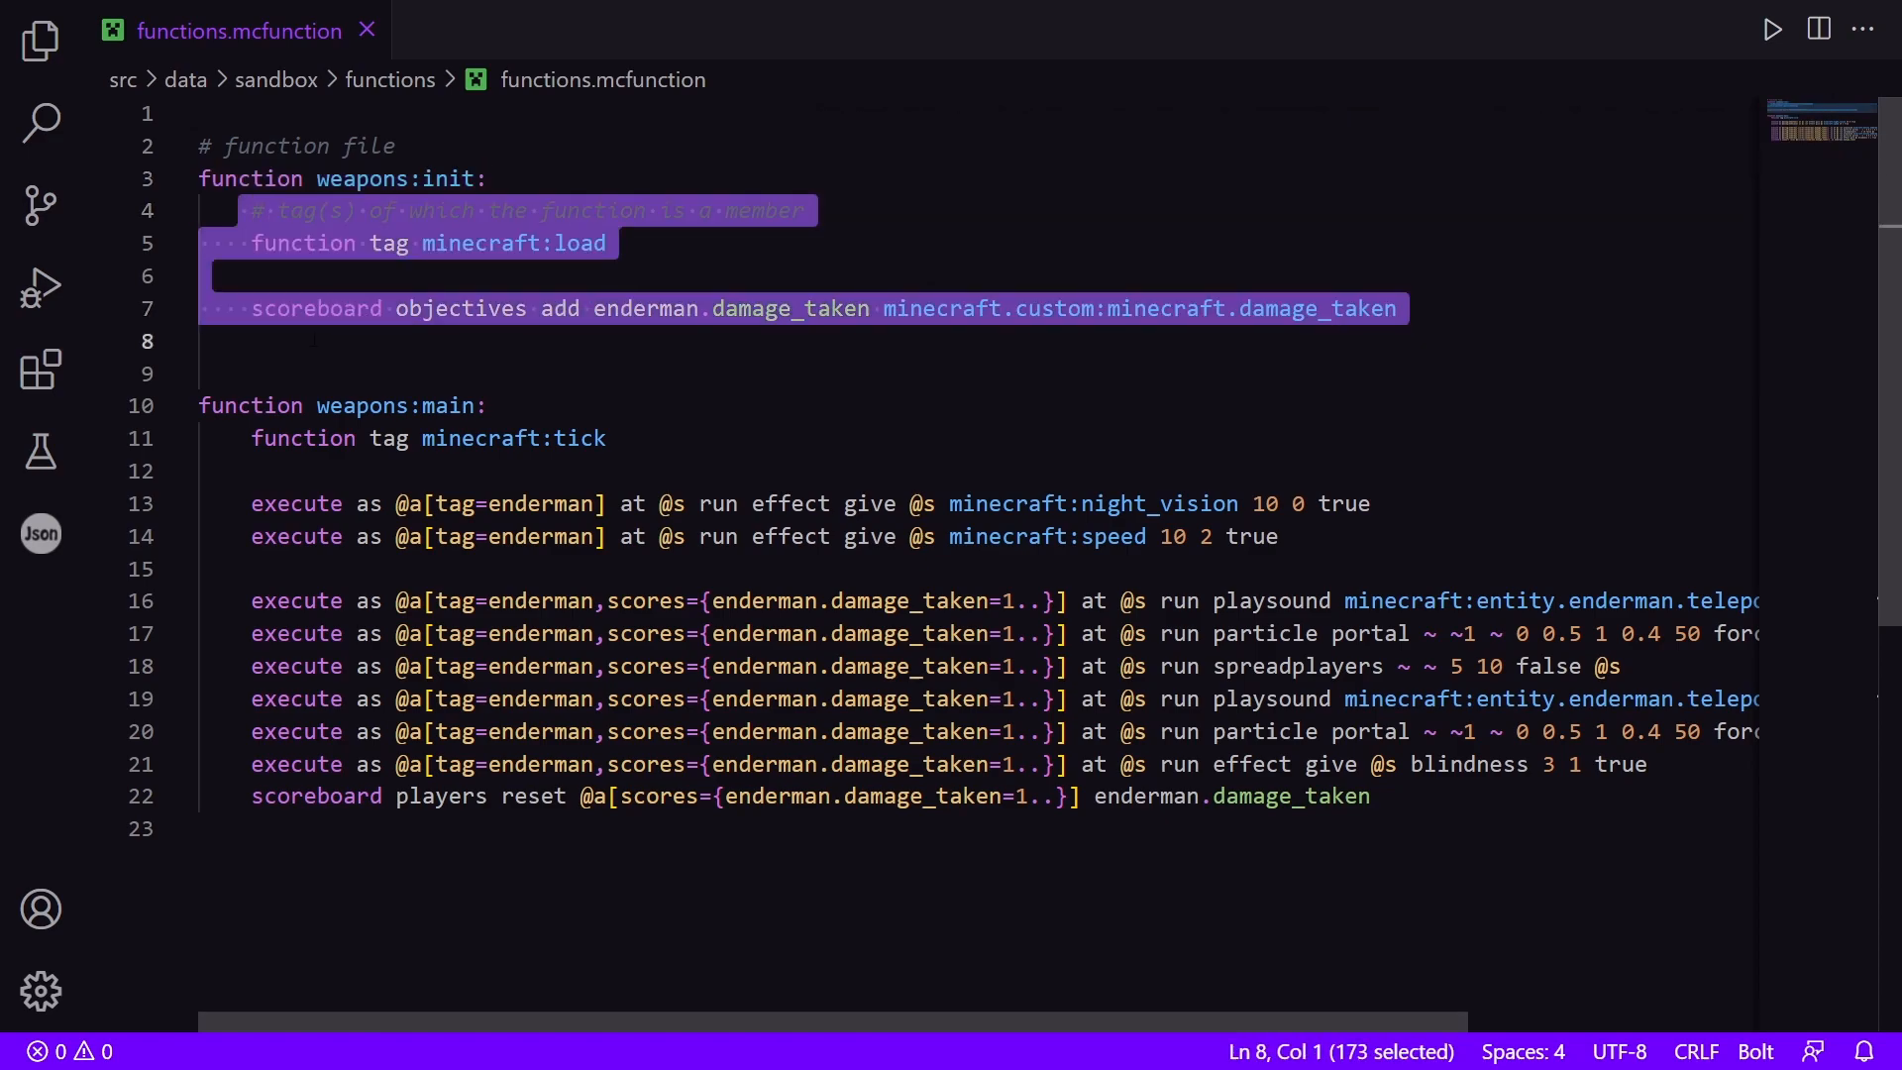
# - Highlight the weapons:init and tick function headers while explaining the file layout
pyautogui.click(333, 242)
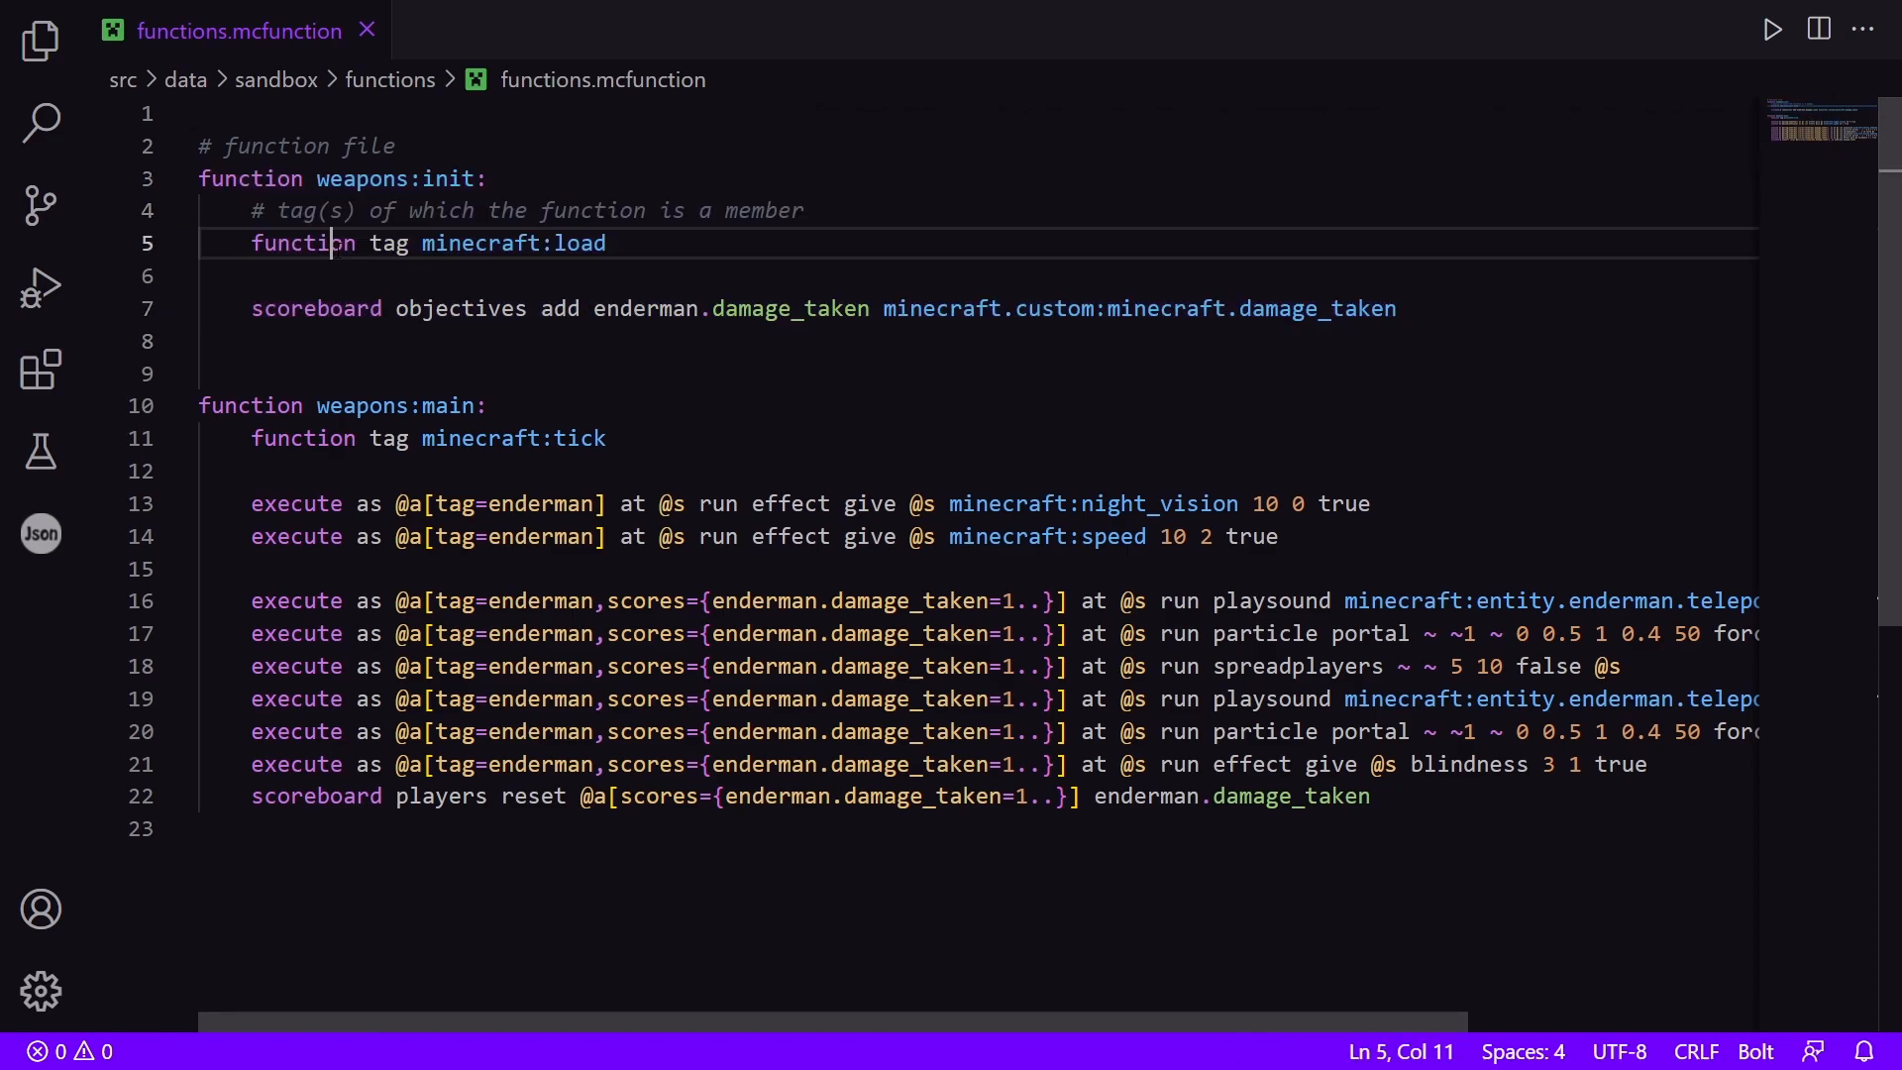
pyautogui.moveTo(249, 210); pyautogui.dragTo(658, 210)
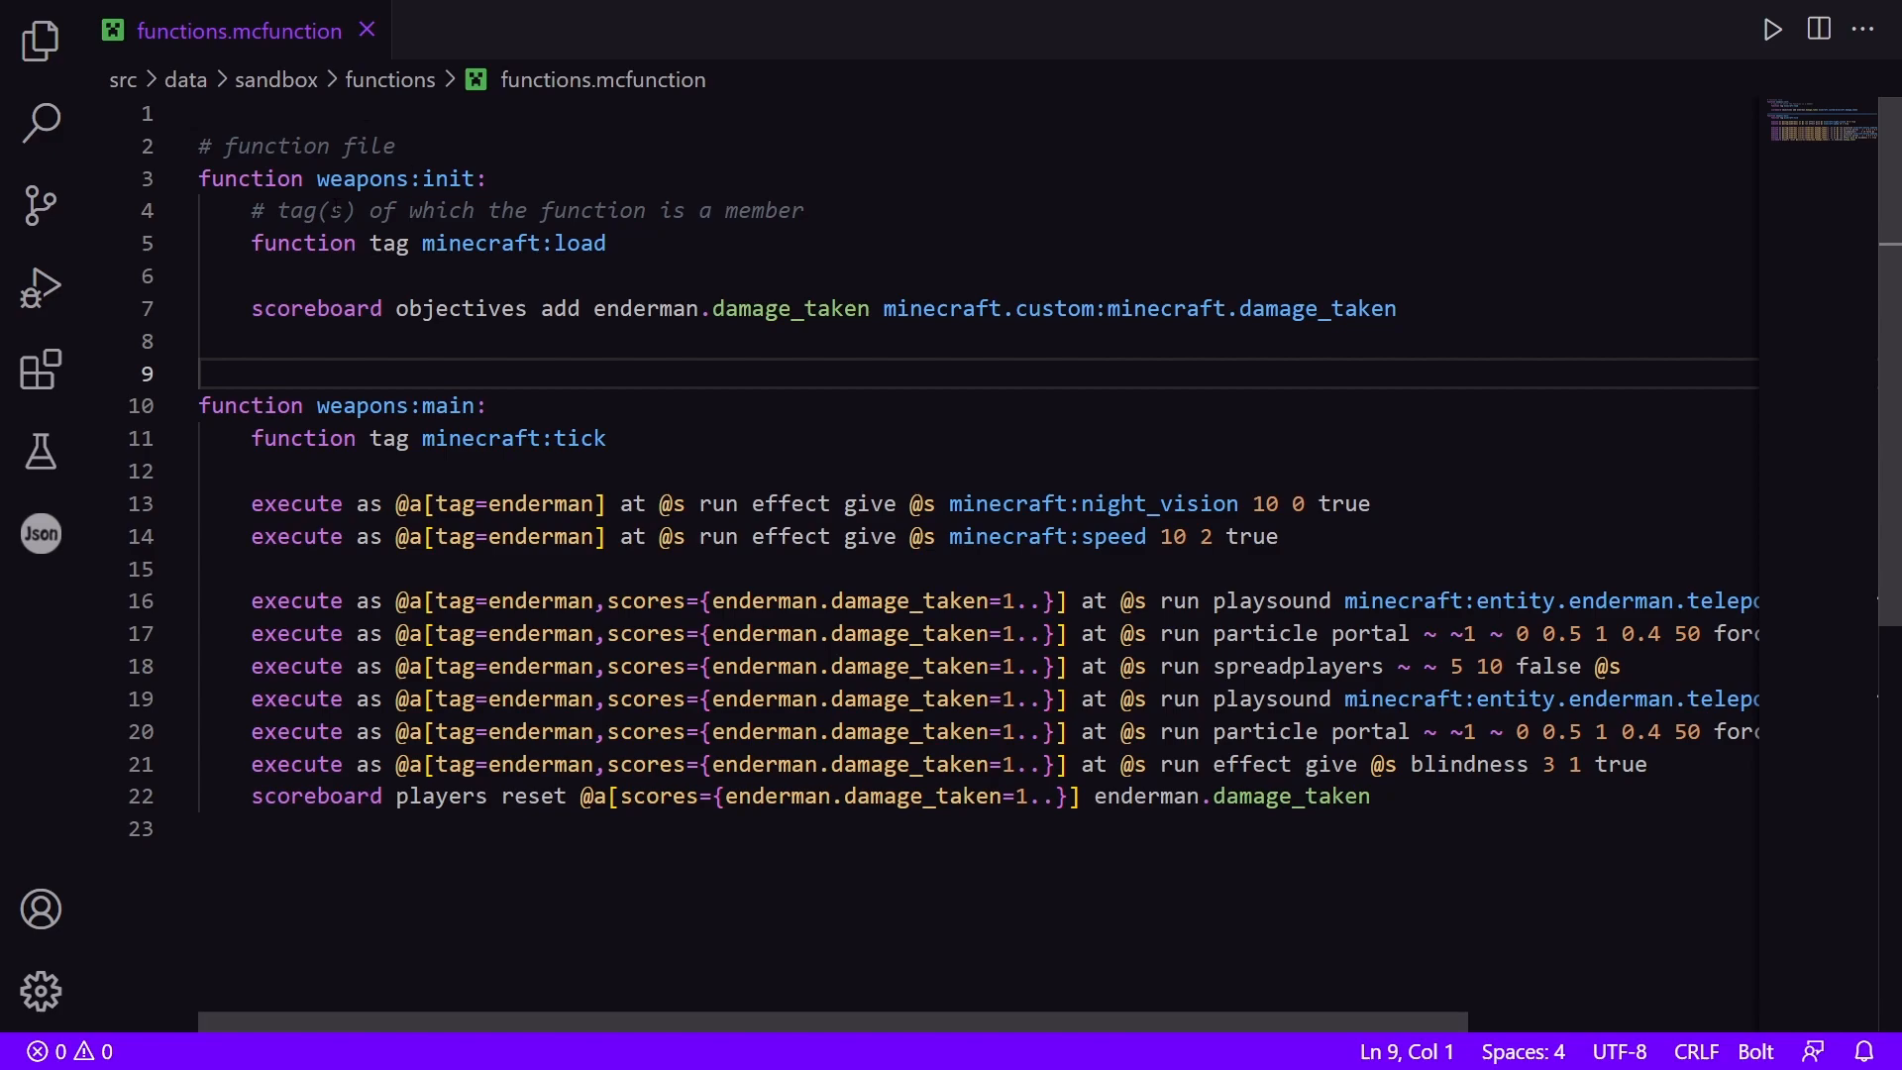
pyautogui.moveTo(252, 309); pyautogui.dragTo(660, 309)
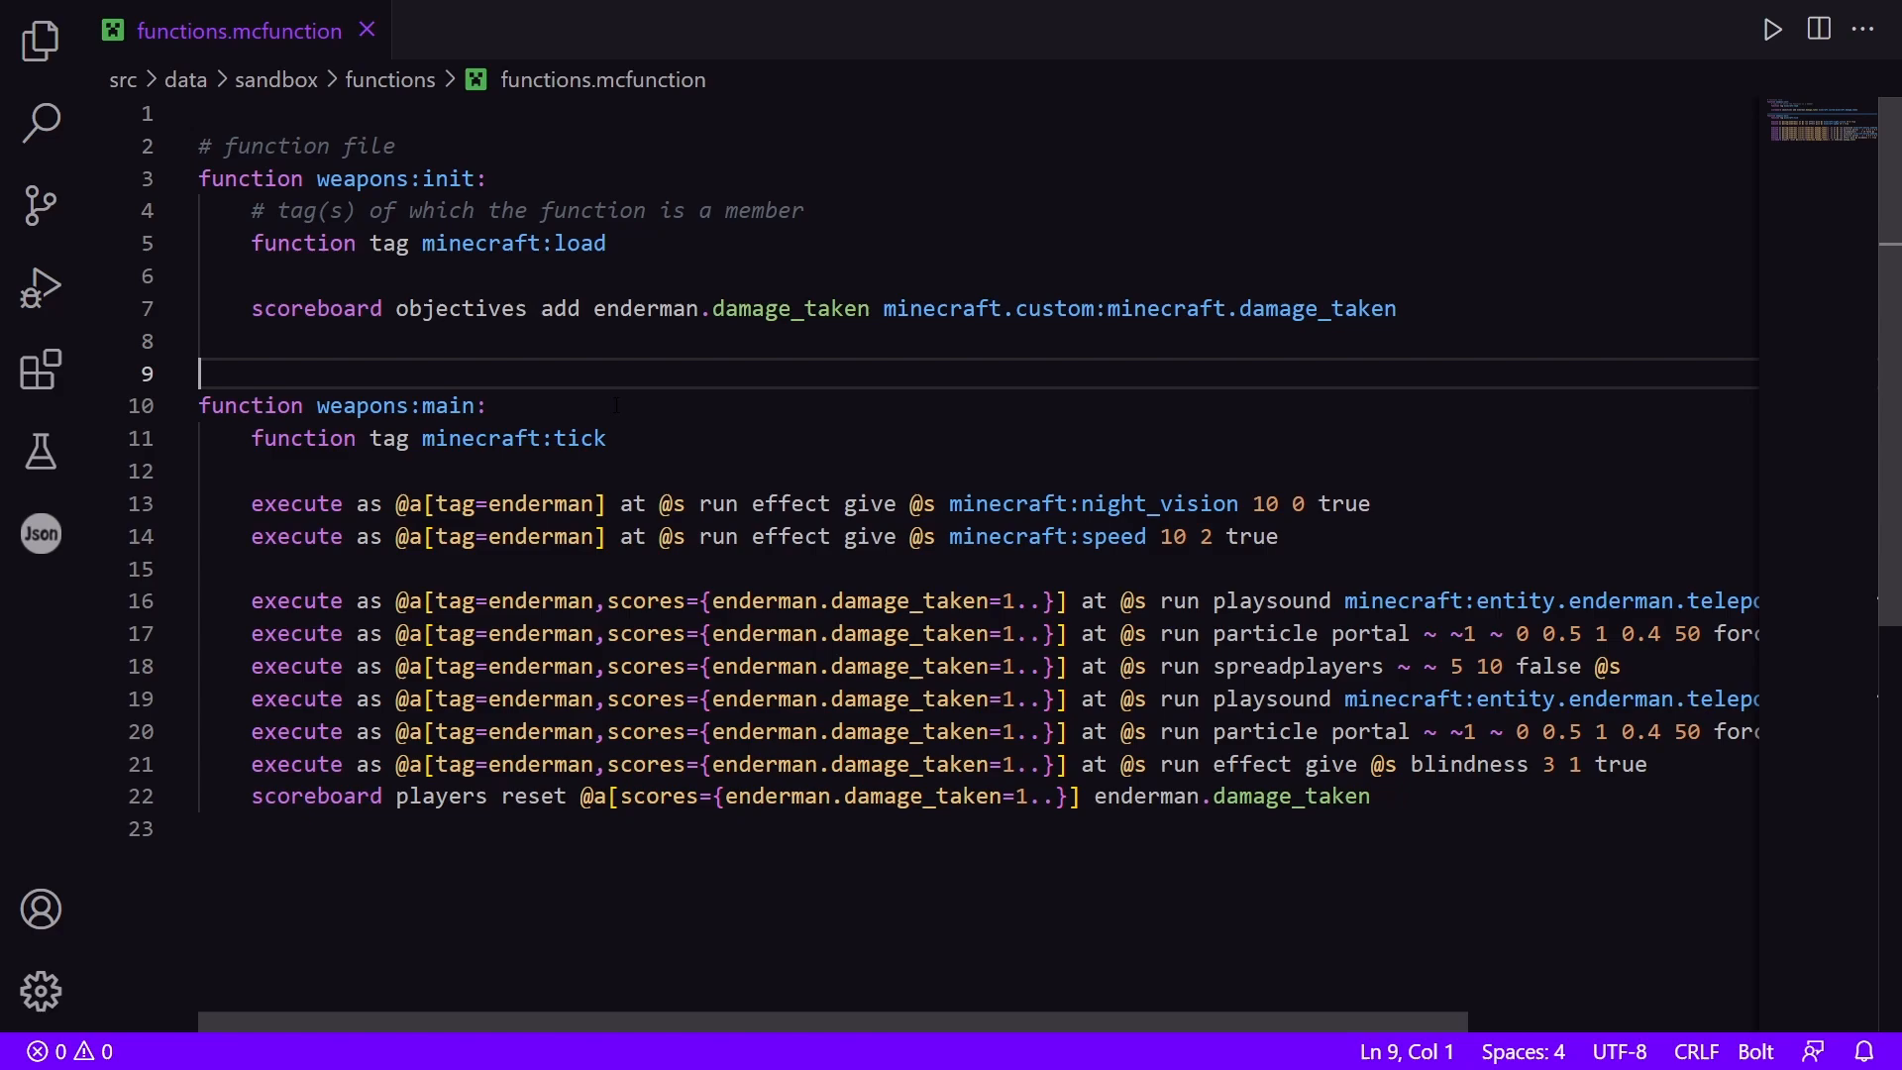
pyautogui.doubleClick(392, 405)
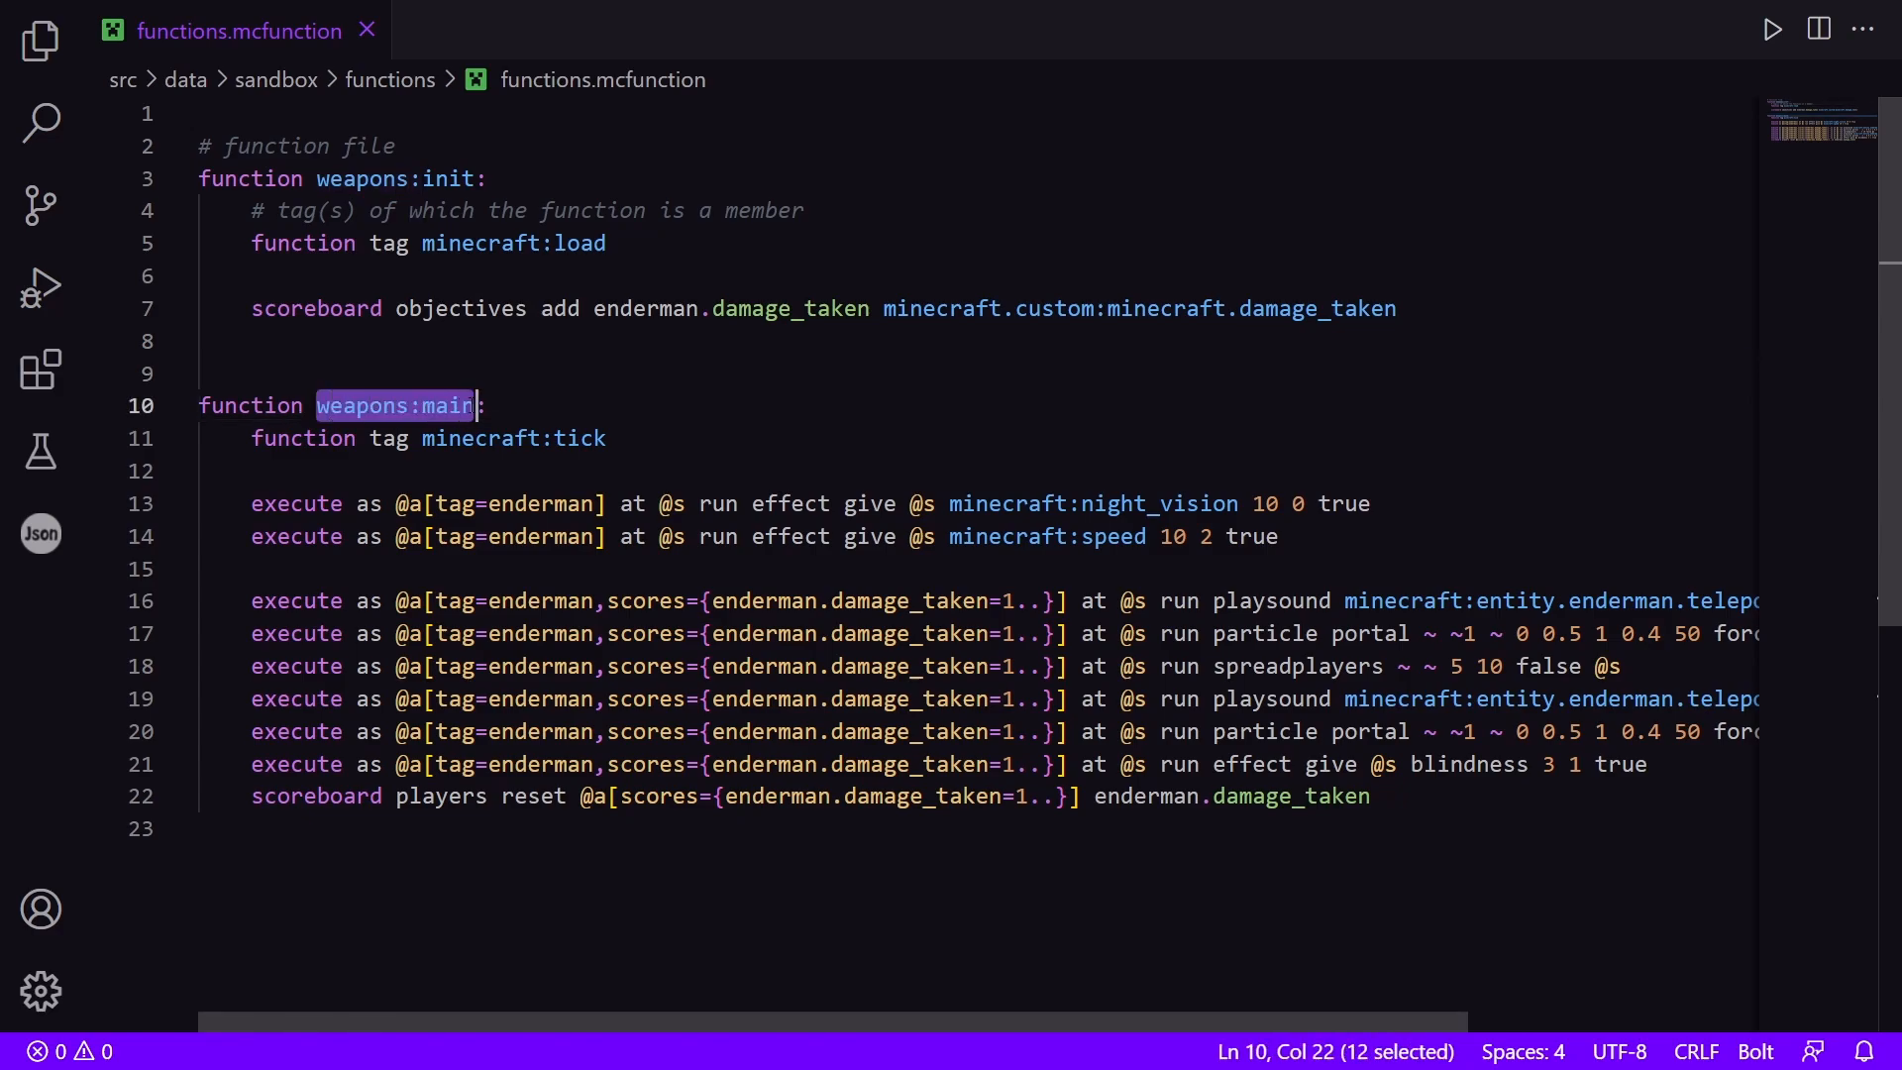
pyautogui.doubleClick(511, 438)
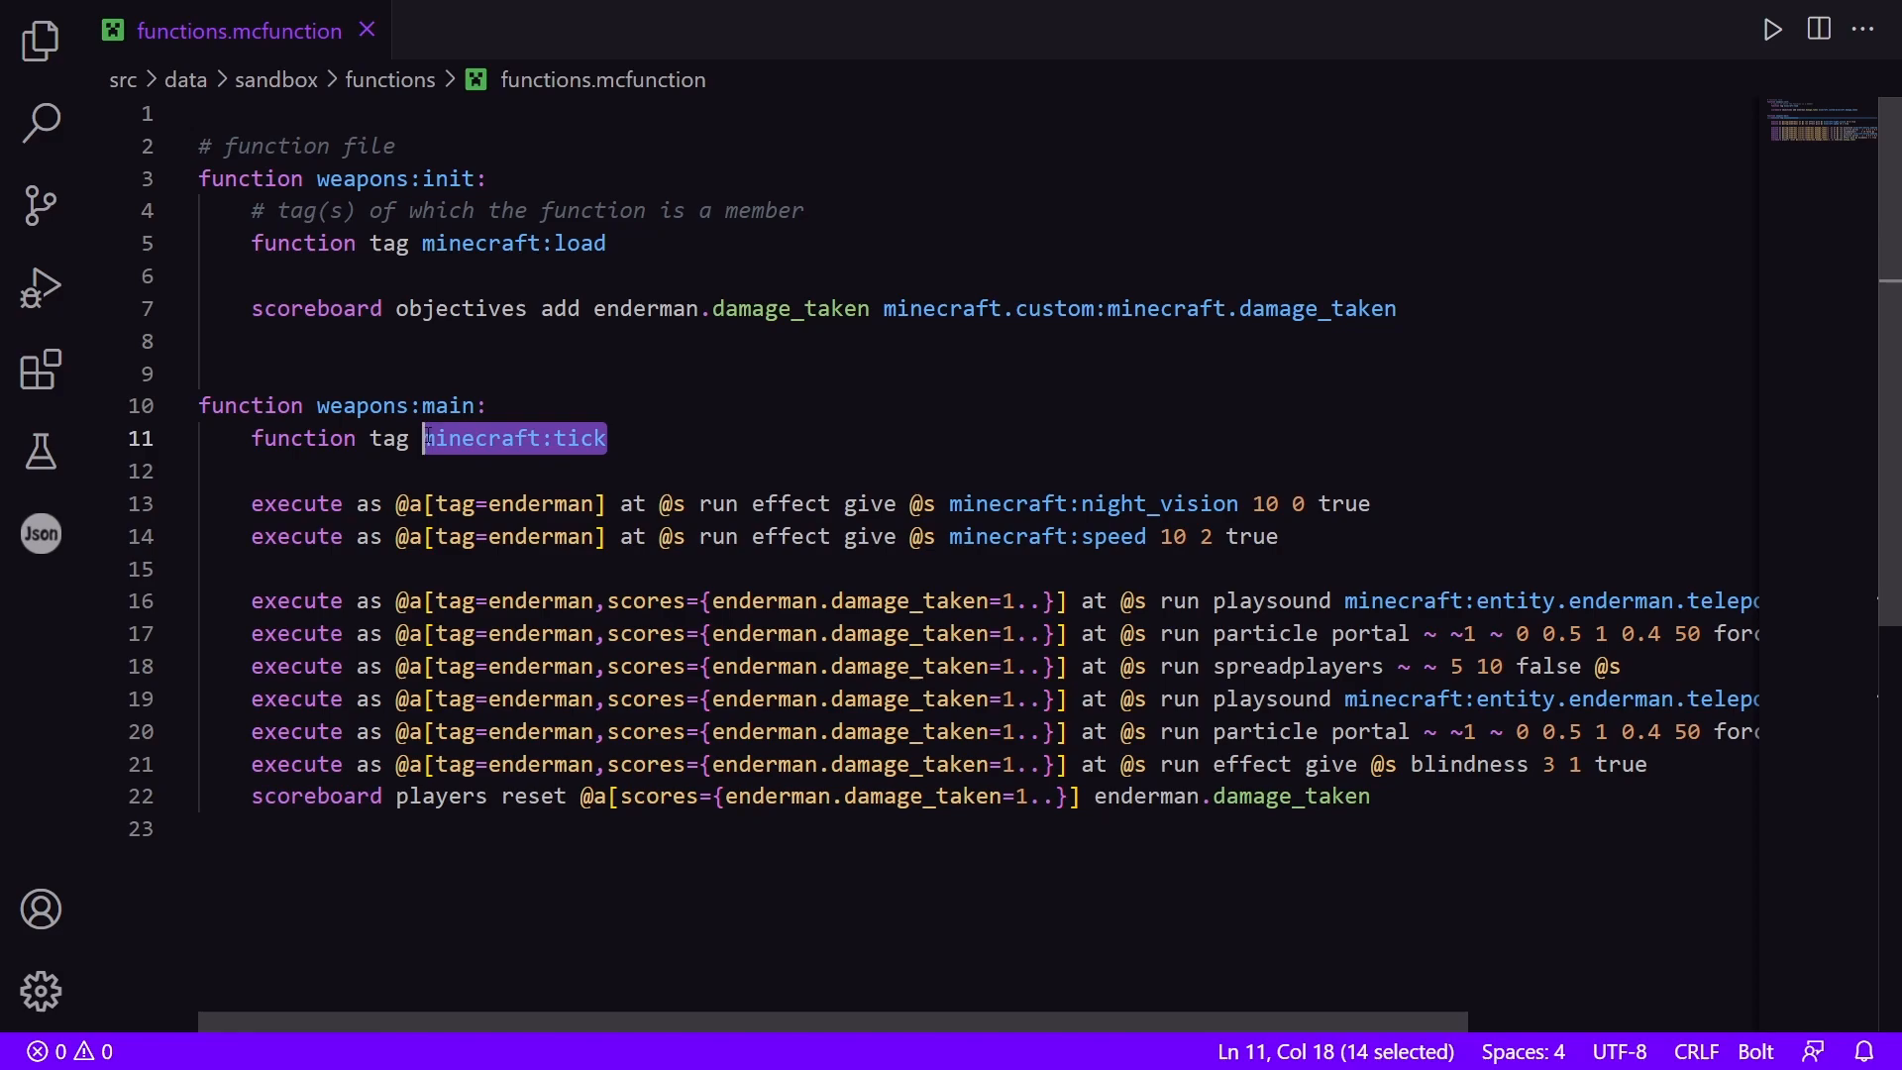
pyautogui.click(608, 438)
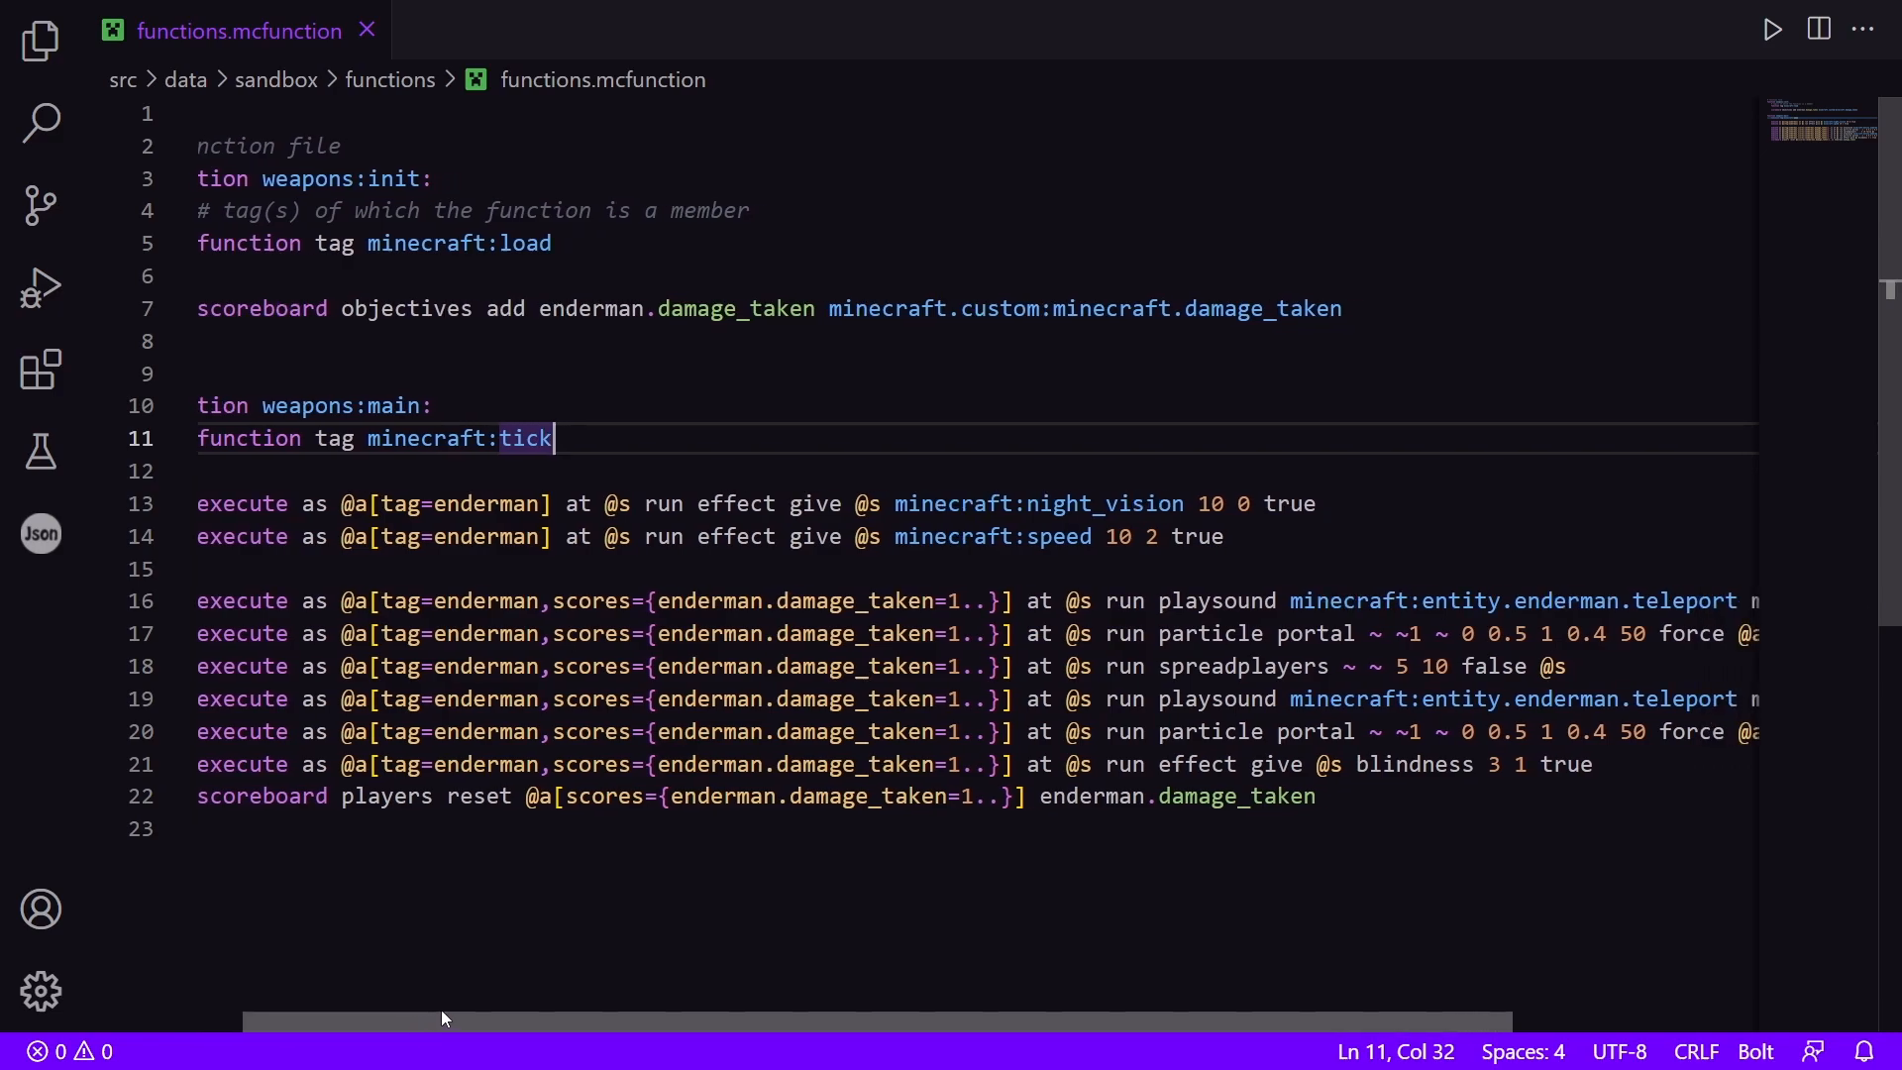
pyautogui.hscroll(3)
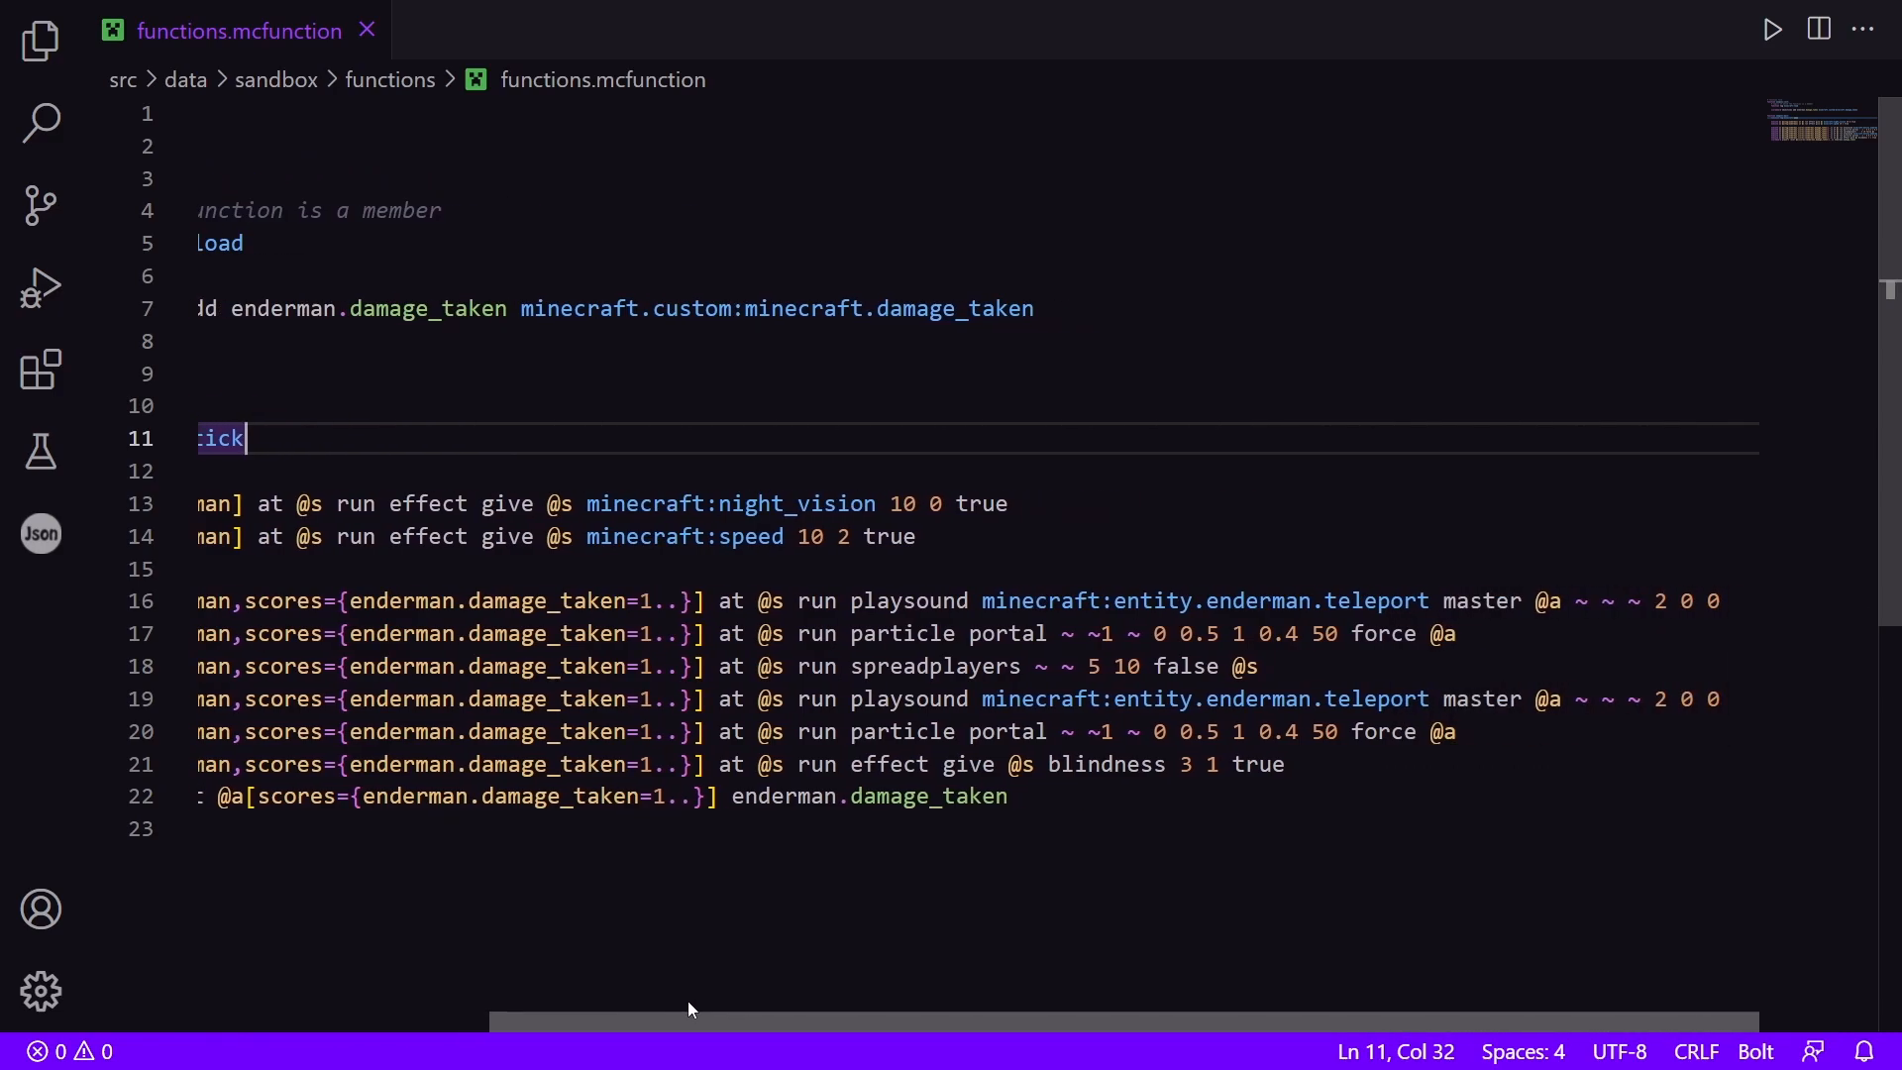
pyautogui.hscroll(-3)
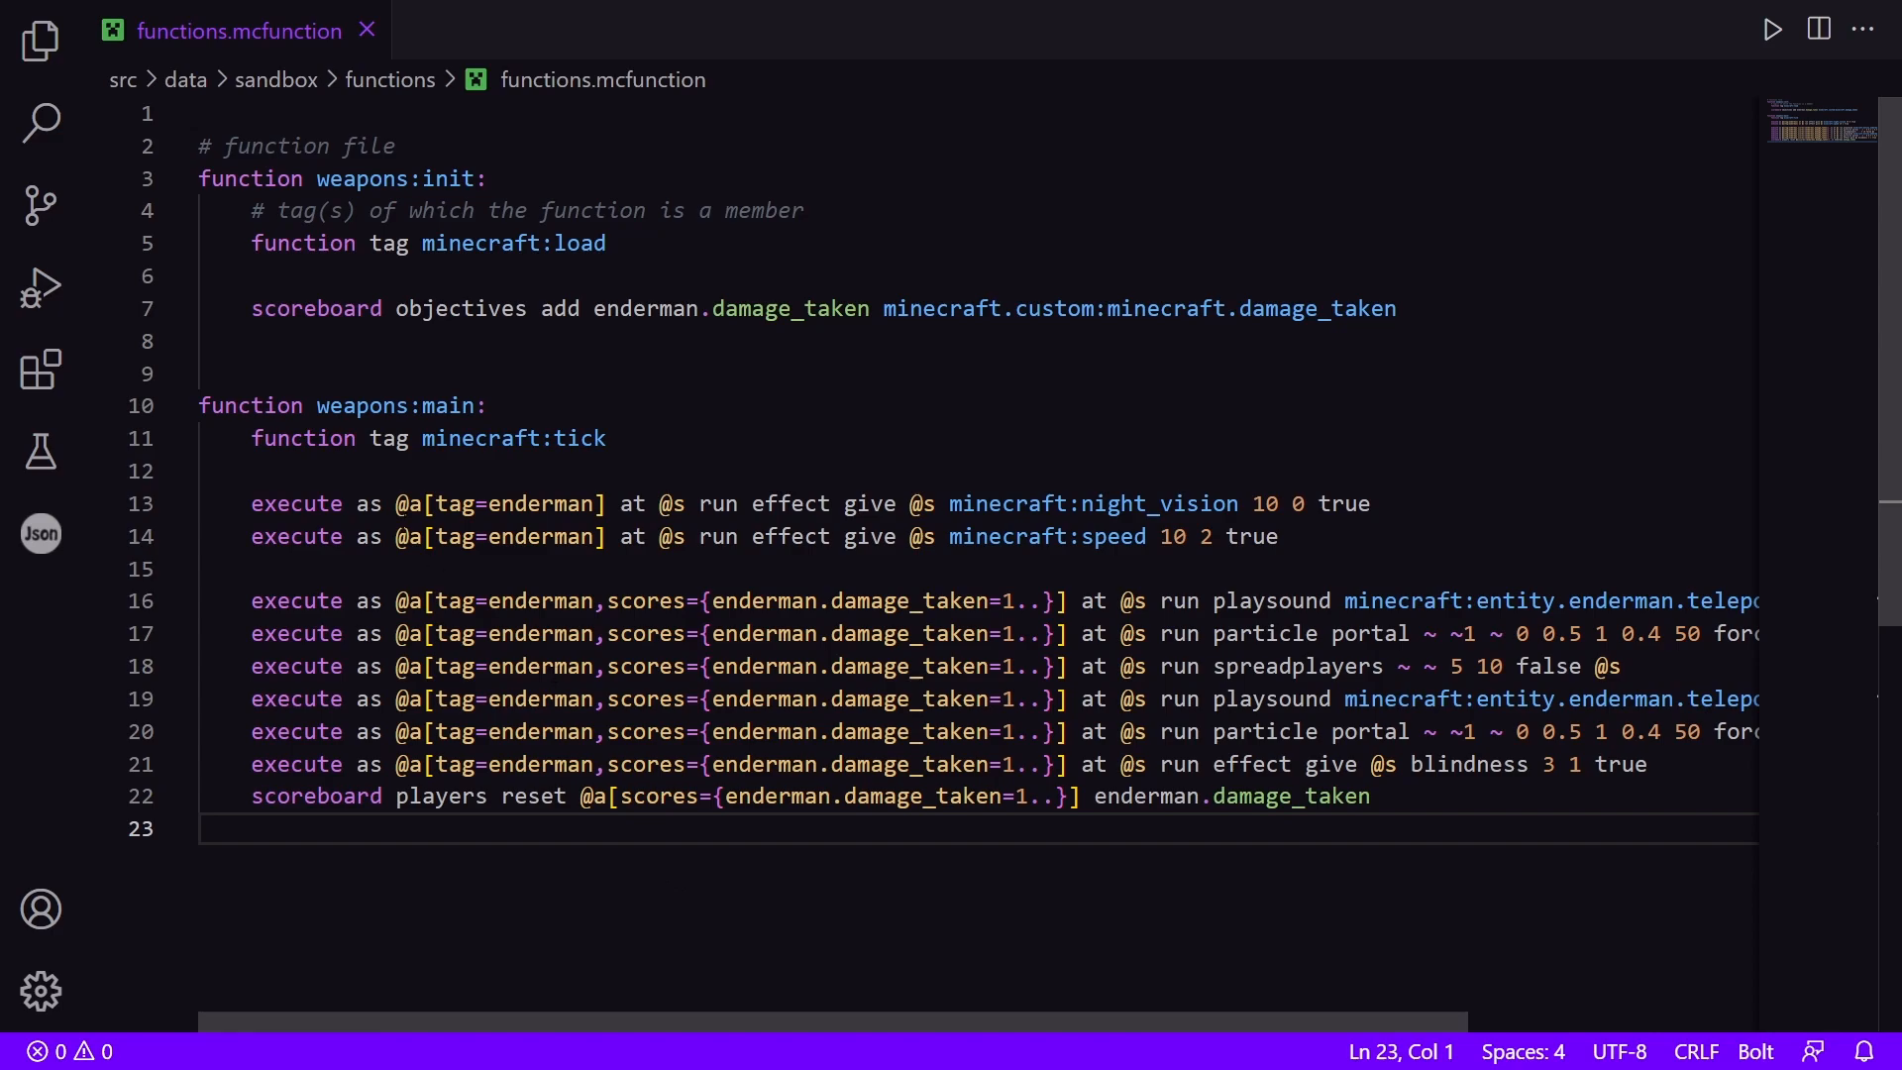
pyautogui.click(396, 537)
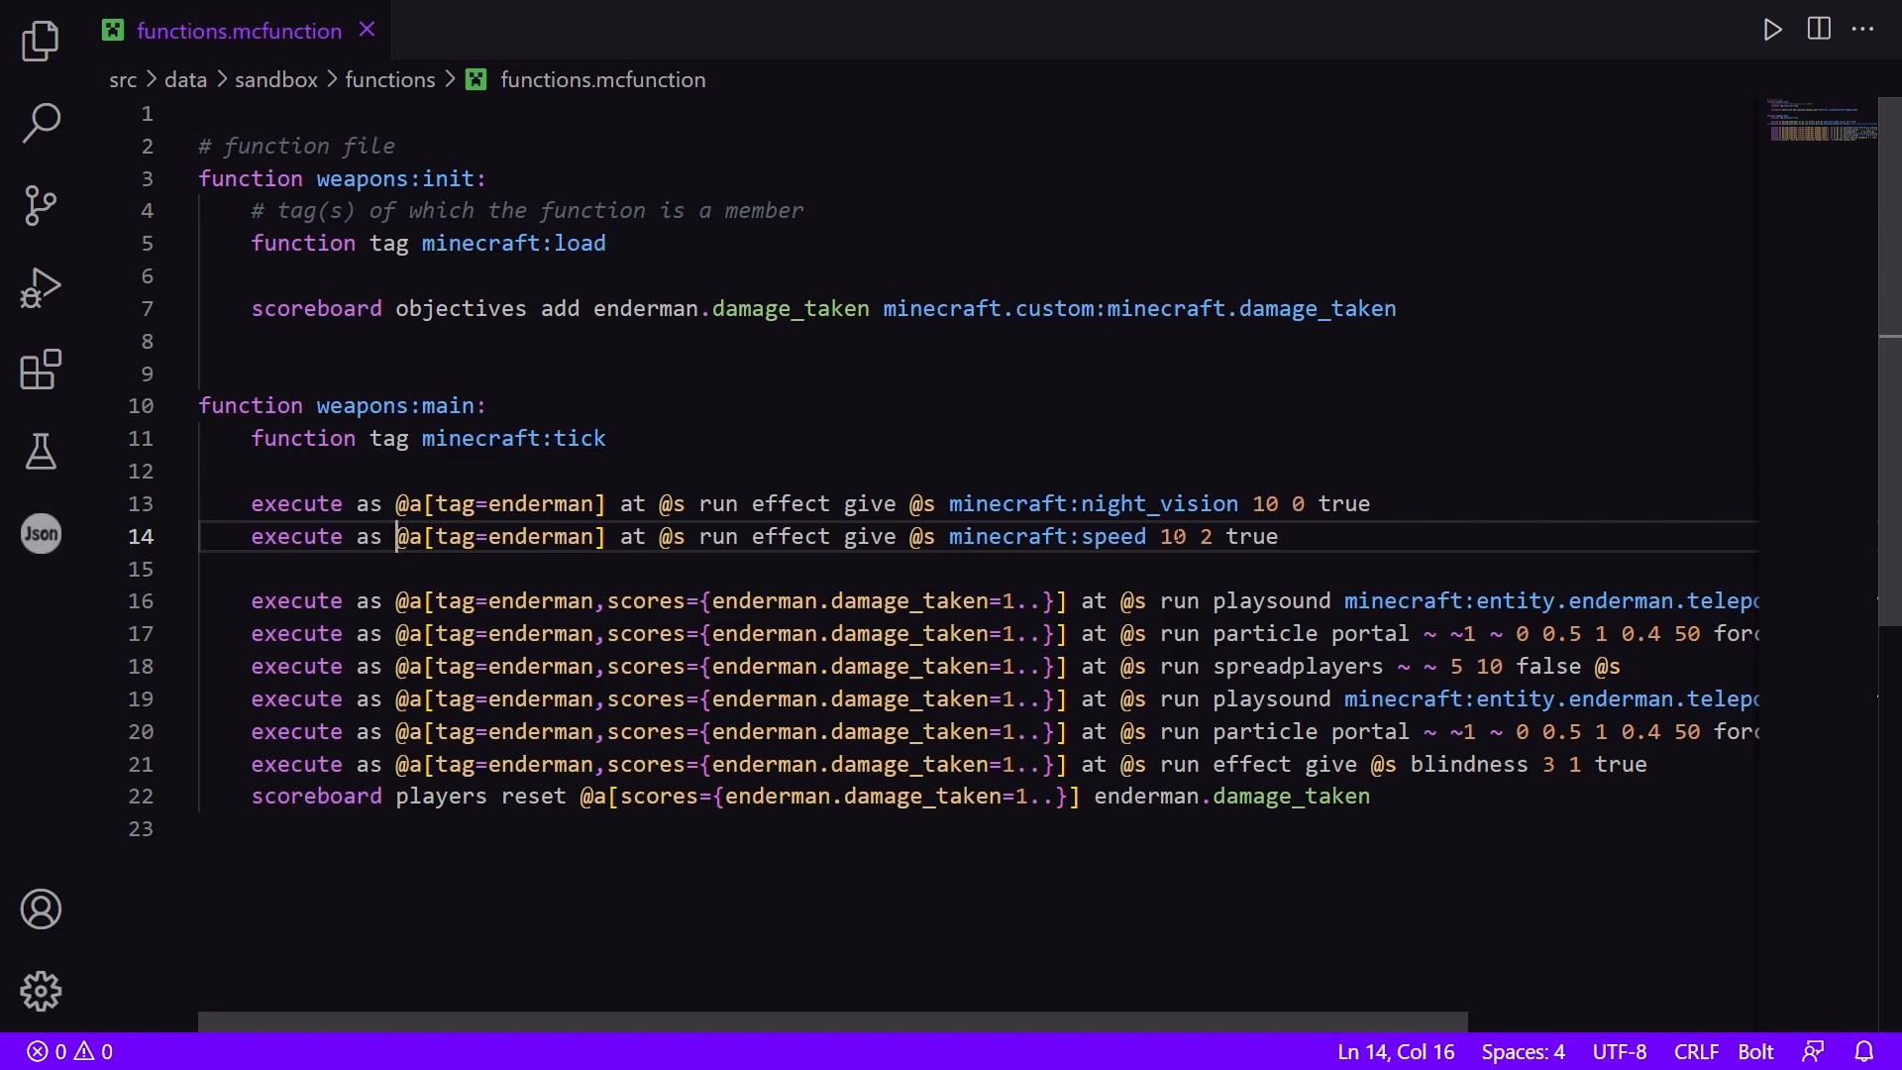
pyautogui.doubleClick(1173, 535)
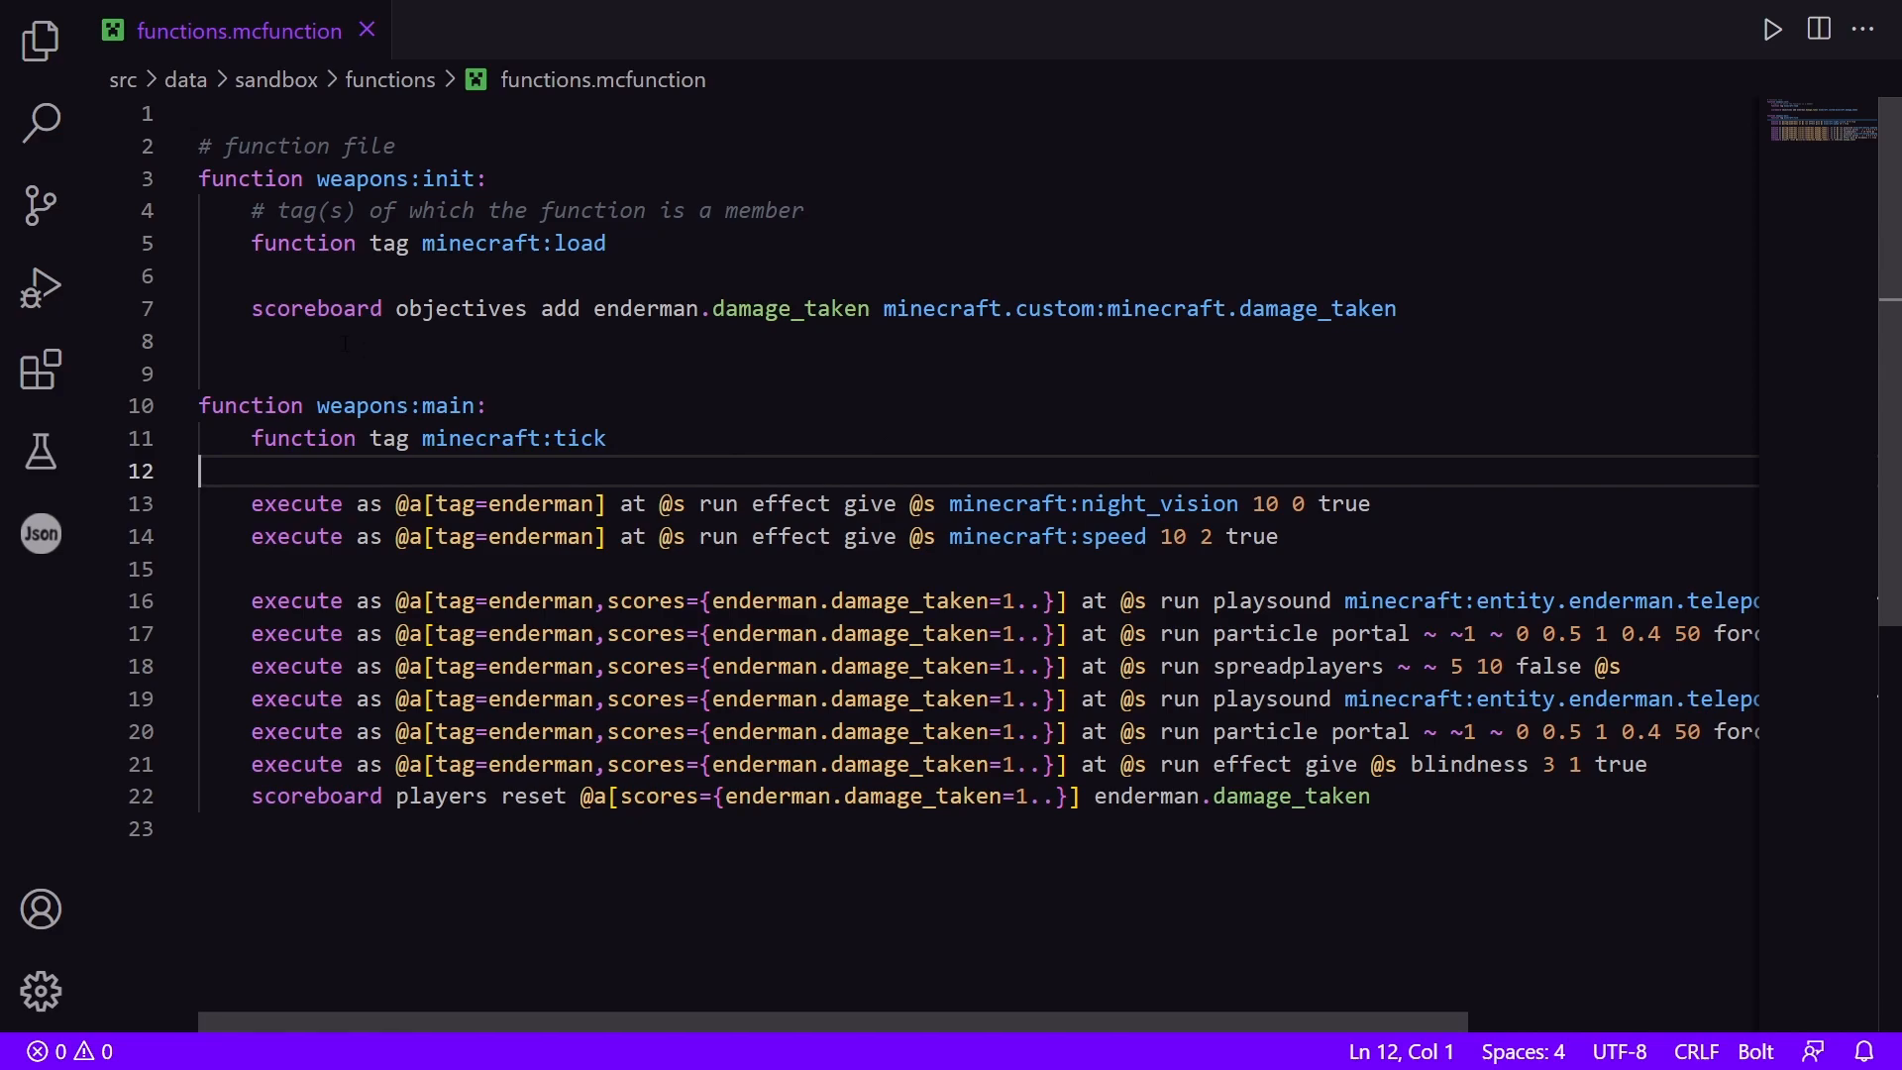
# - Declare a new empty 'function weapons:main-1s:' above weapons:main
pyautogui.press('Enter')
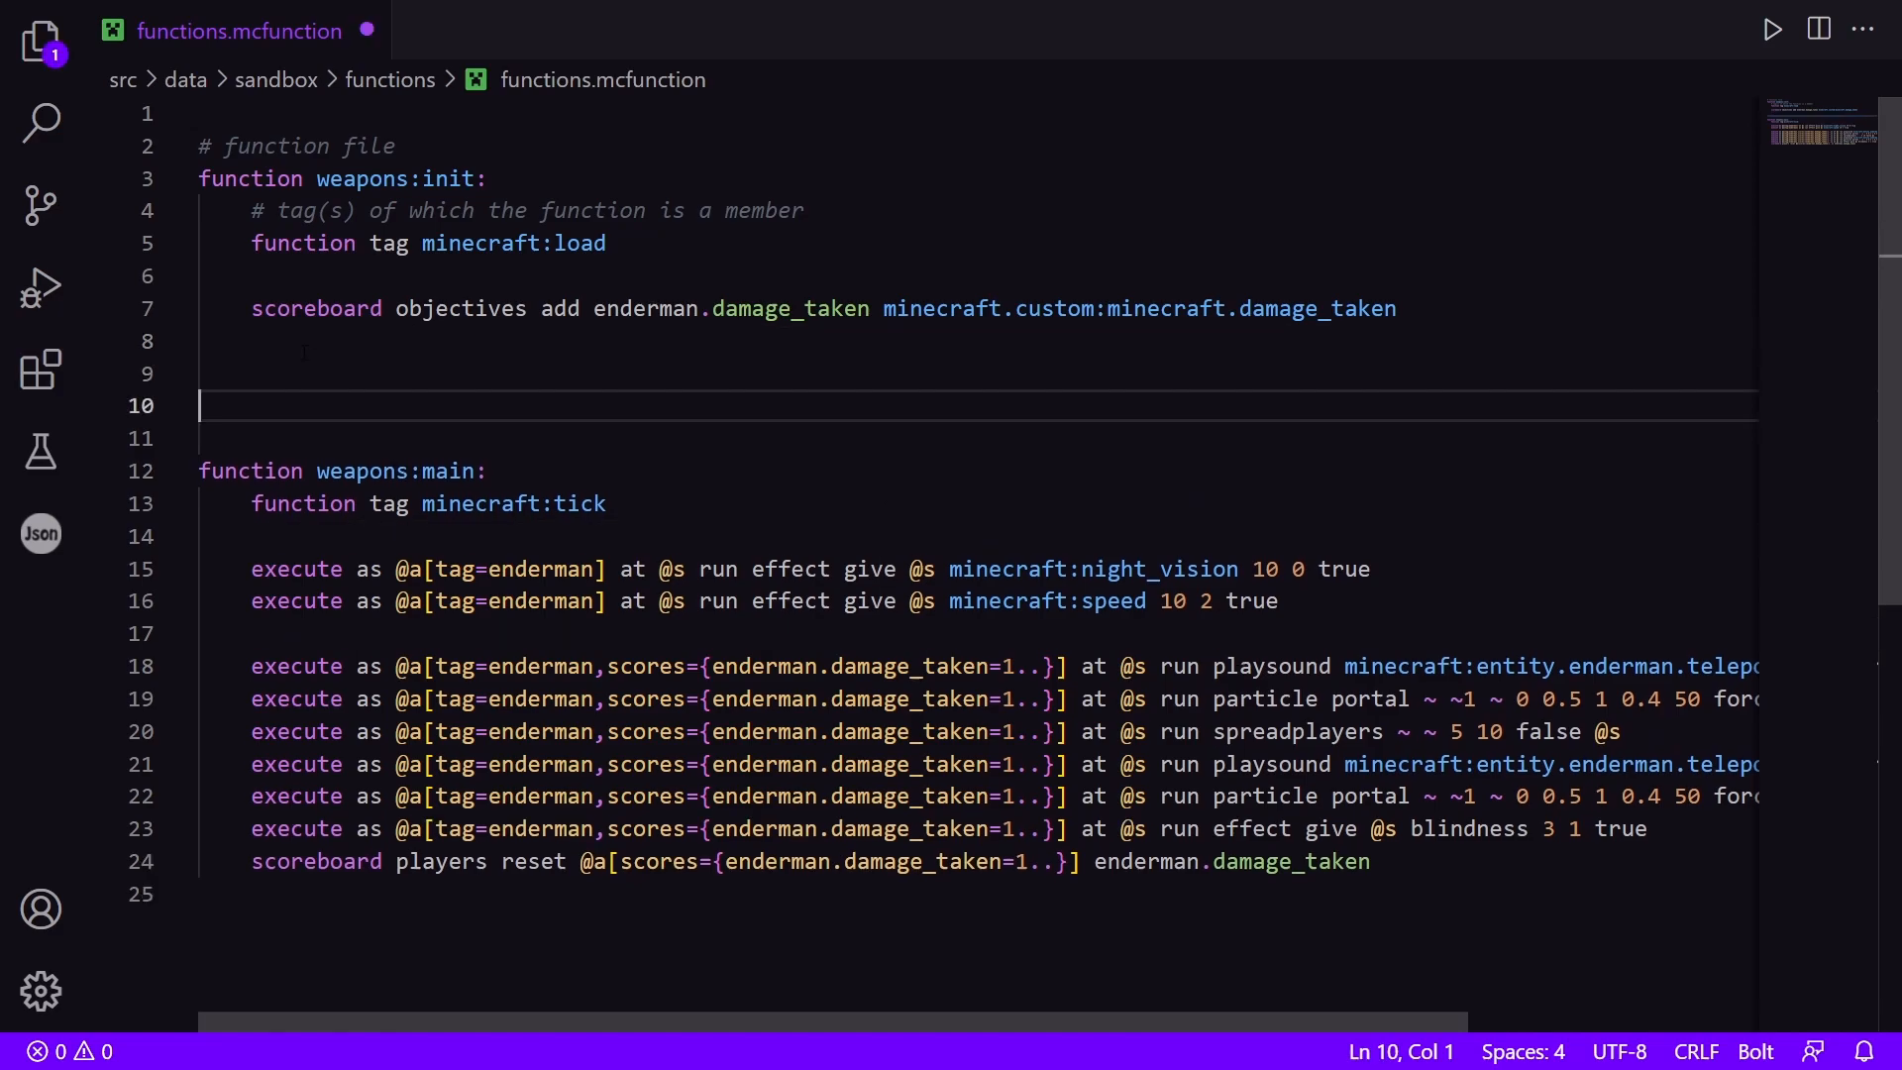
pyautogui.write('function')
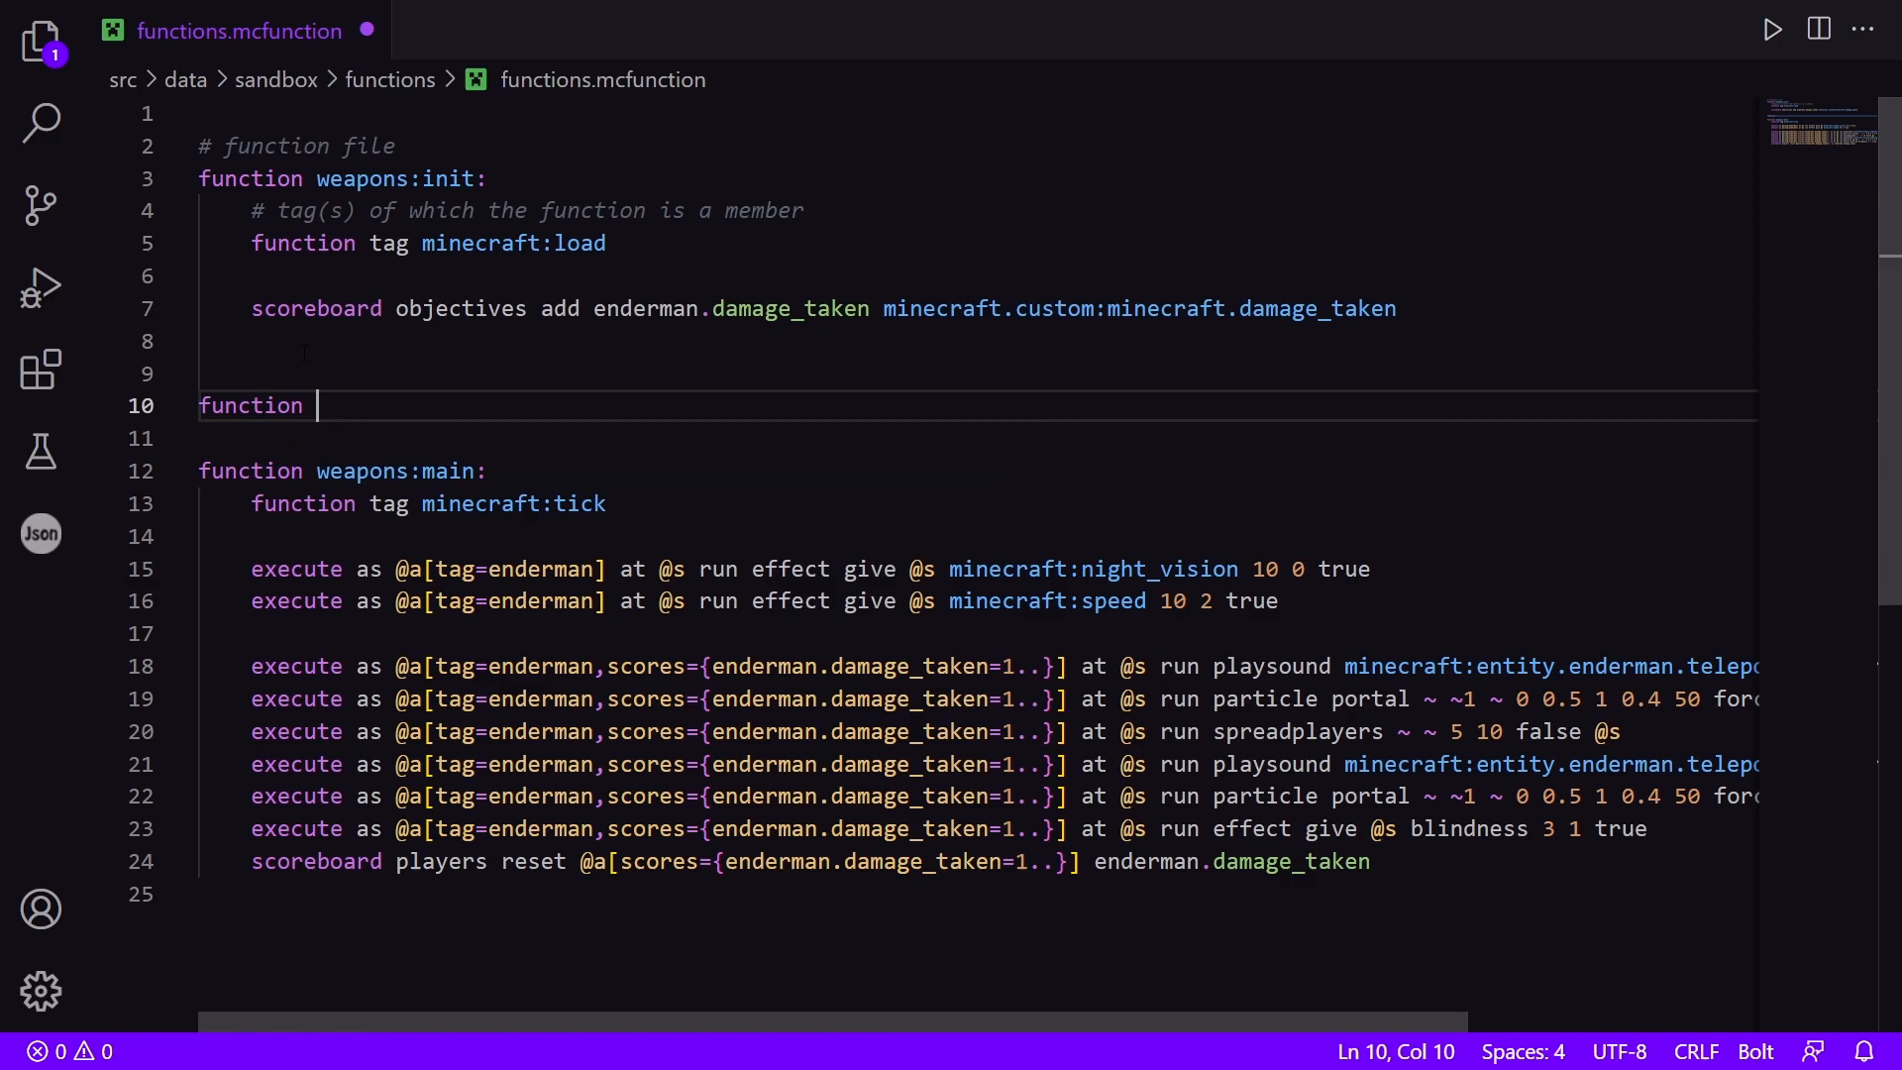
pyautogui.write('weapons:main-')
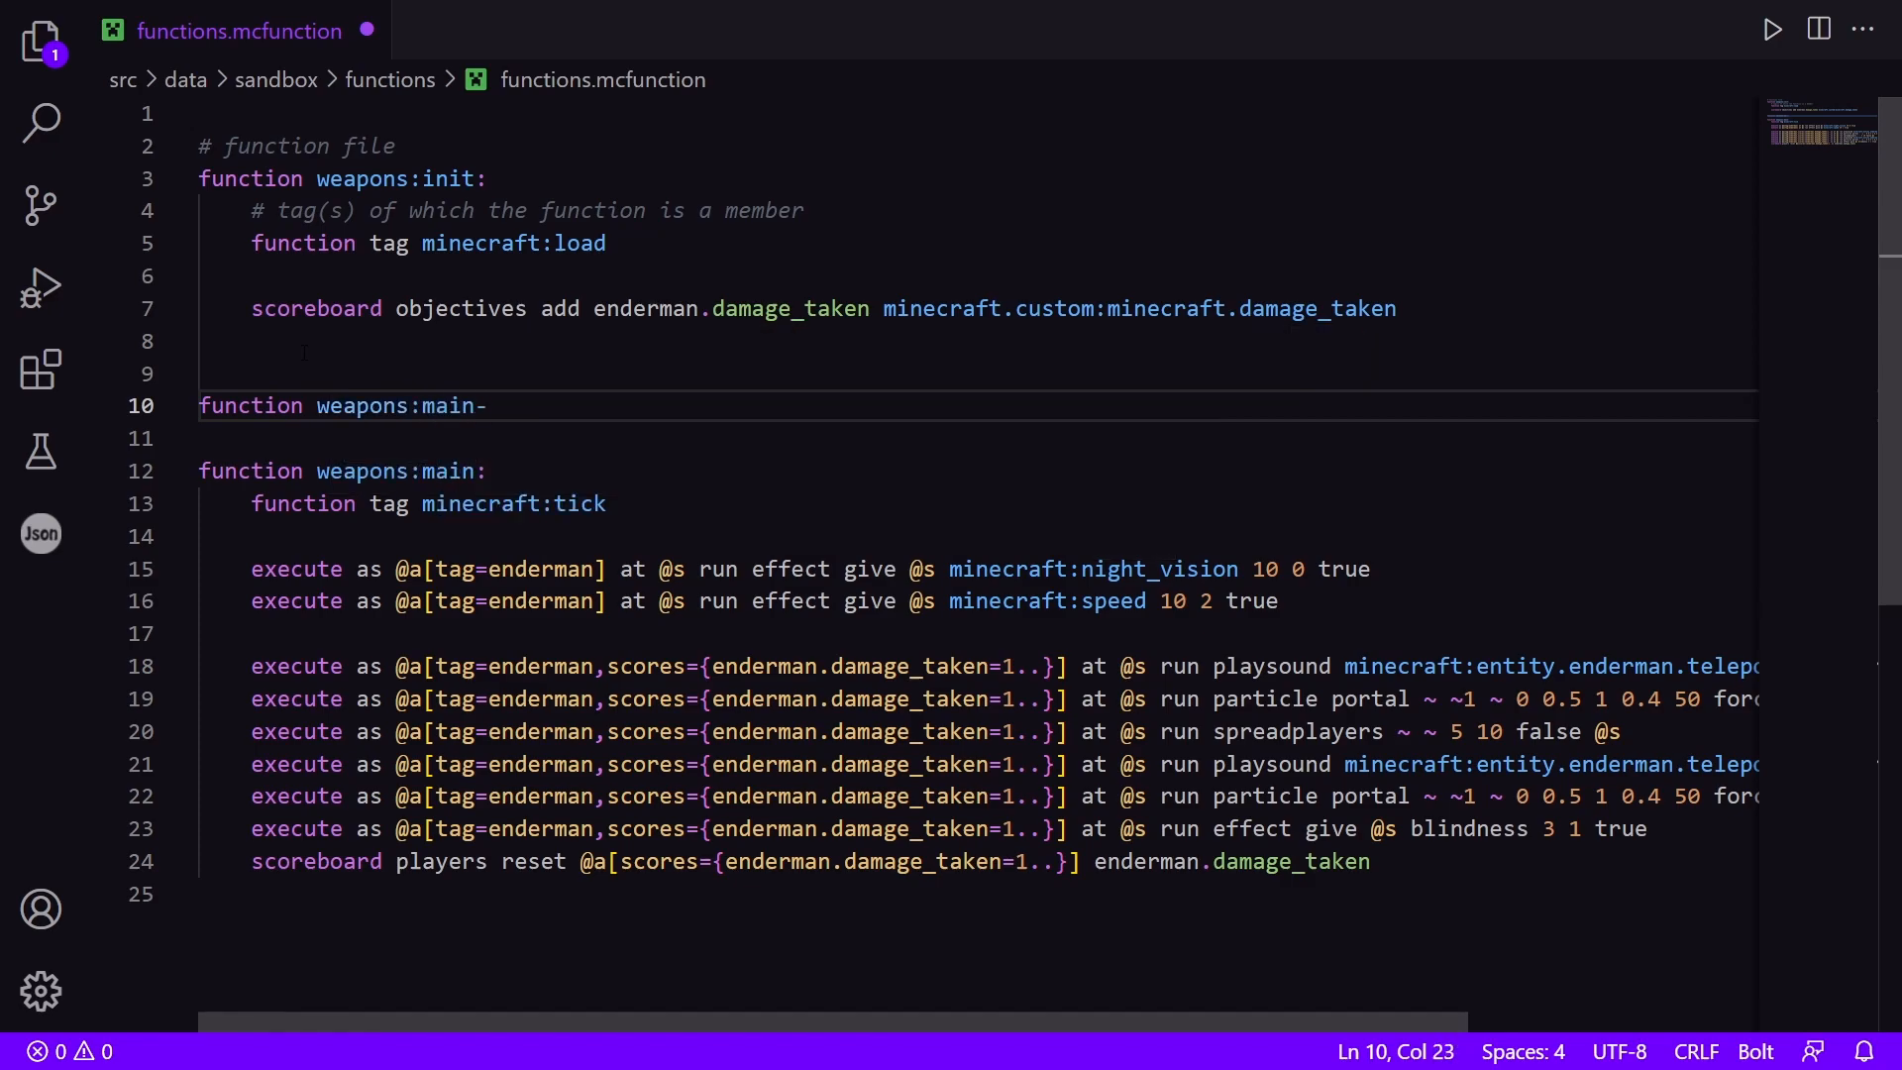
pyautogui.write('1s:')
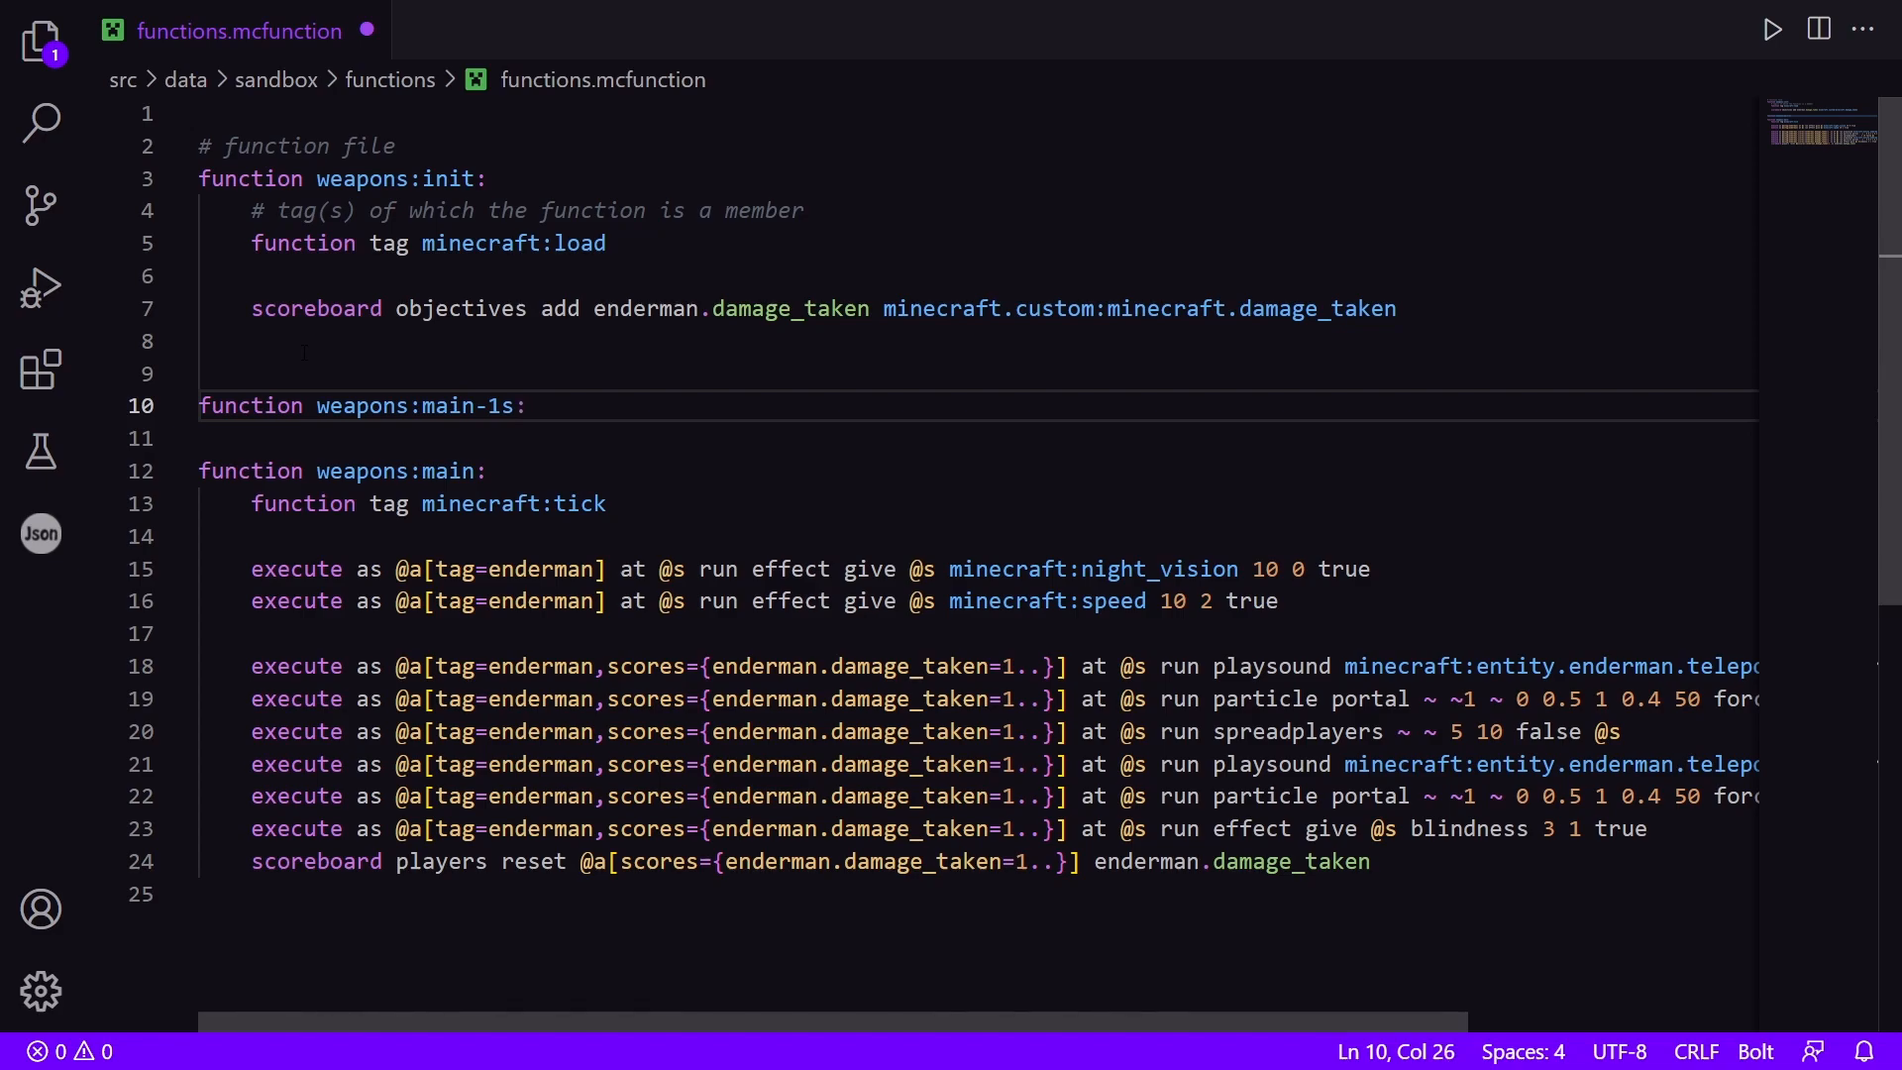
pyautogui.press('Enter')
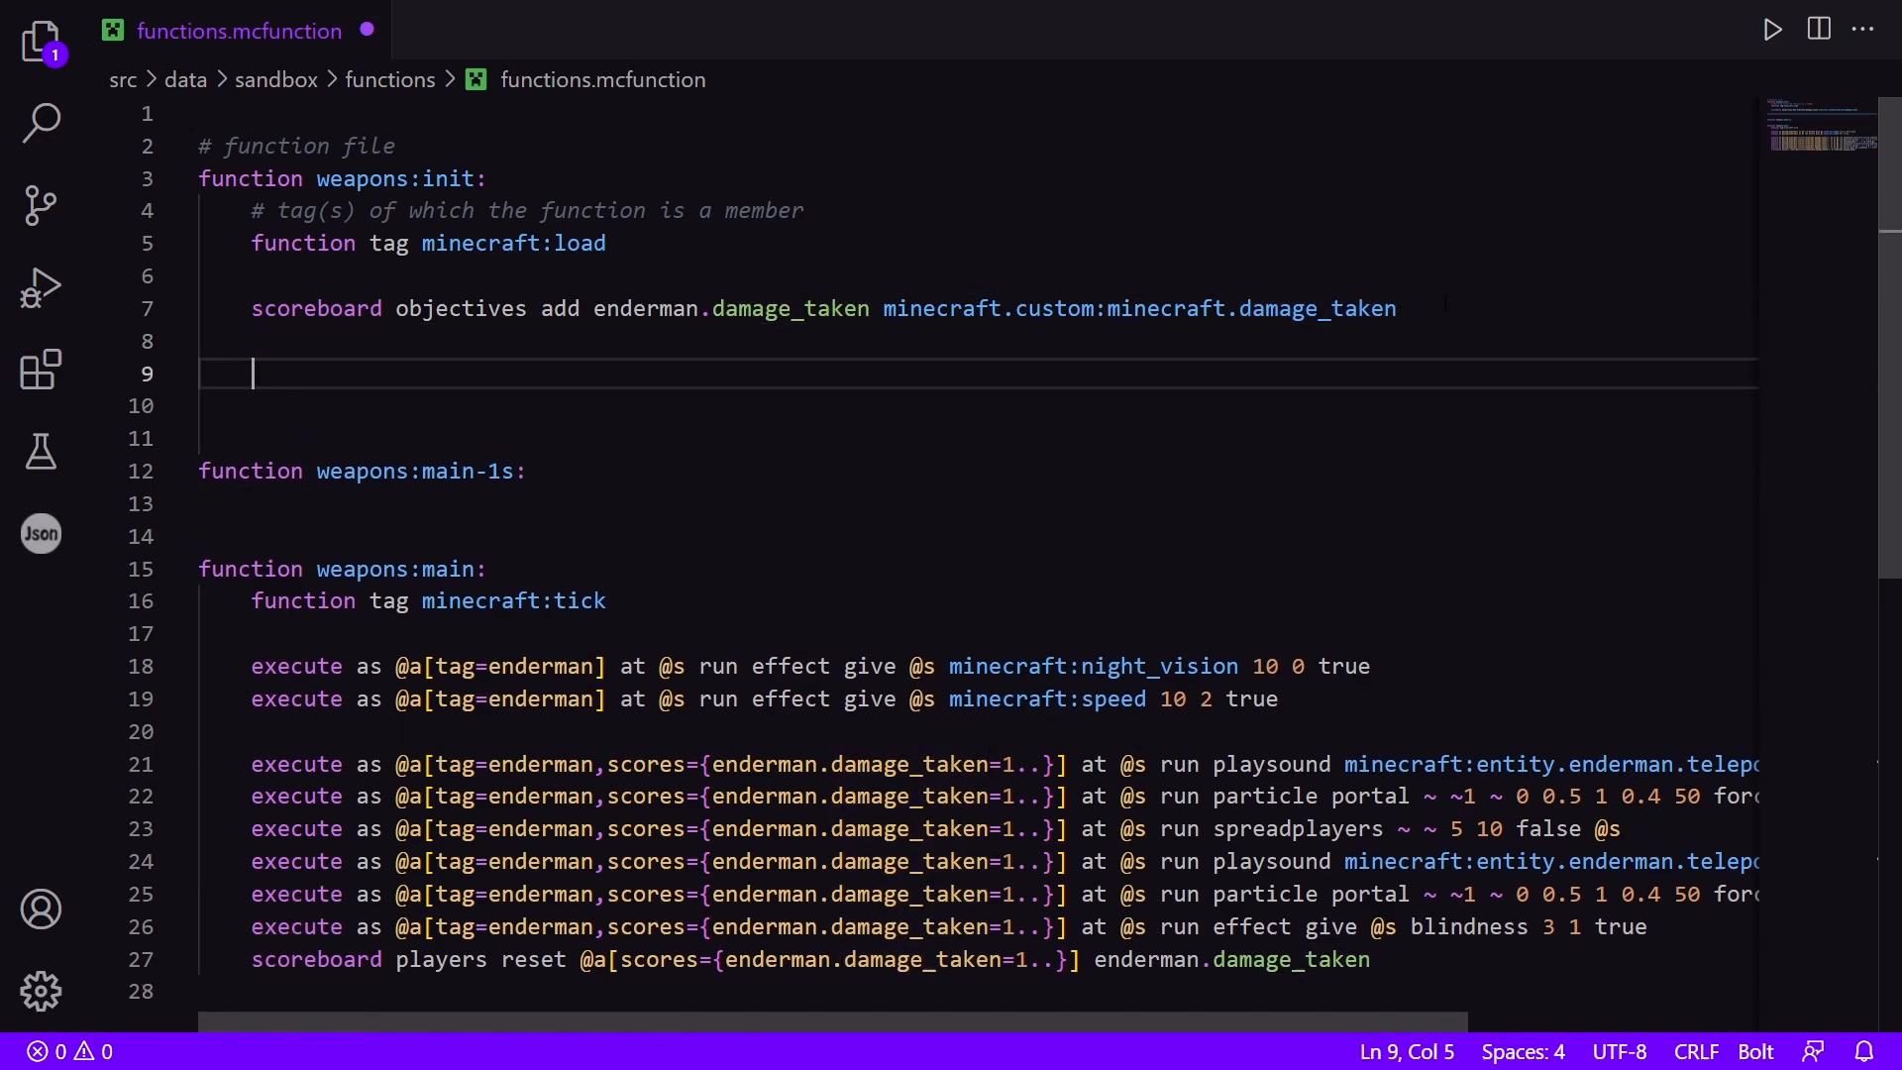
# - Add a 'function weapons:main-1s' call inside weapons:init
pyautogui.write('function w')
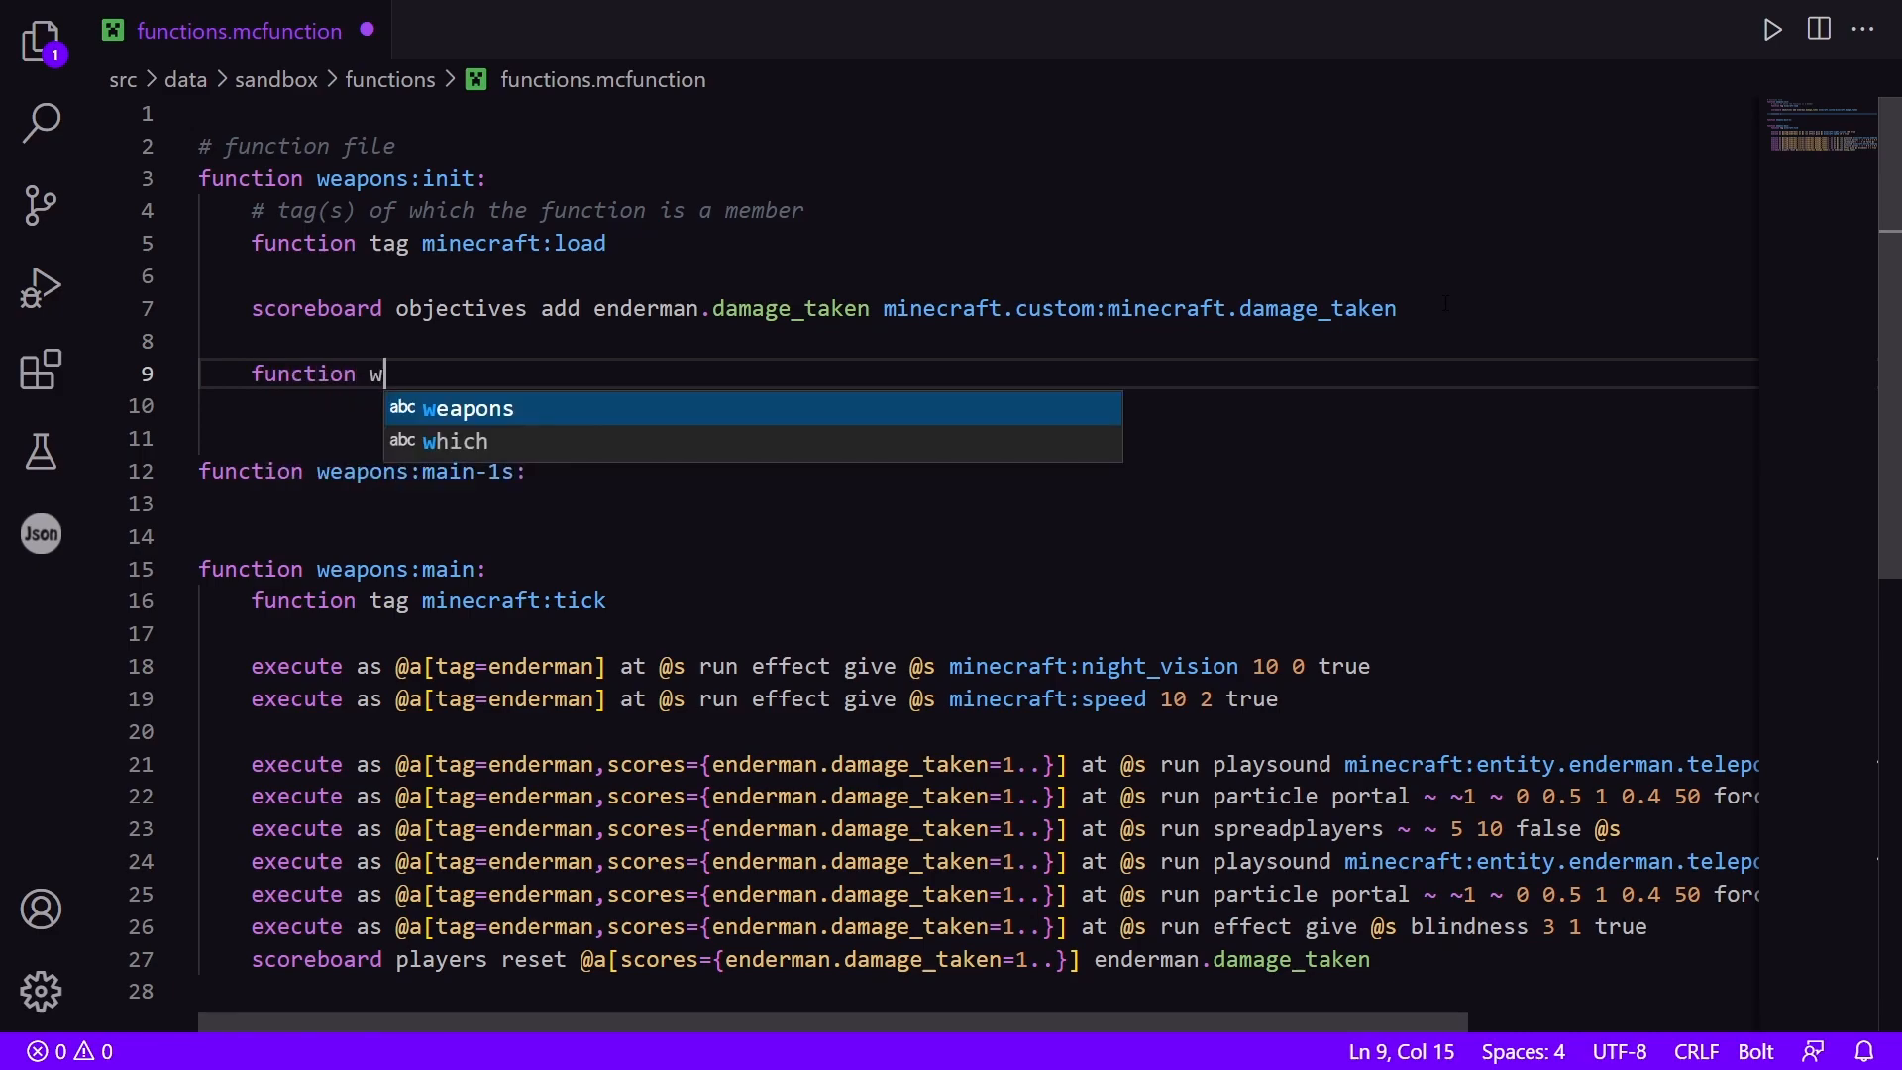
pyautogui.write('eapons:main')
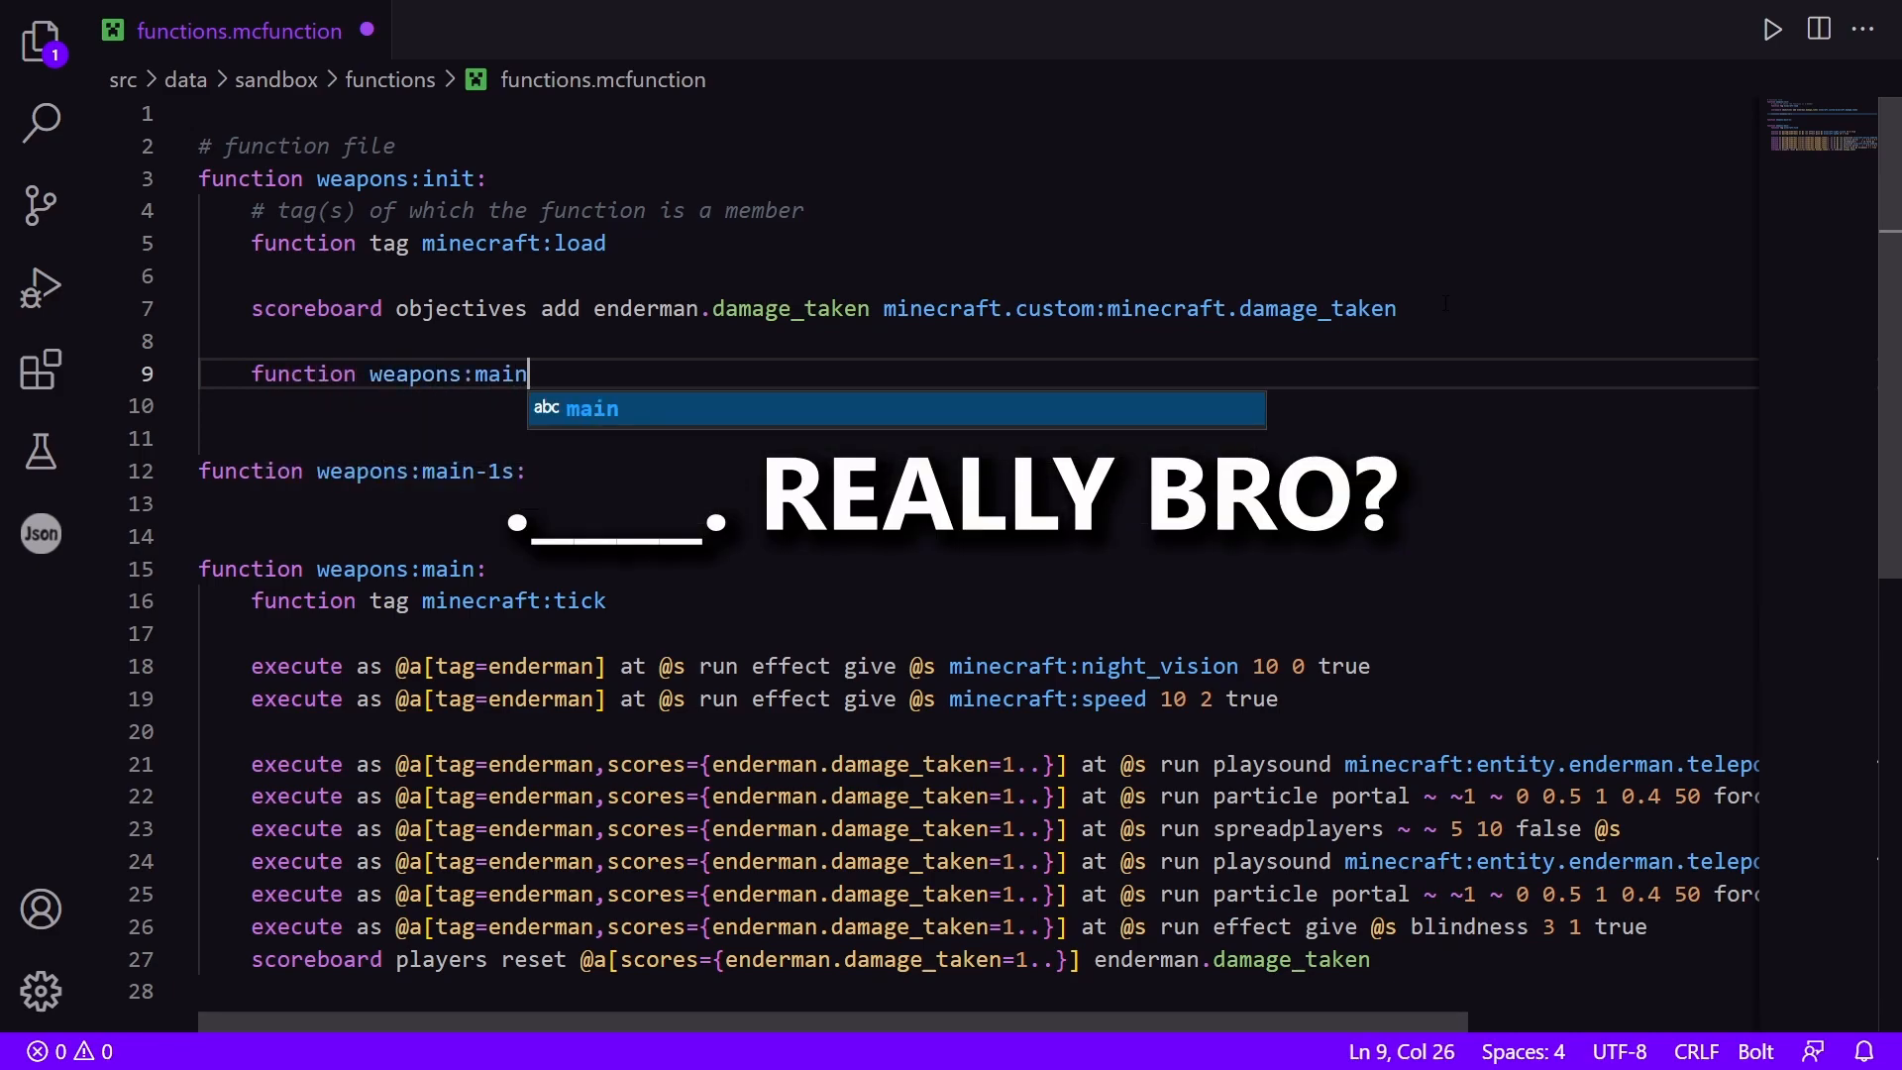
pyautogui.write('-2')
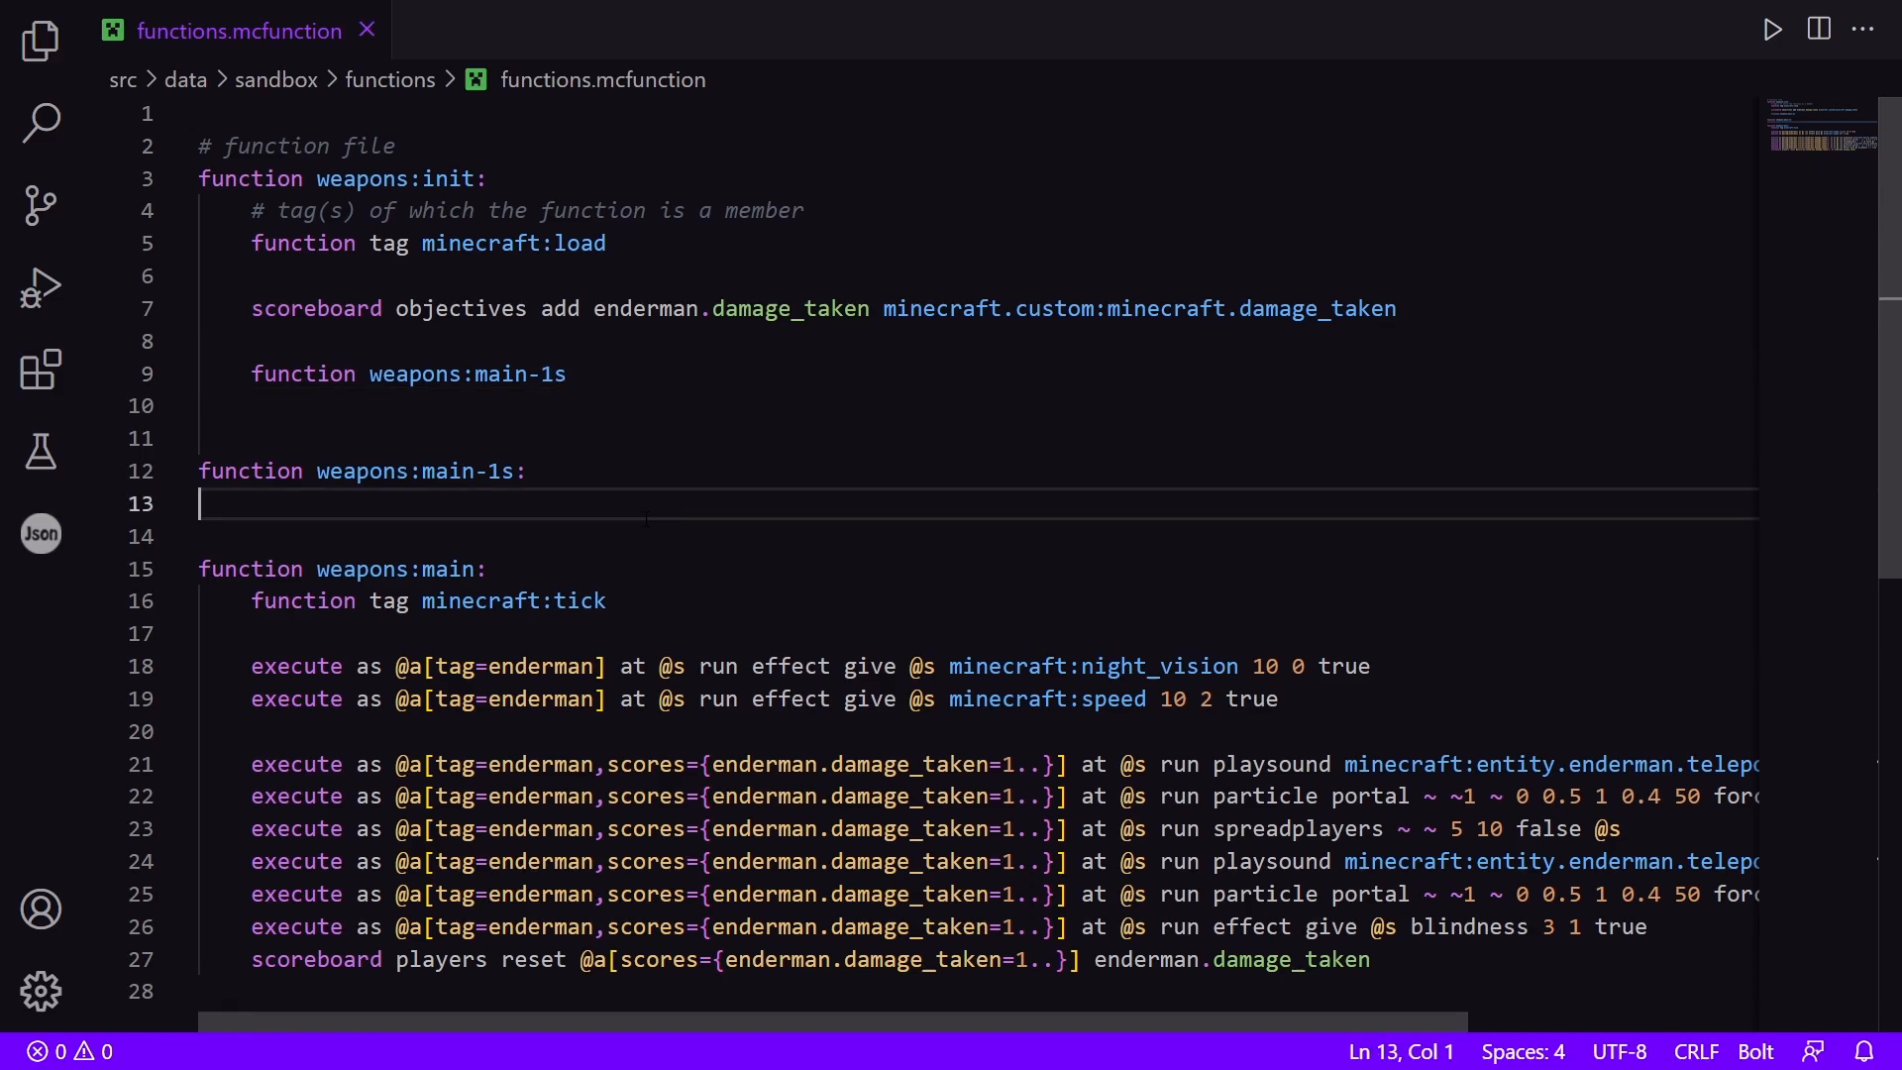
# - Move the effect lines into main-1s under an 'execute as @a[tag=enderman] run function weapons:' line without 'at @s'
pyautogui.moveTo(564, 700); pyautogui.dragTo(1276, 699)
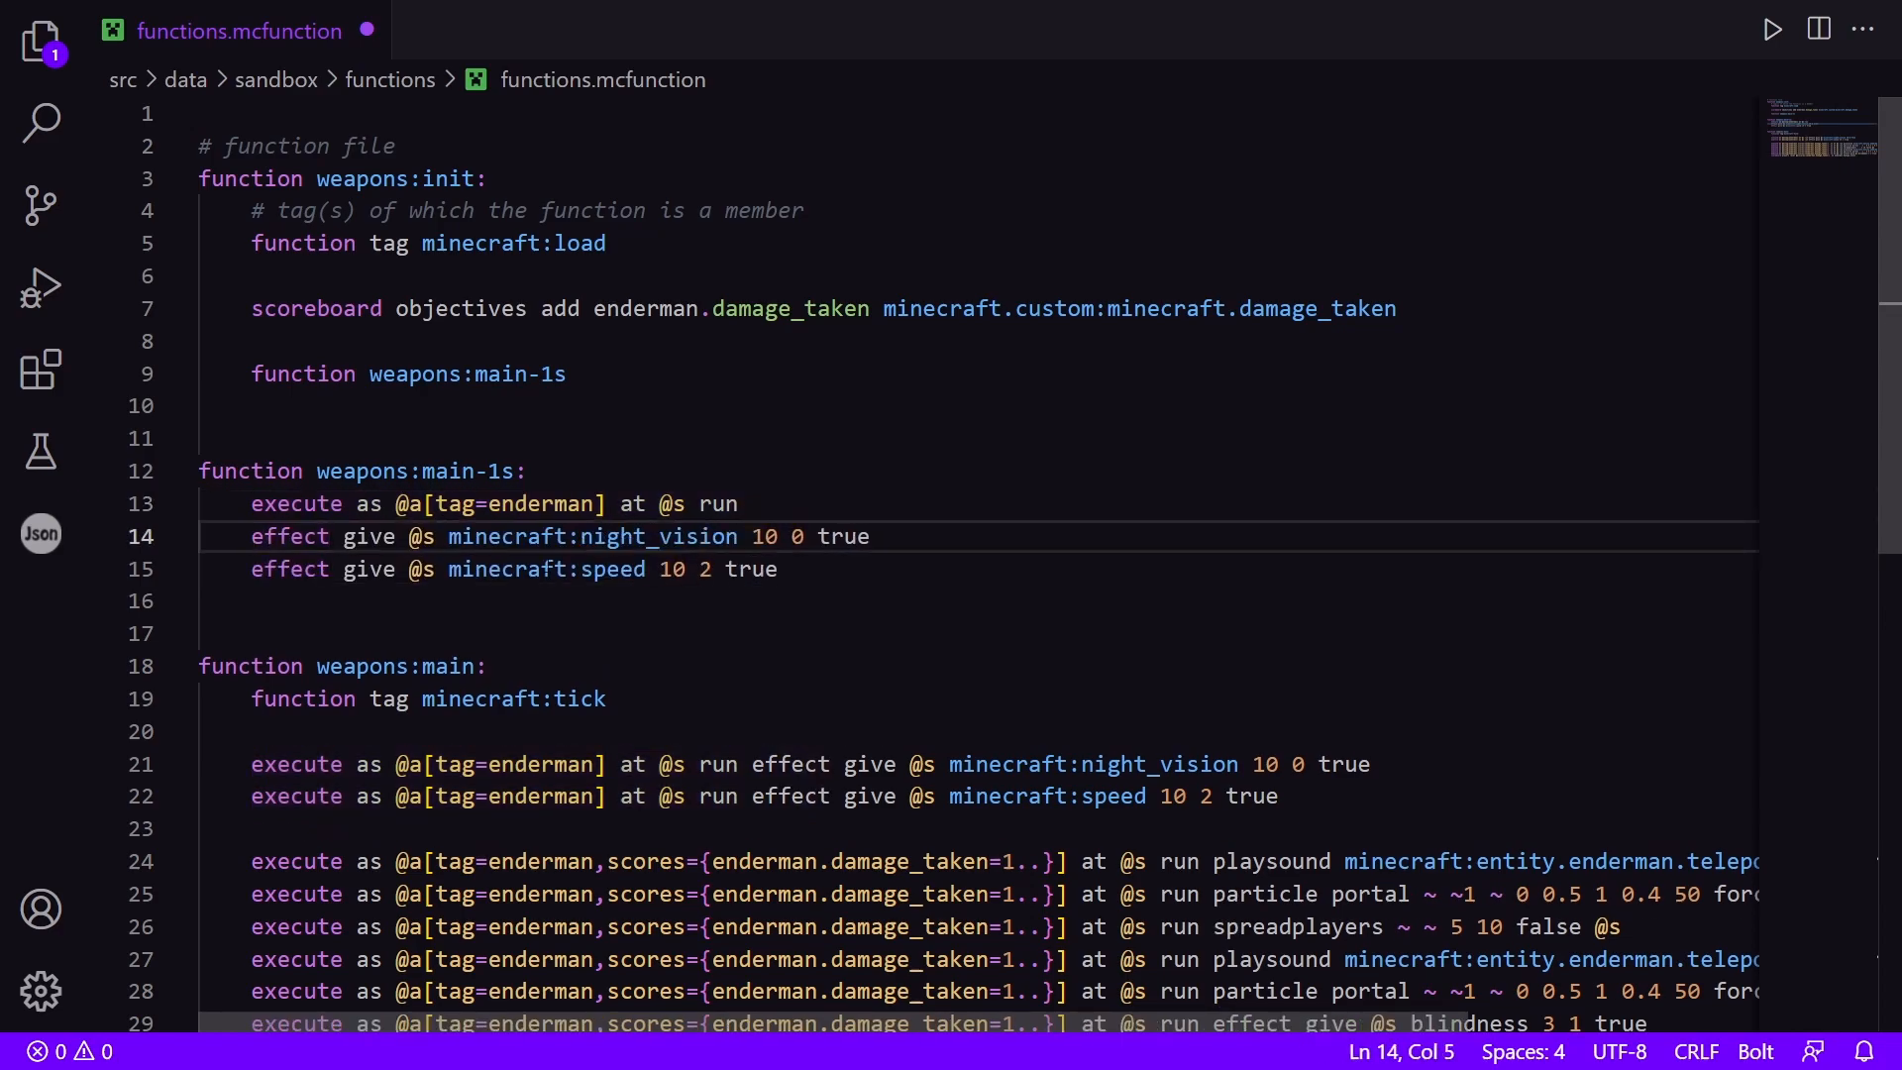
pyautogui.click(741, 503)
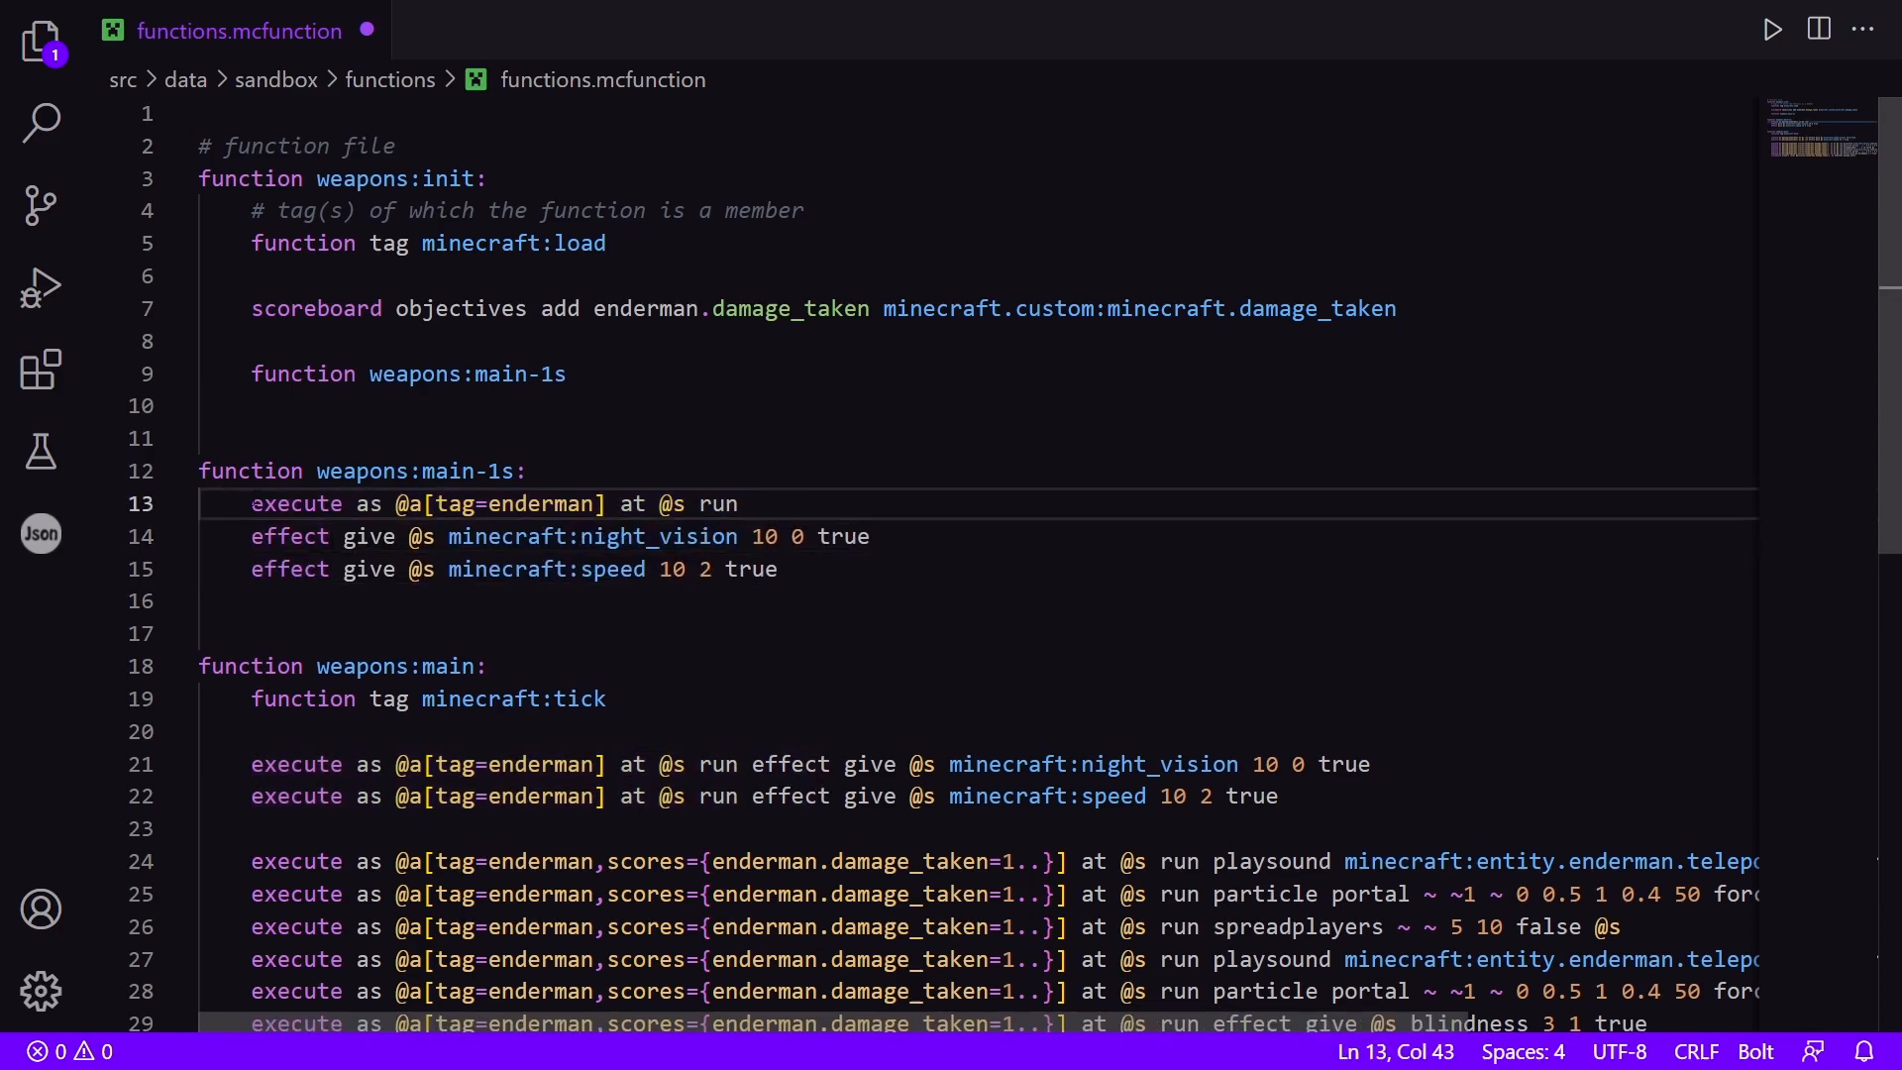
pyautogui.doubleClick(297, 503)
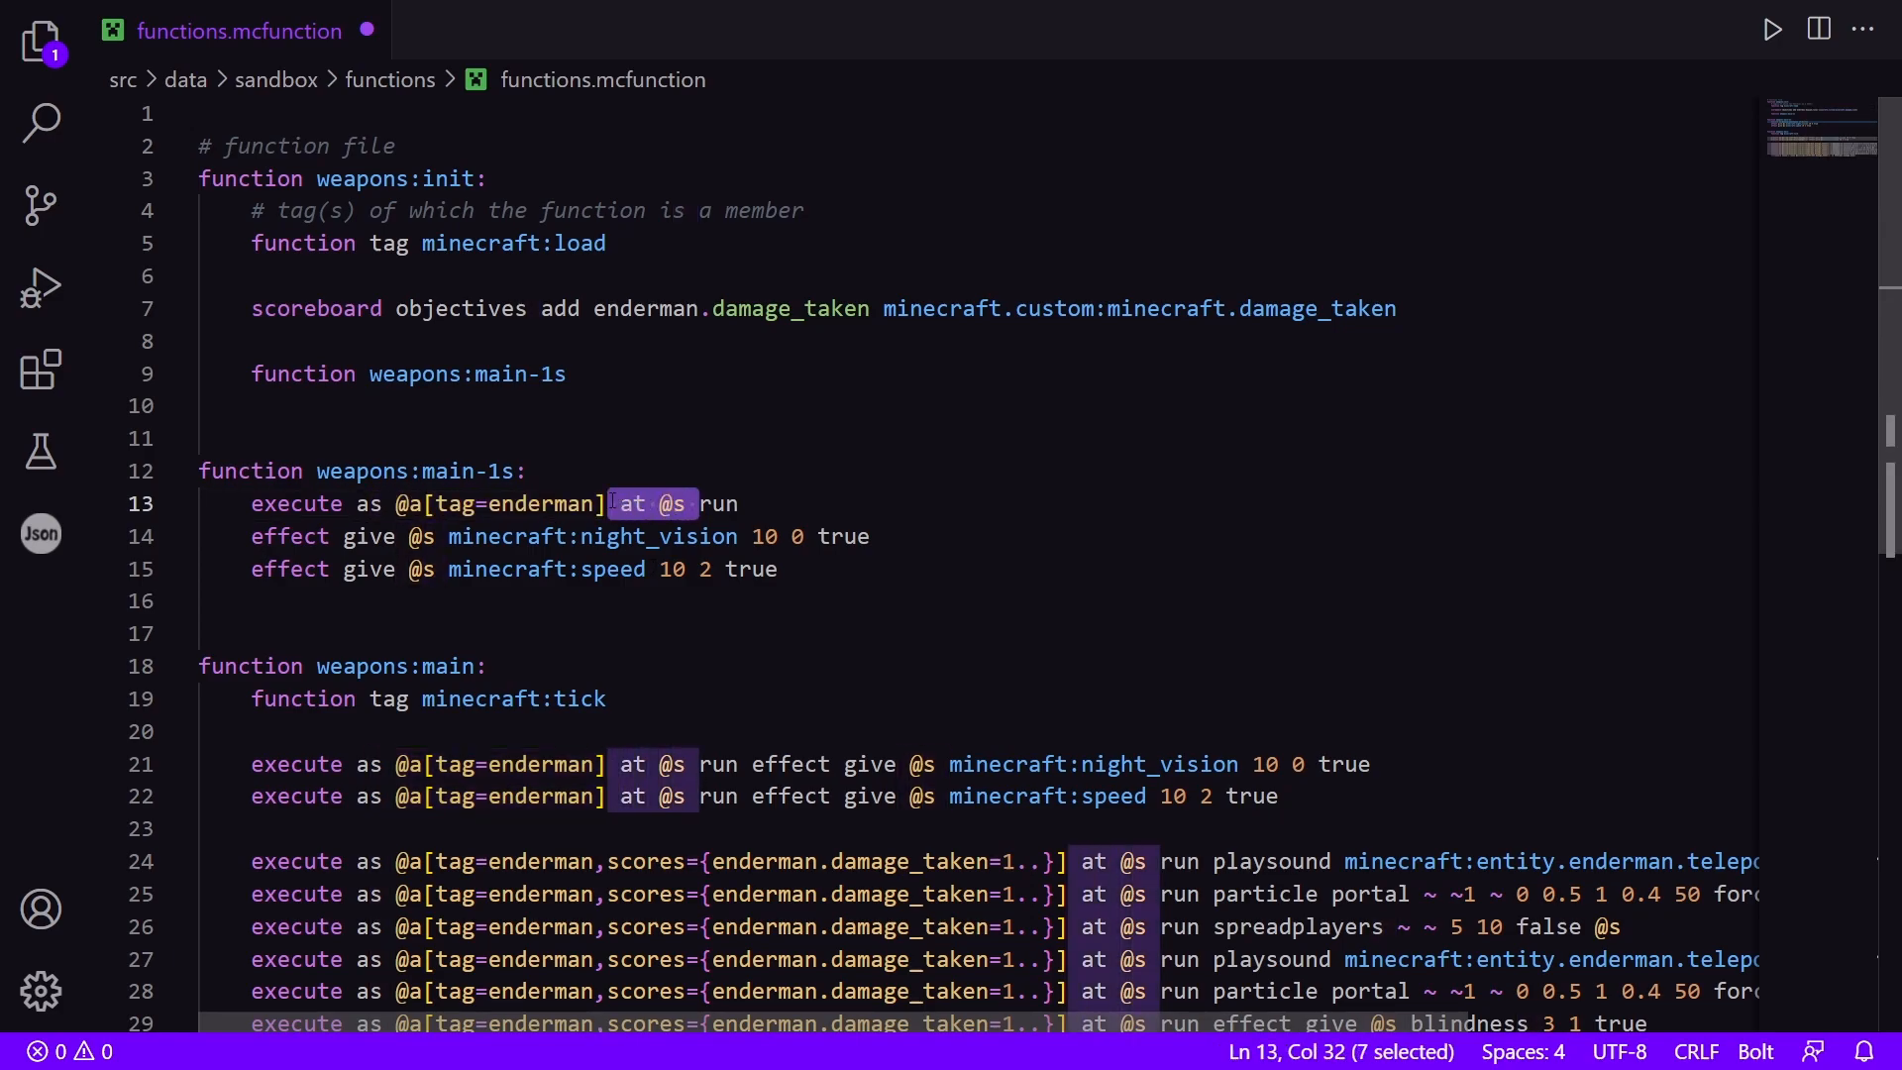
pyautogui.press('Delete')
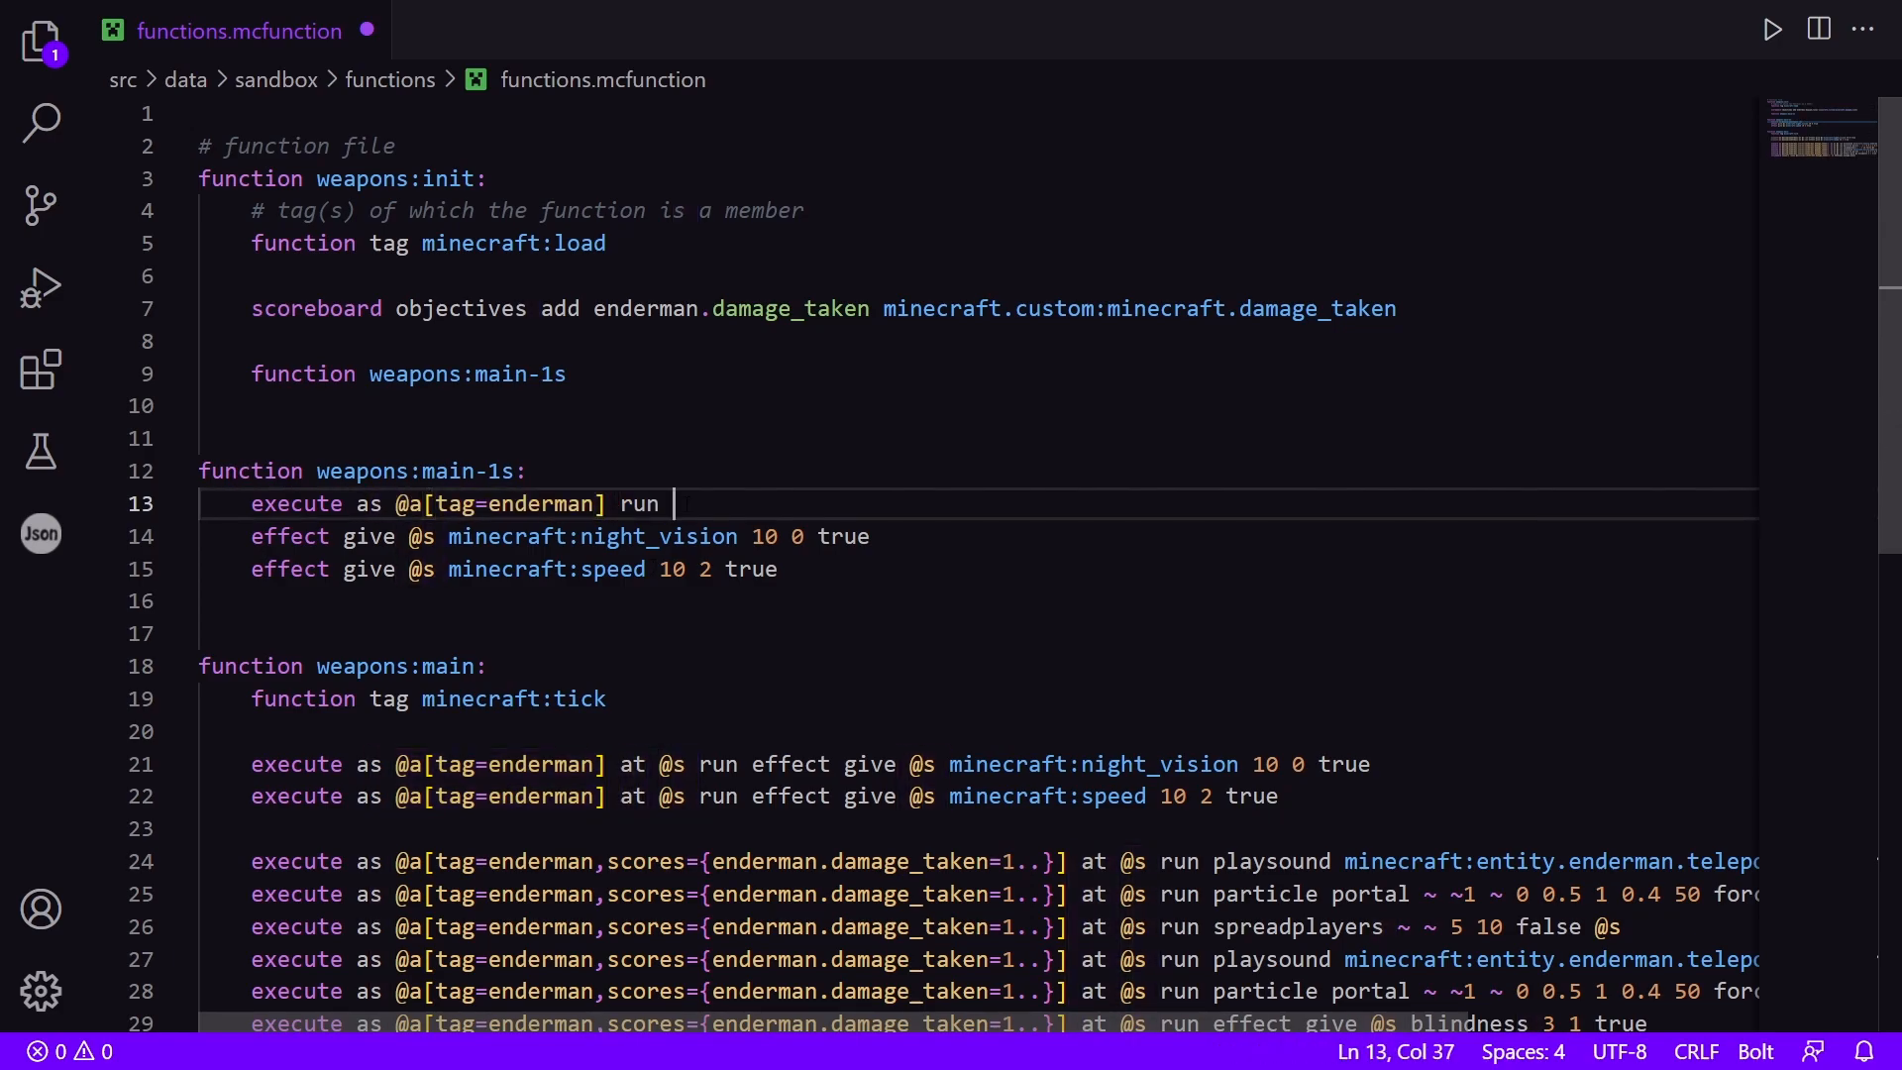
pyautogui.write('function')
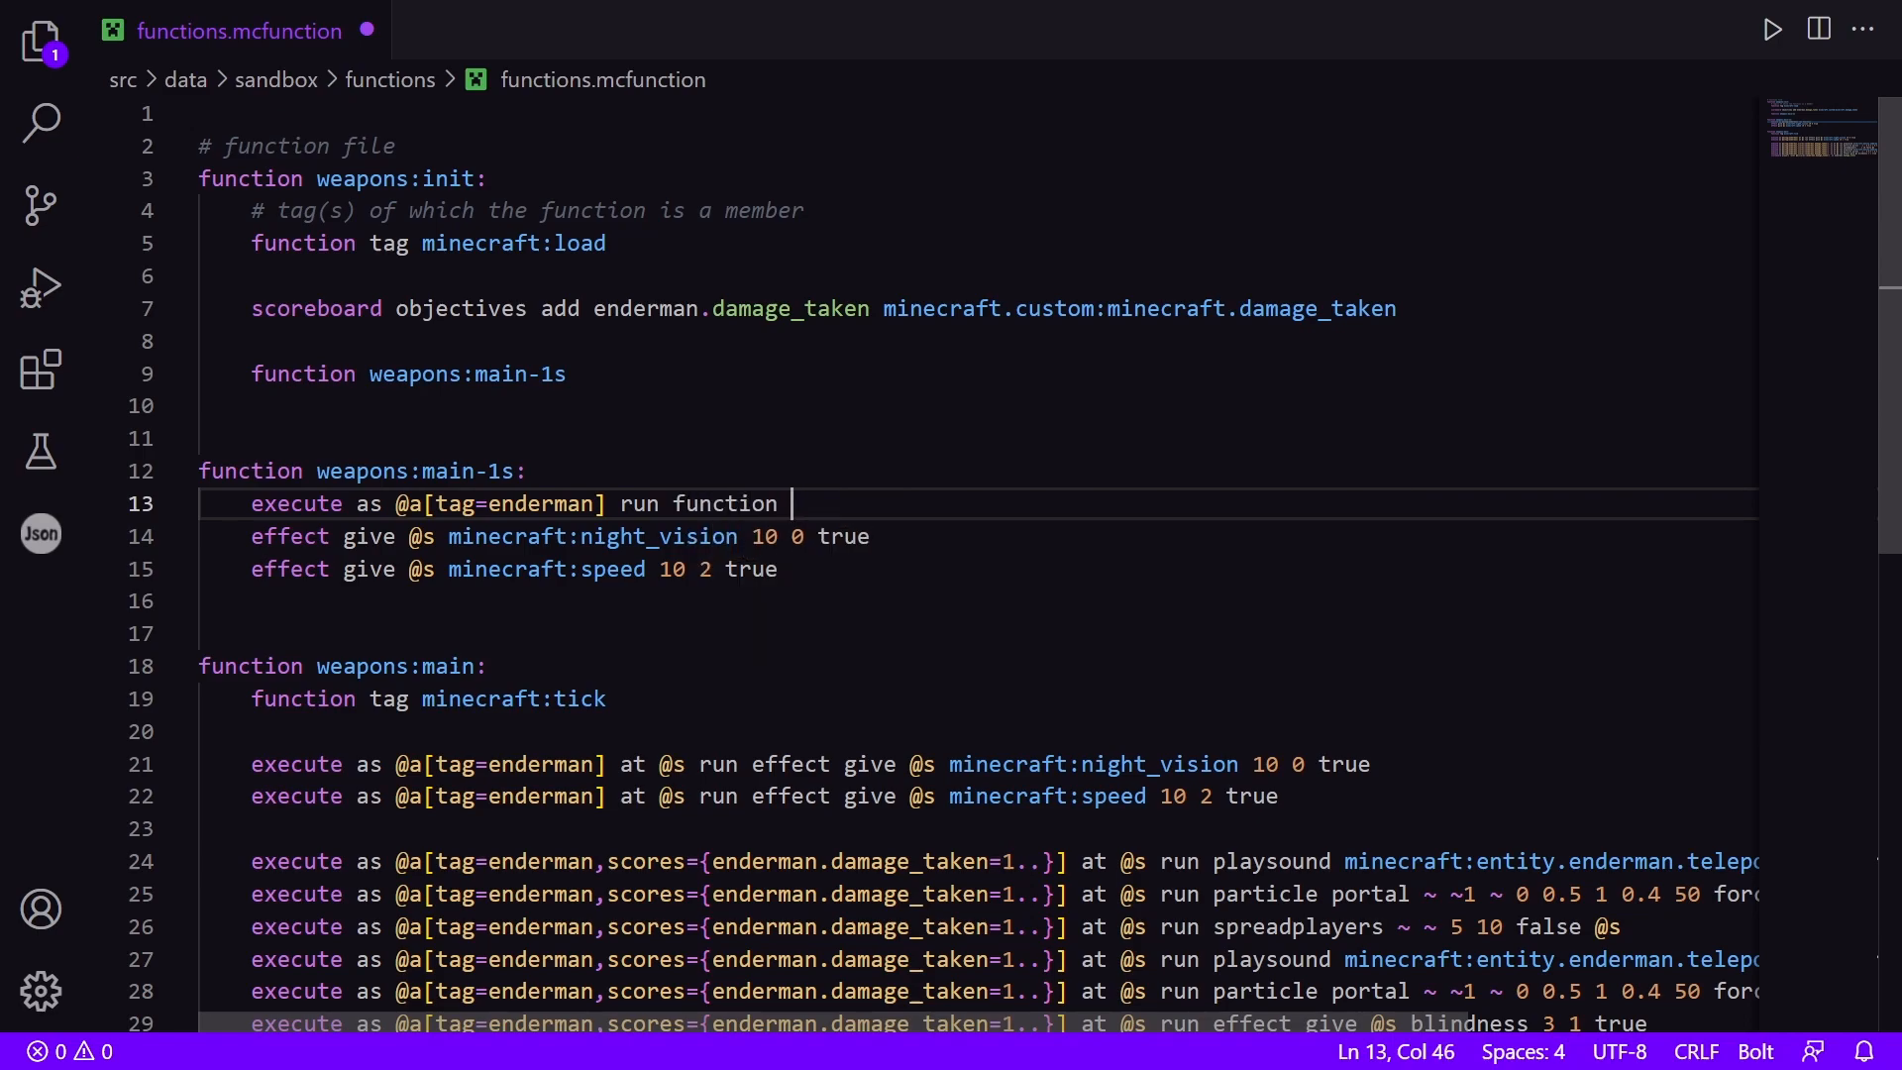
pyautogui.write('weapons:')
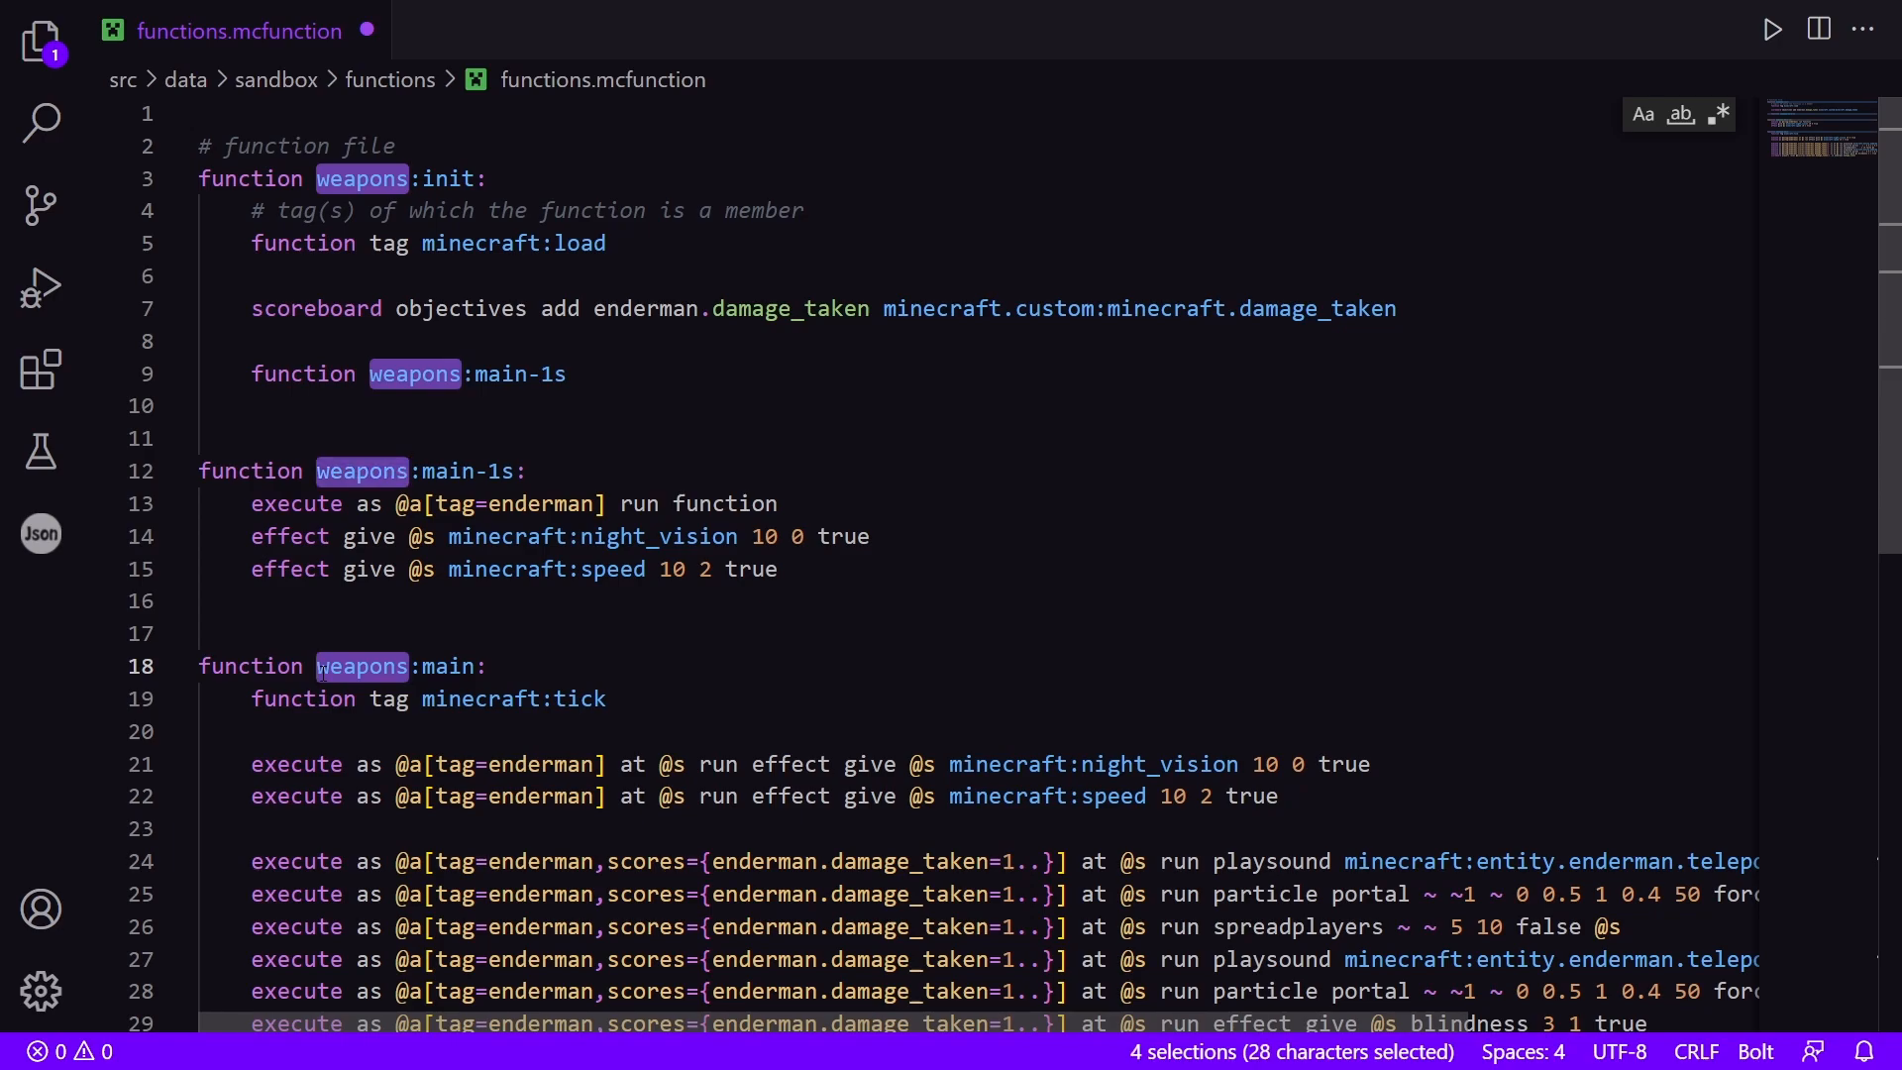
# - Rename the namespace to enderman and nest both effects under an inline enderman:effects function
pyautogui.write('enderman')
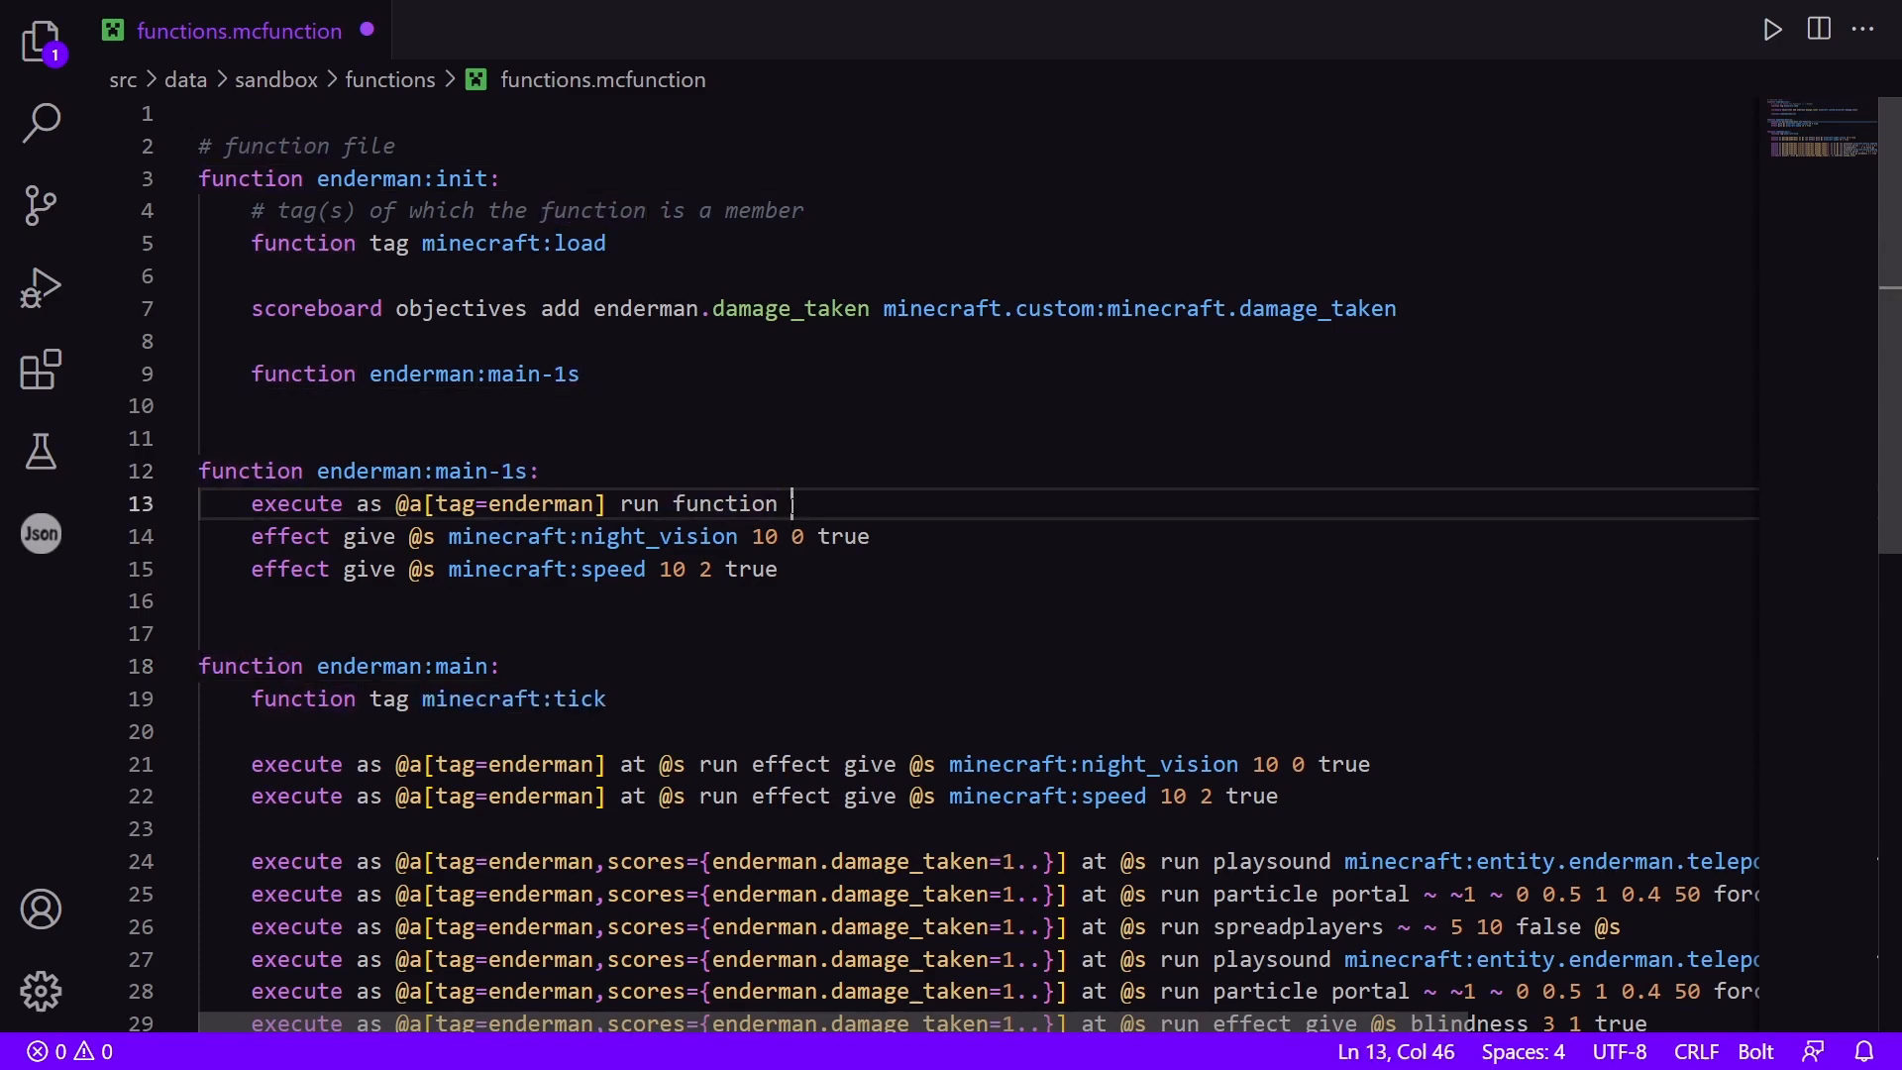
pyautogui.write('enderman:')
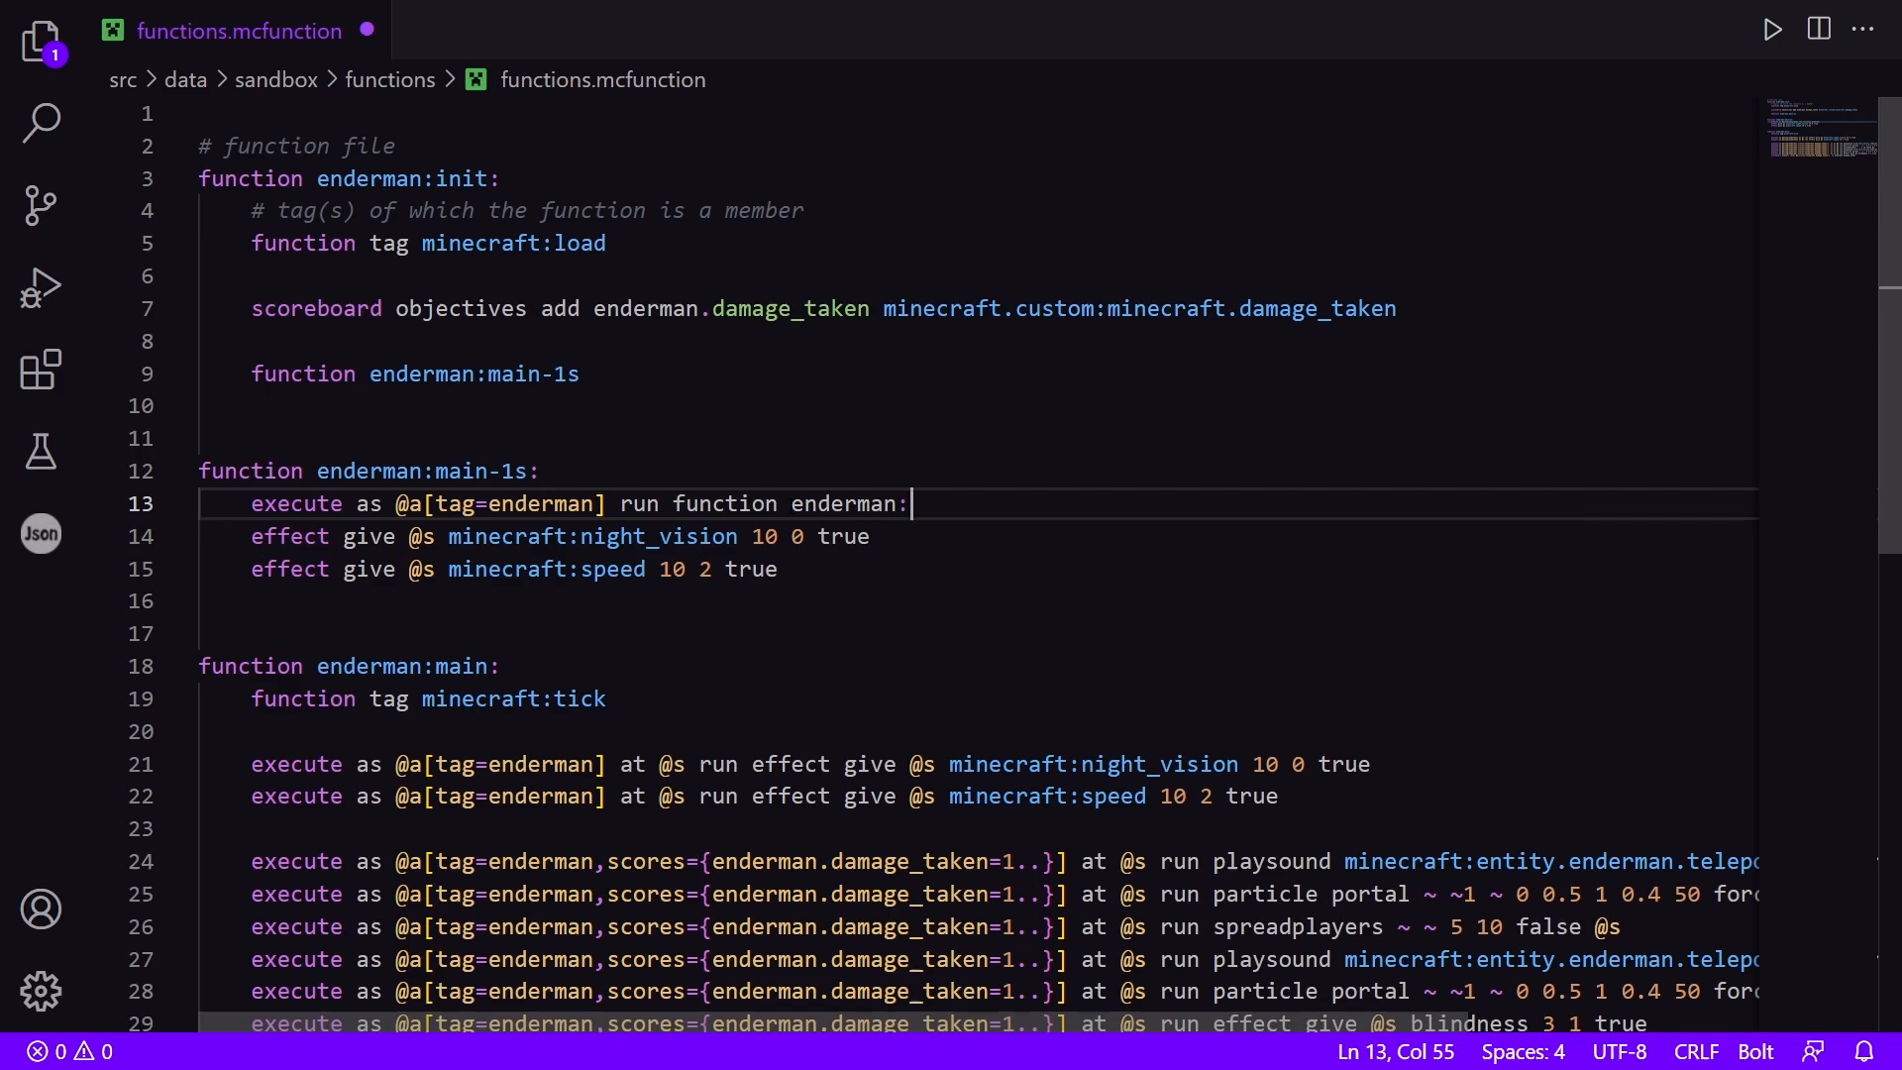
pyautogui.write('effects:')
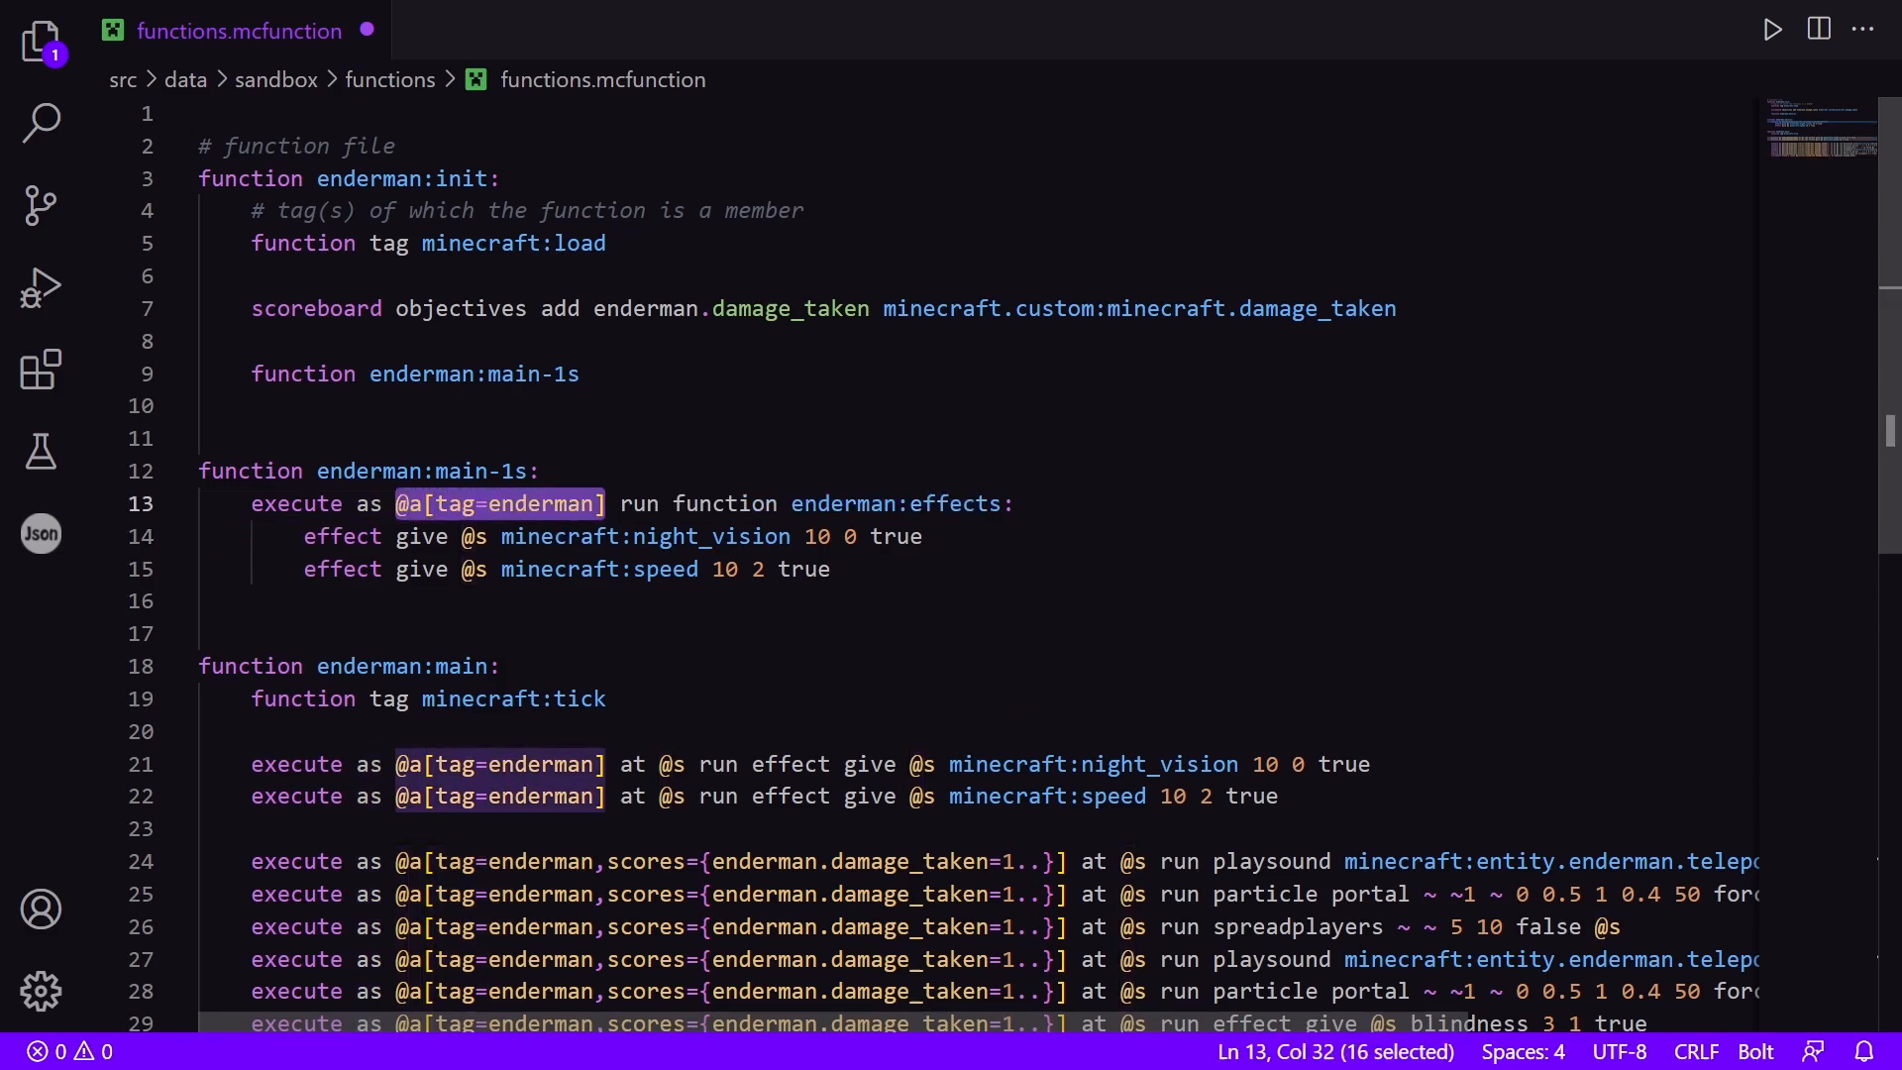
pyautogui.moveTo(674, 503); pyautogui.dragTo(1012, 503)
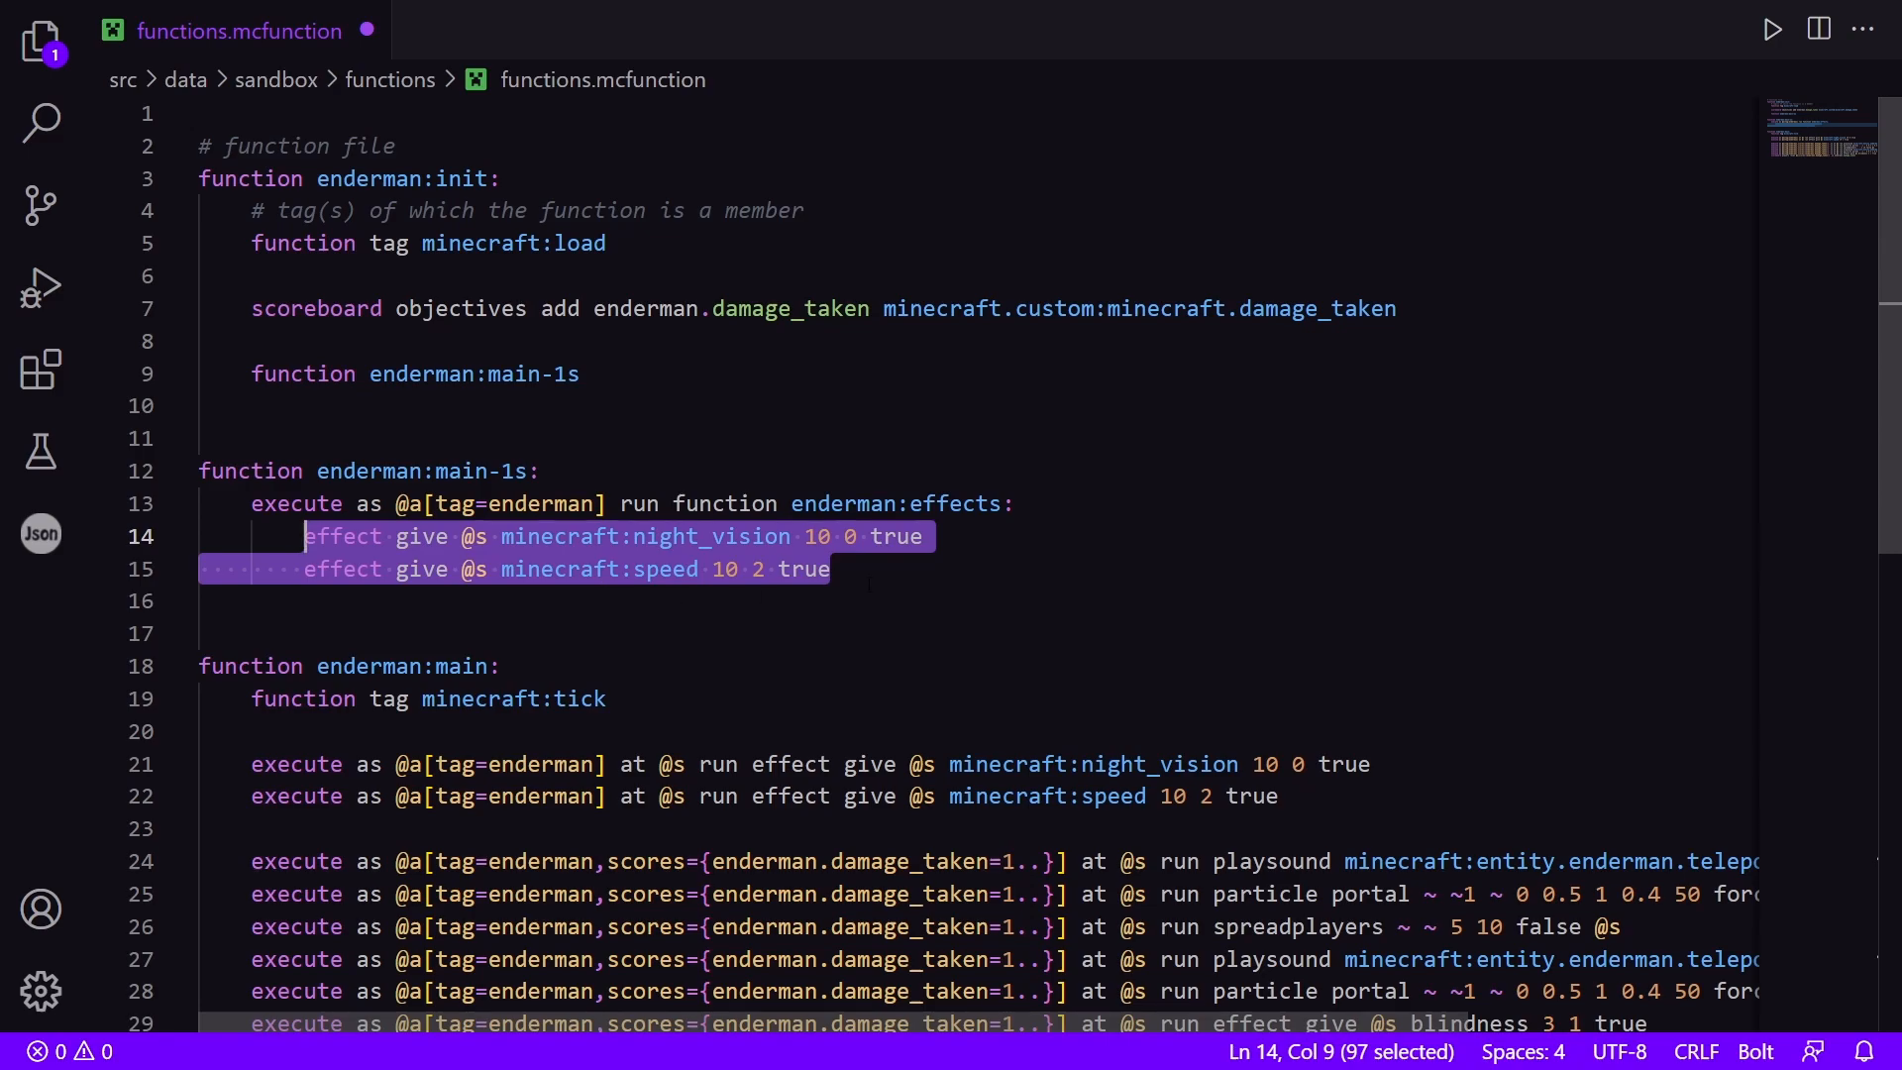
pyautogui.click(489, 535)
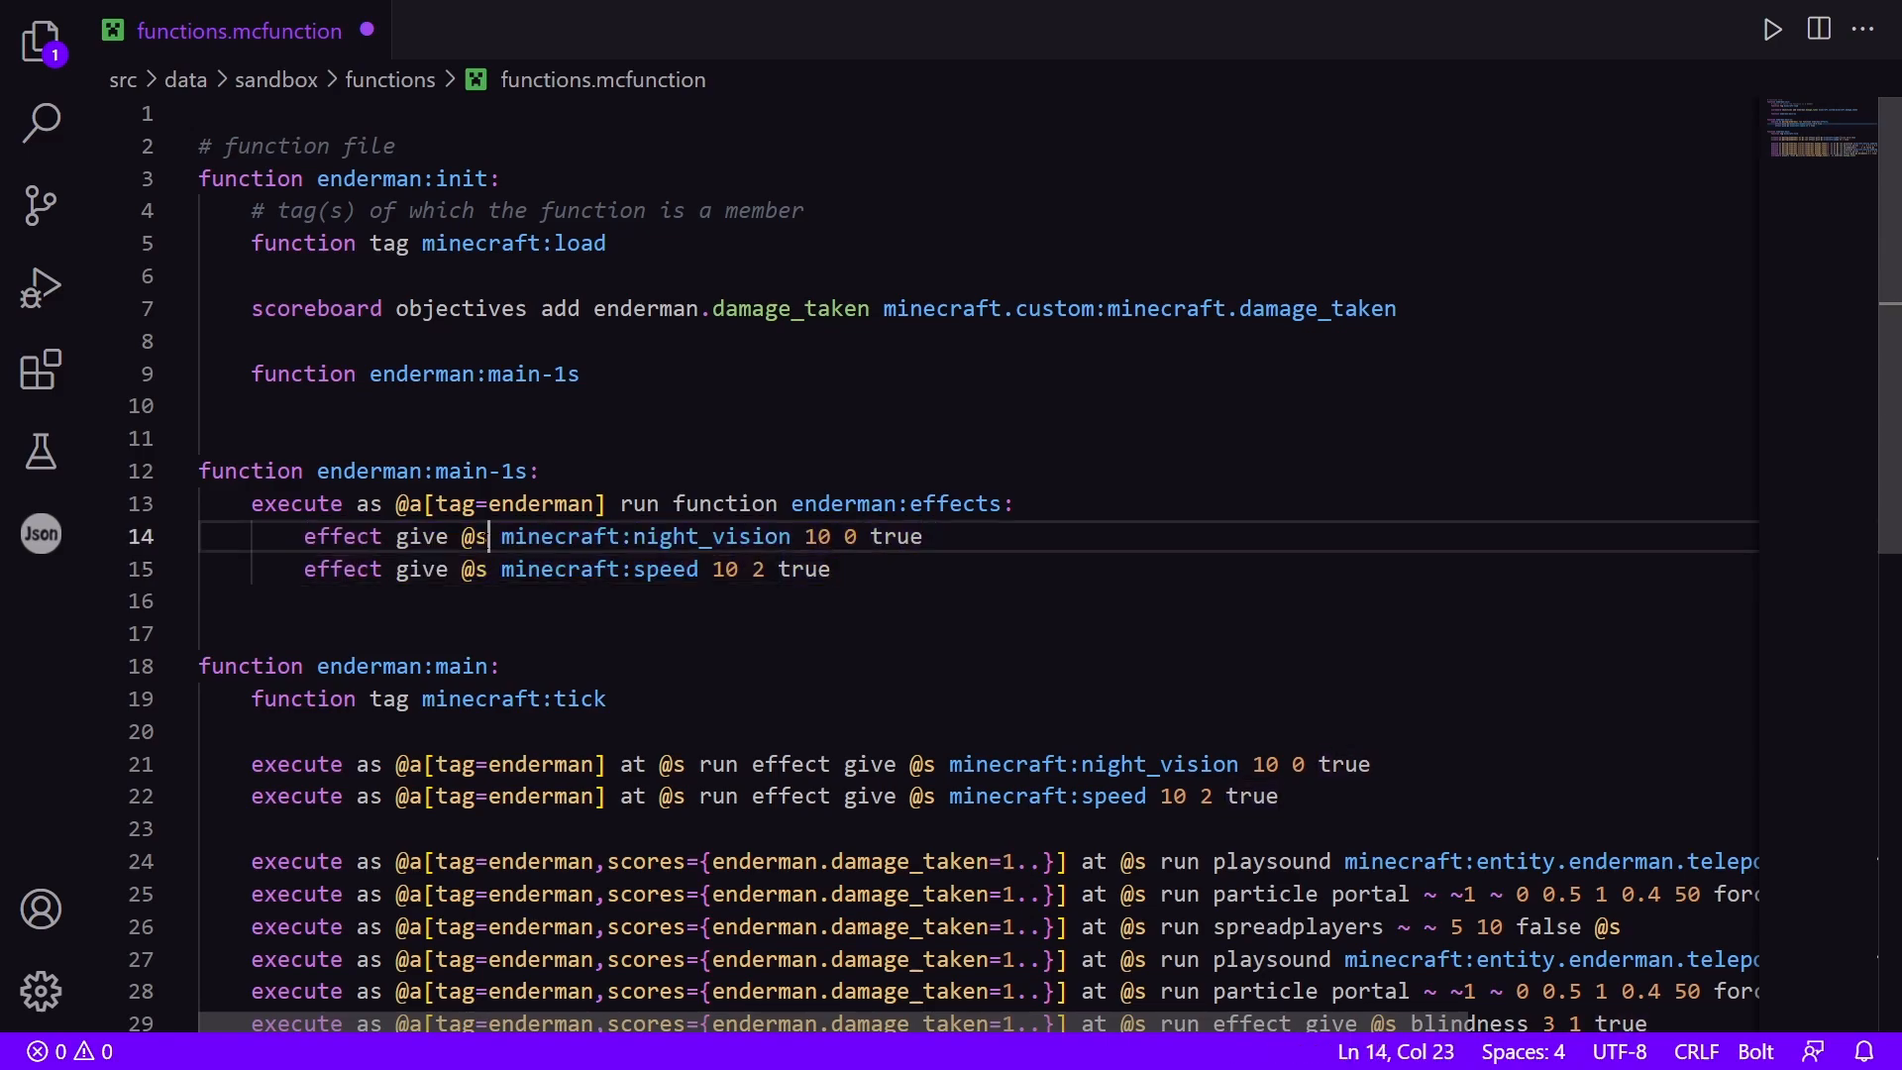
pyautogui.doubleClick(472, 535)
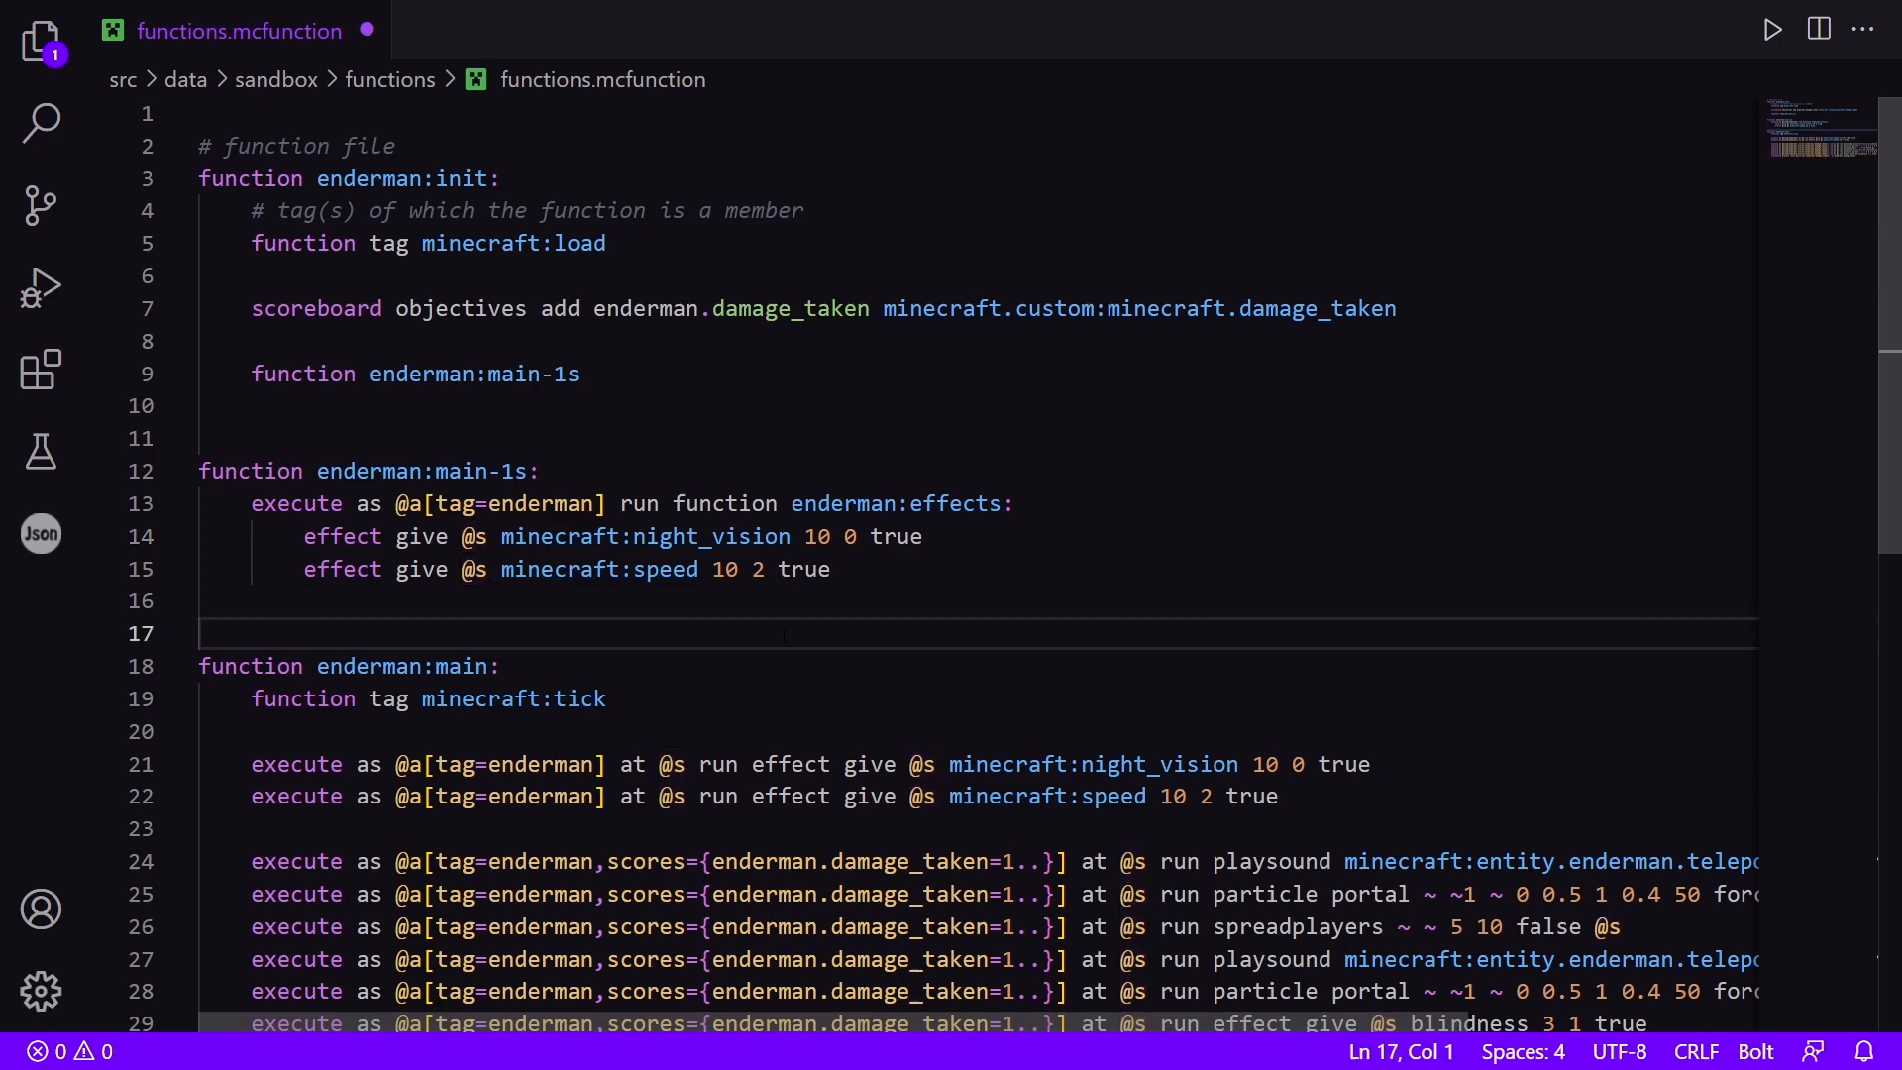
# - Delete the old per-tick night vision and speed effect lines from main
pyautogui.moveTo(250, 765); pyautogui.dragTo(1278, 796)
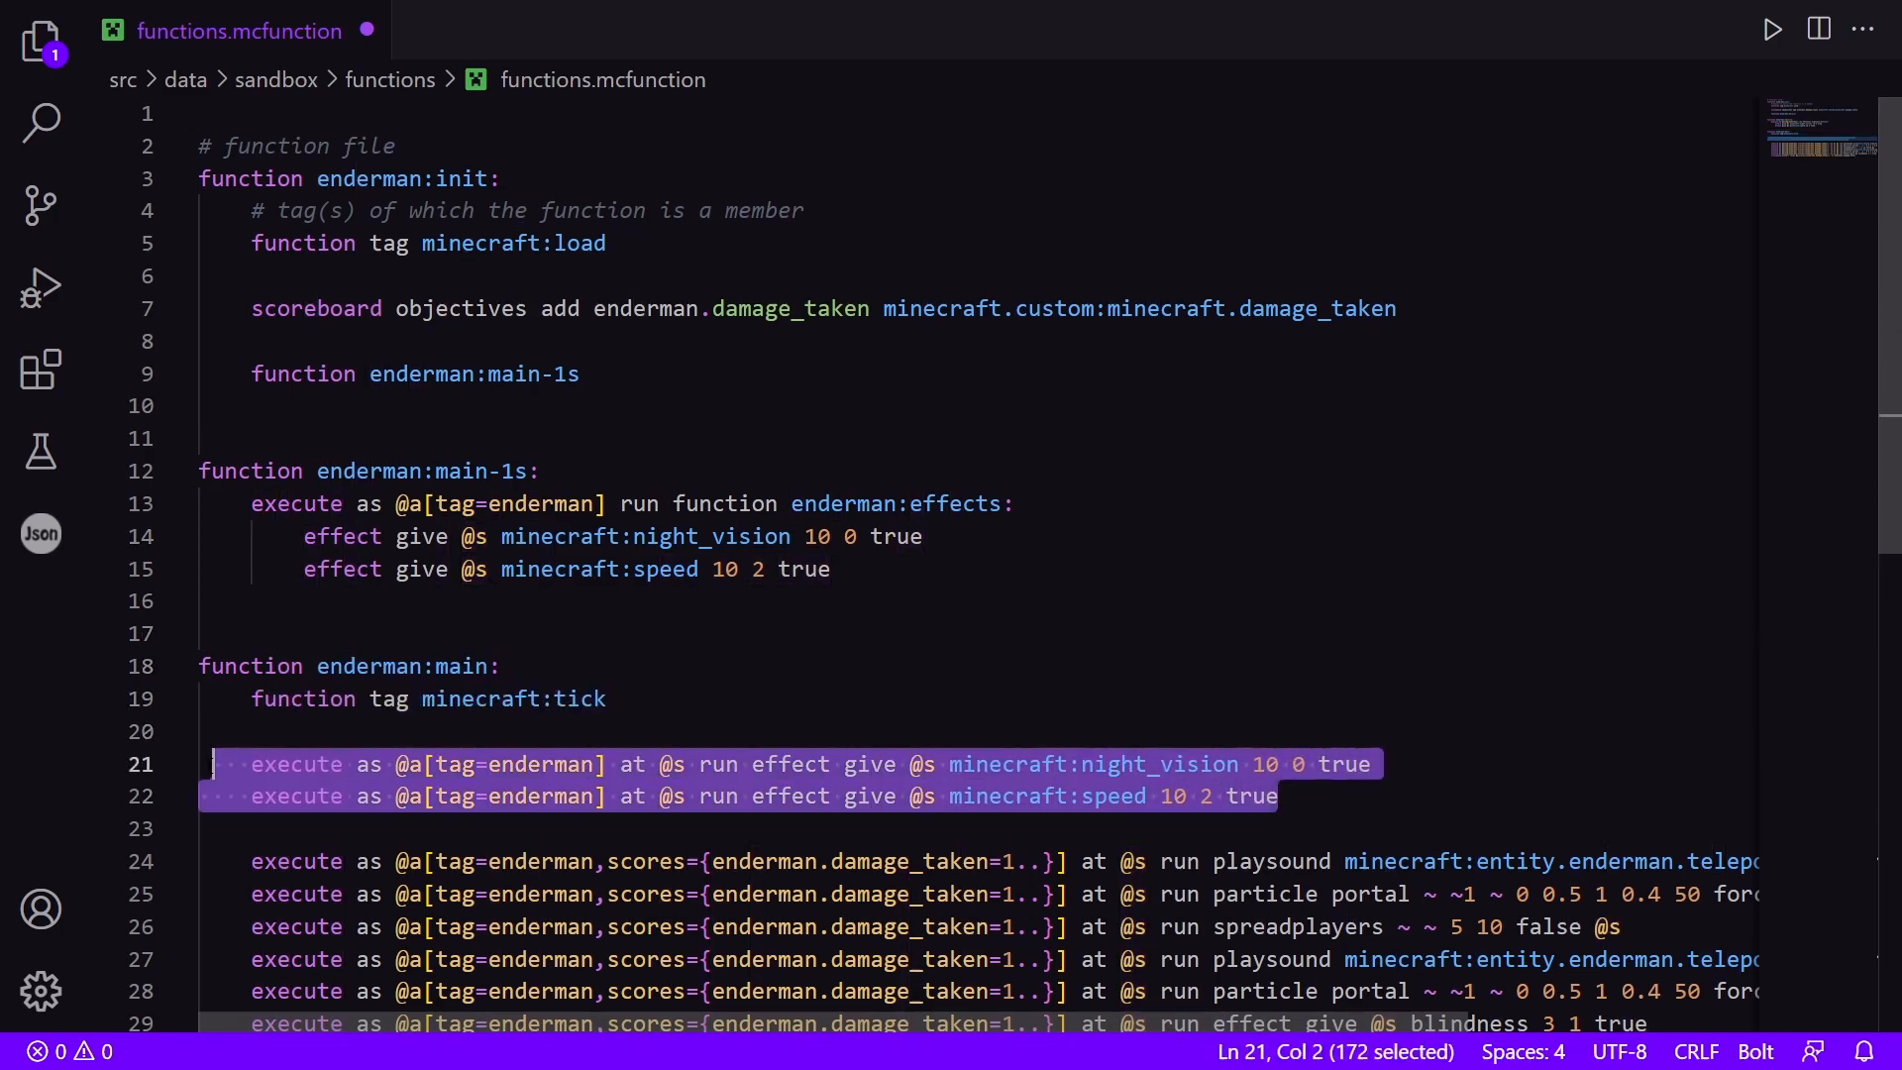
pyautogui.press('Delete')
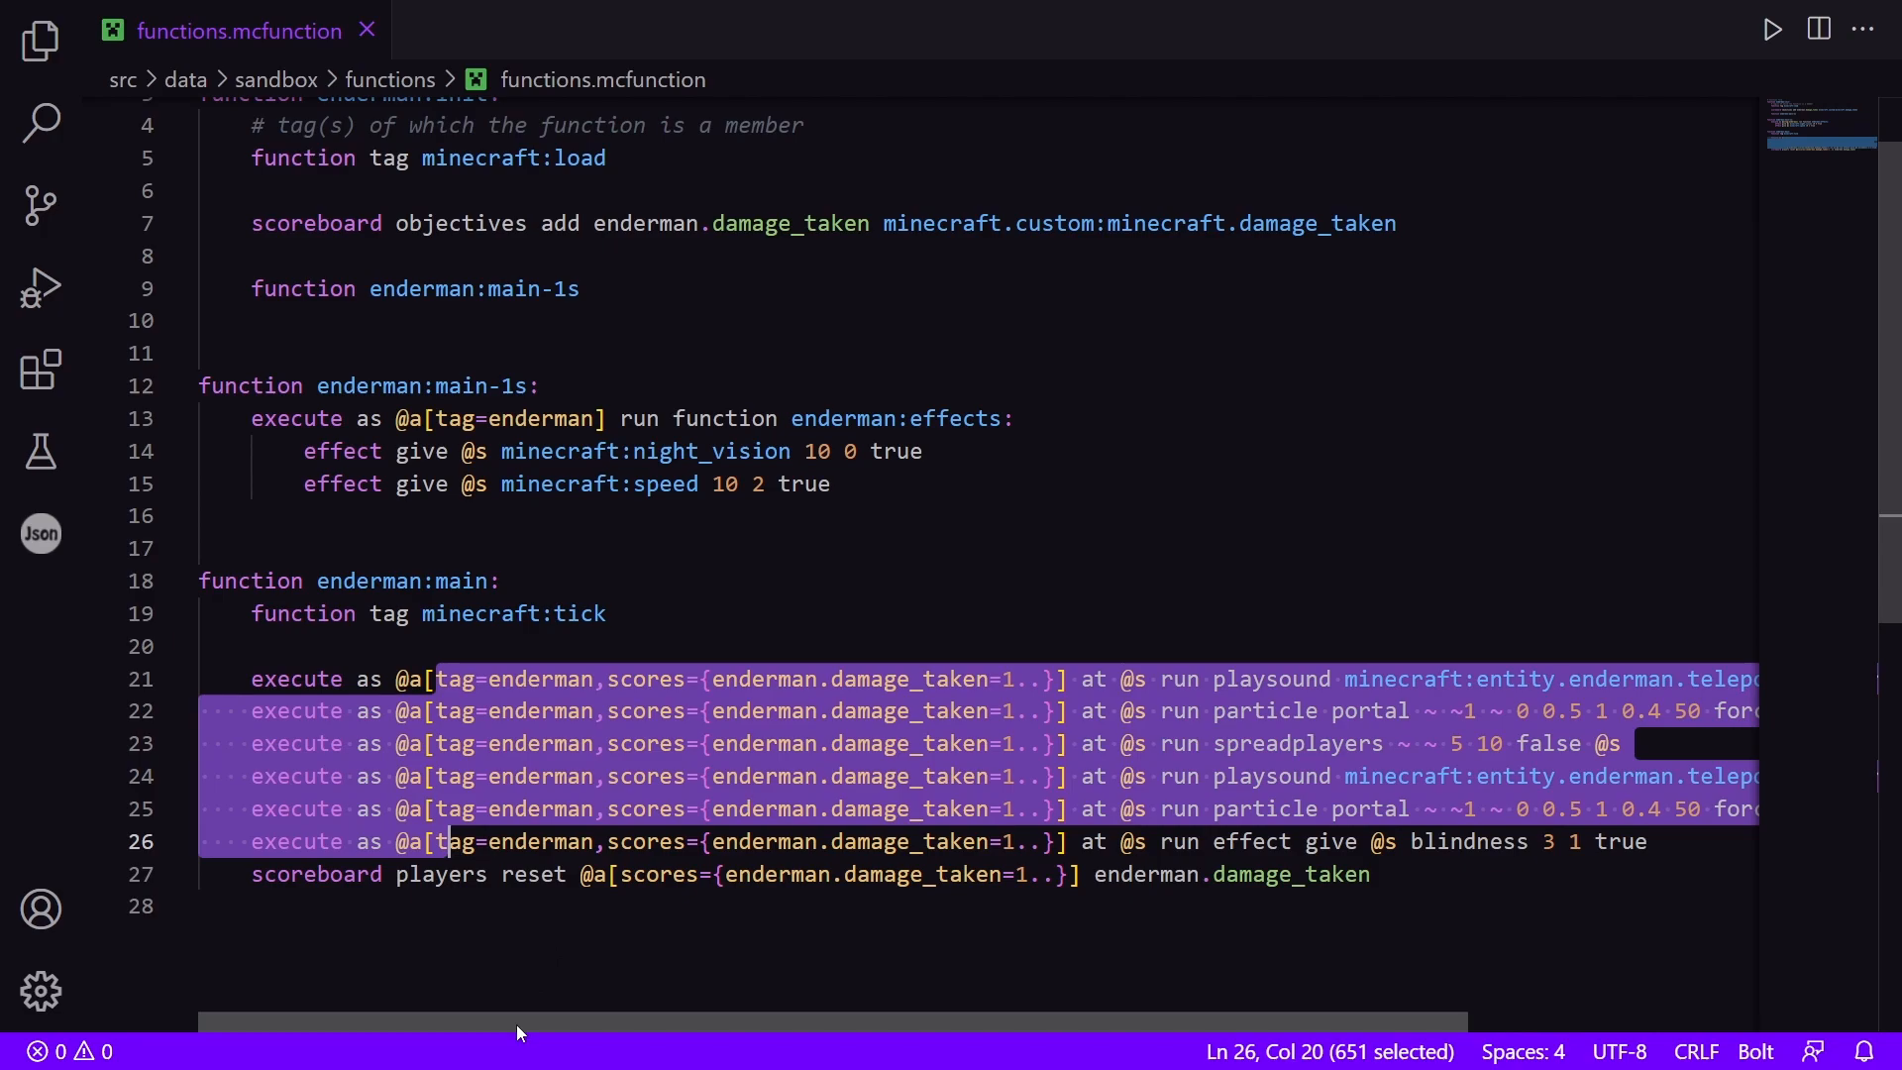
pyautogui.moveTo(422, 1032)
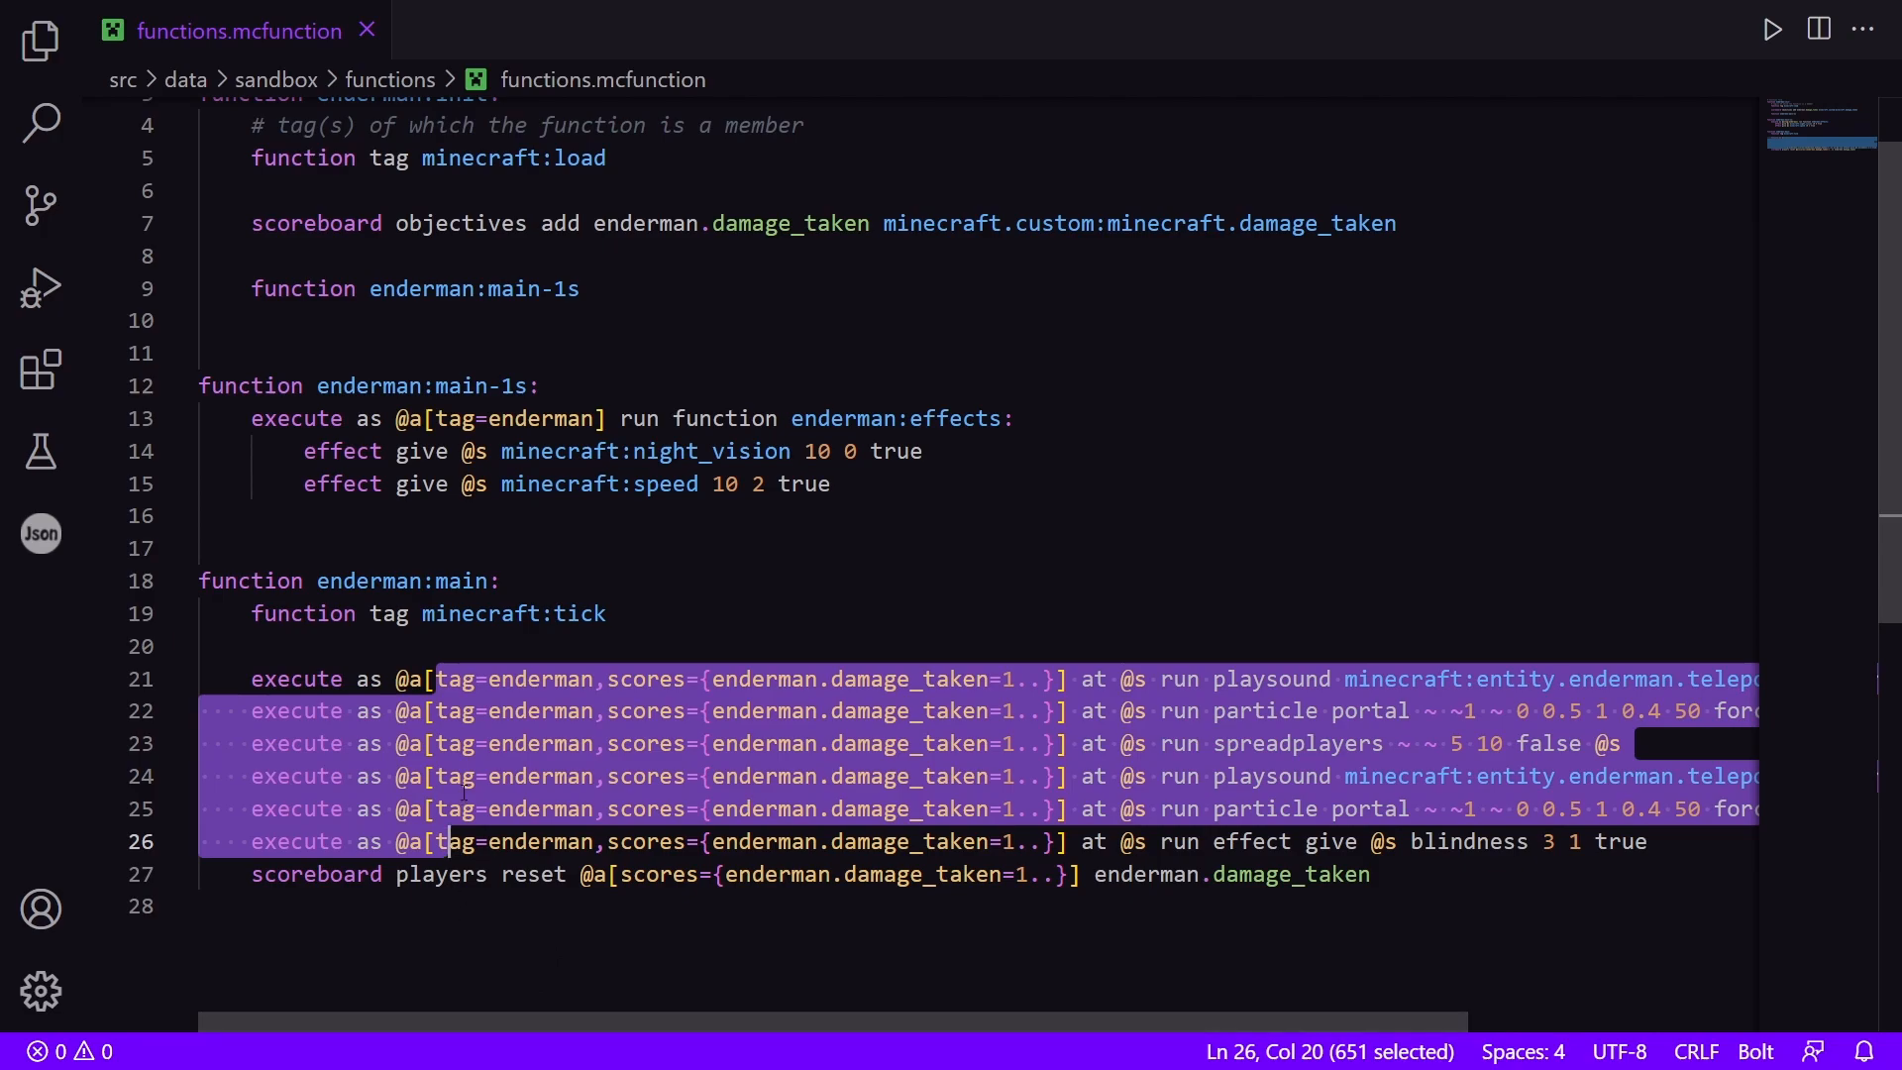
# - Replace the repeated damaged-enderman execute prefixes with one 'run function enderman:ability:' line
pyautogui.click(238, 646)
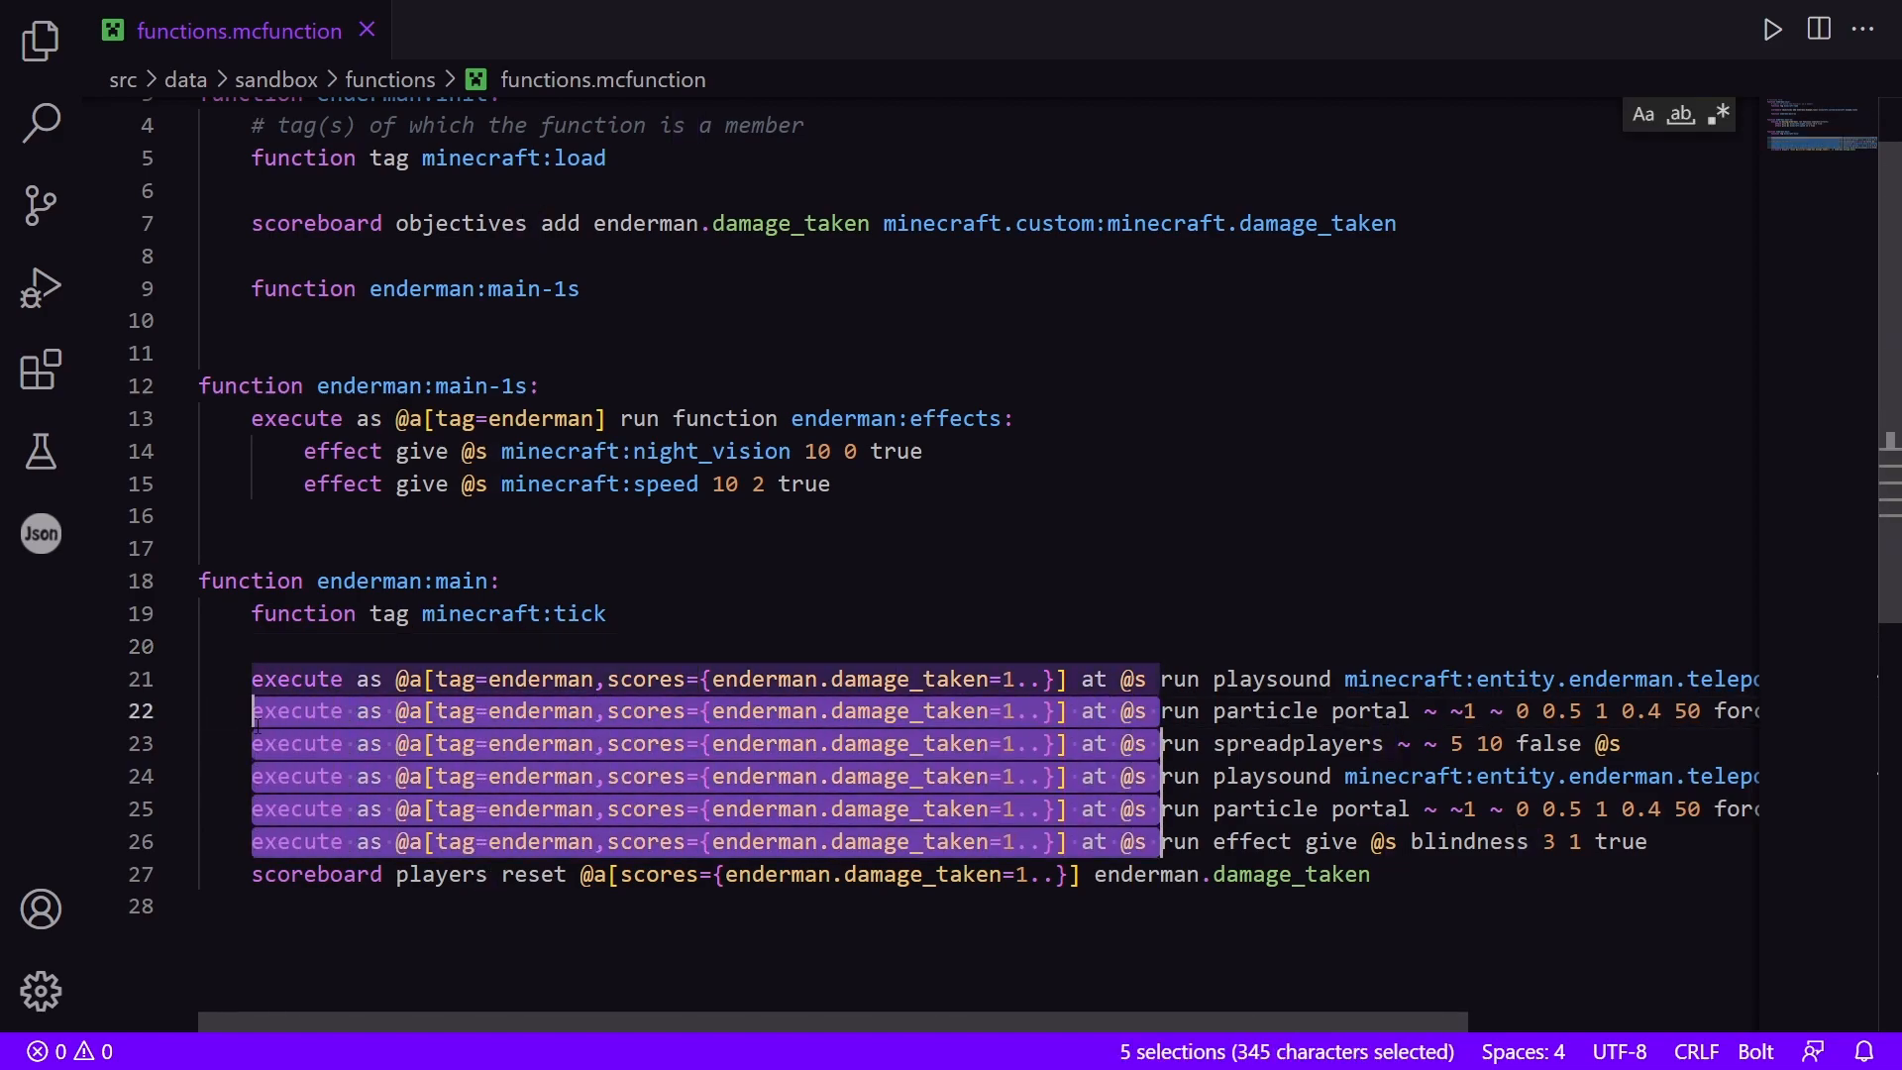
pyautogui.press('Delete')
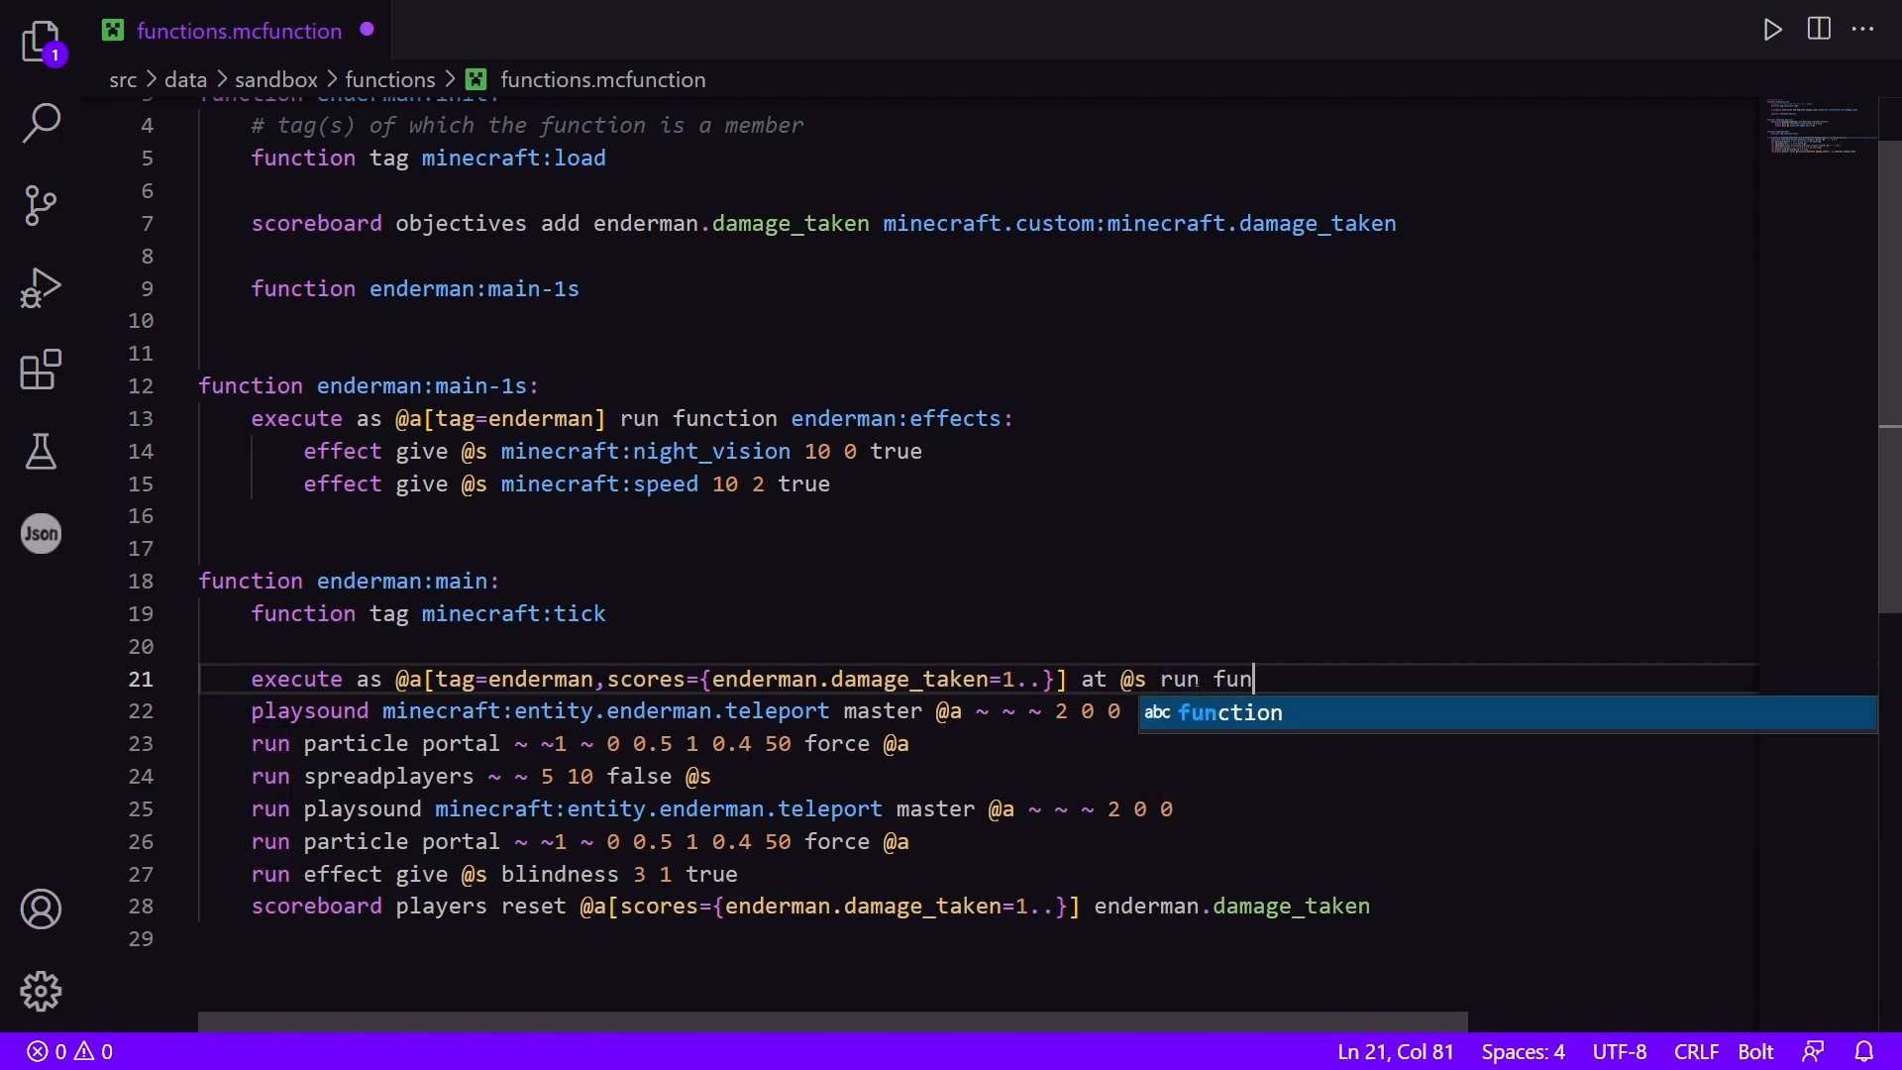
pyautogui.write('ction enderman:')
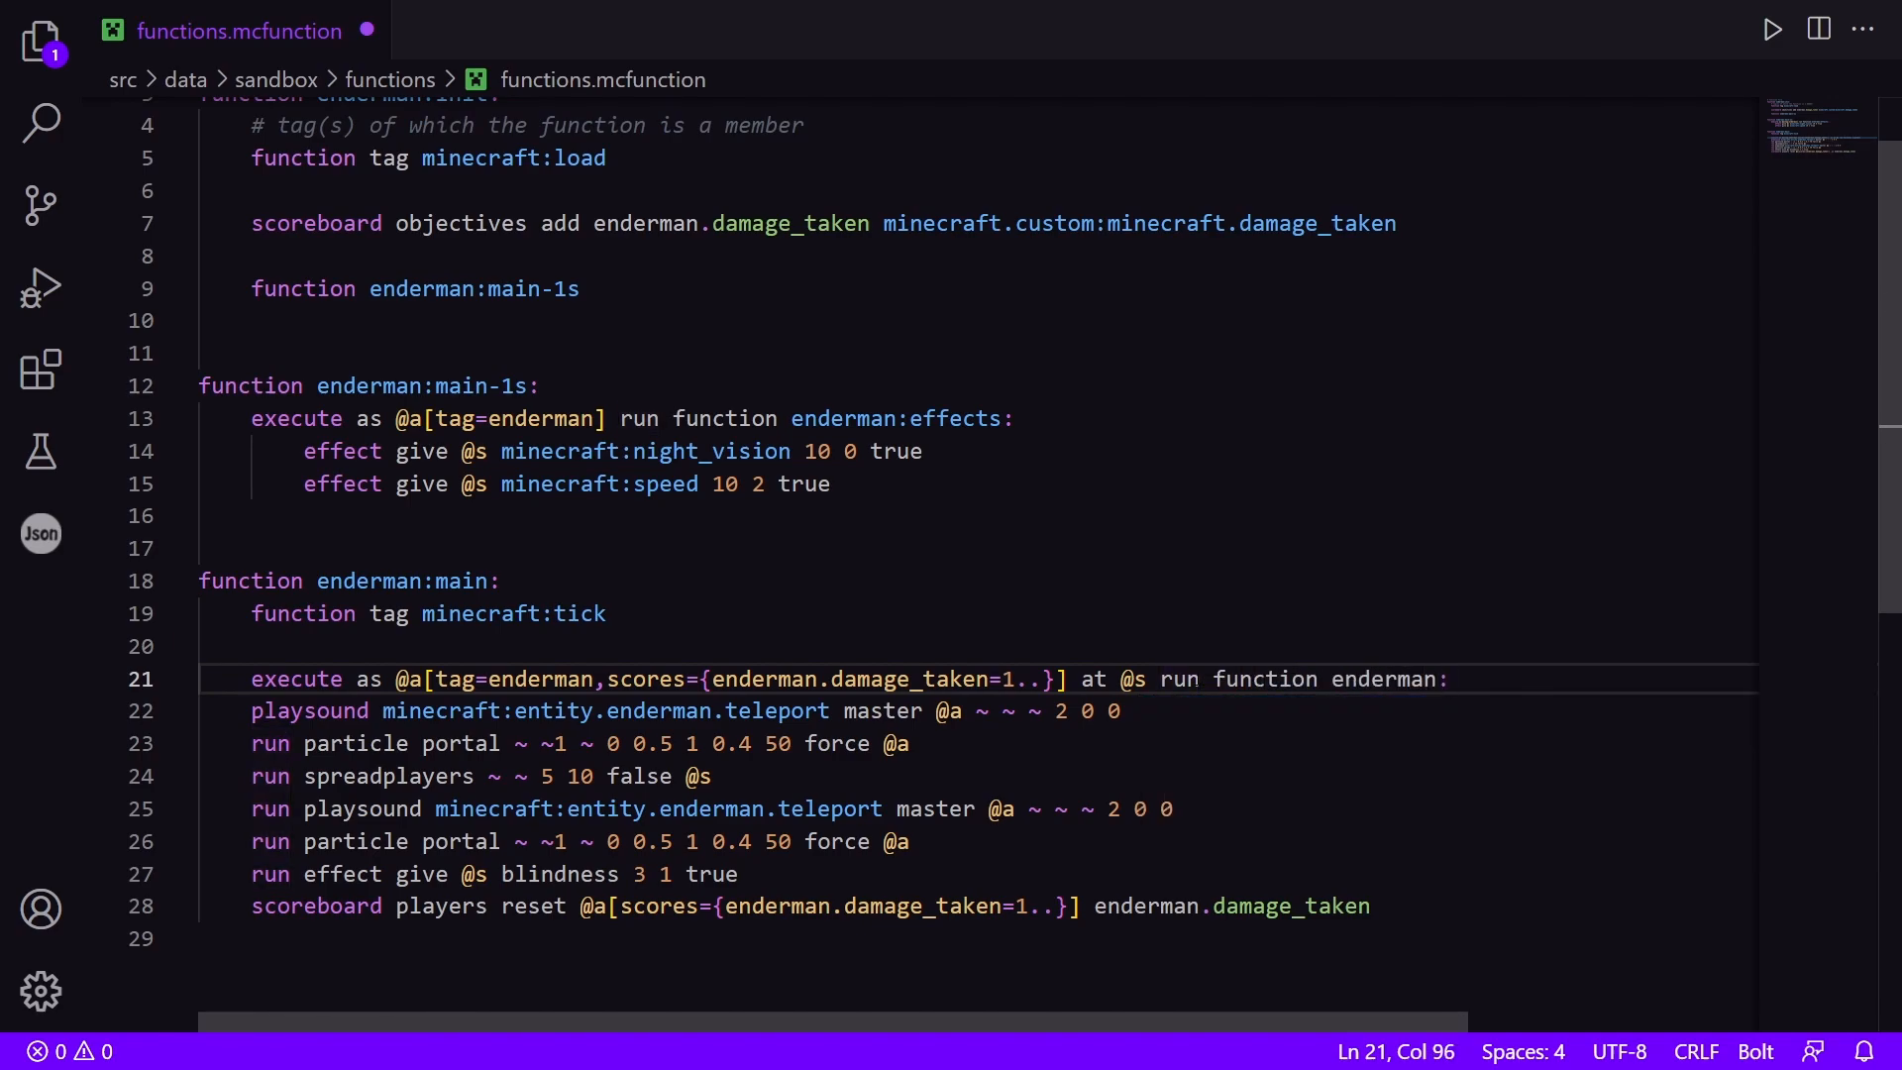
pyautogui.write('avi')
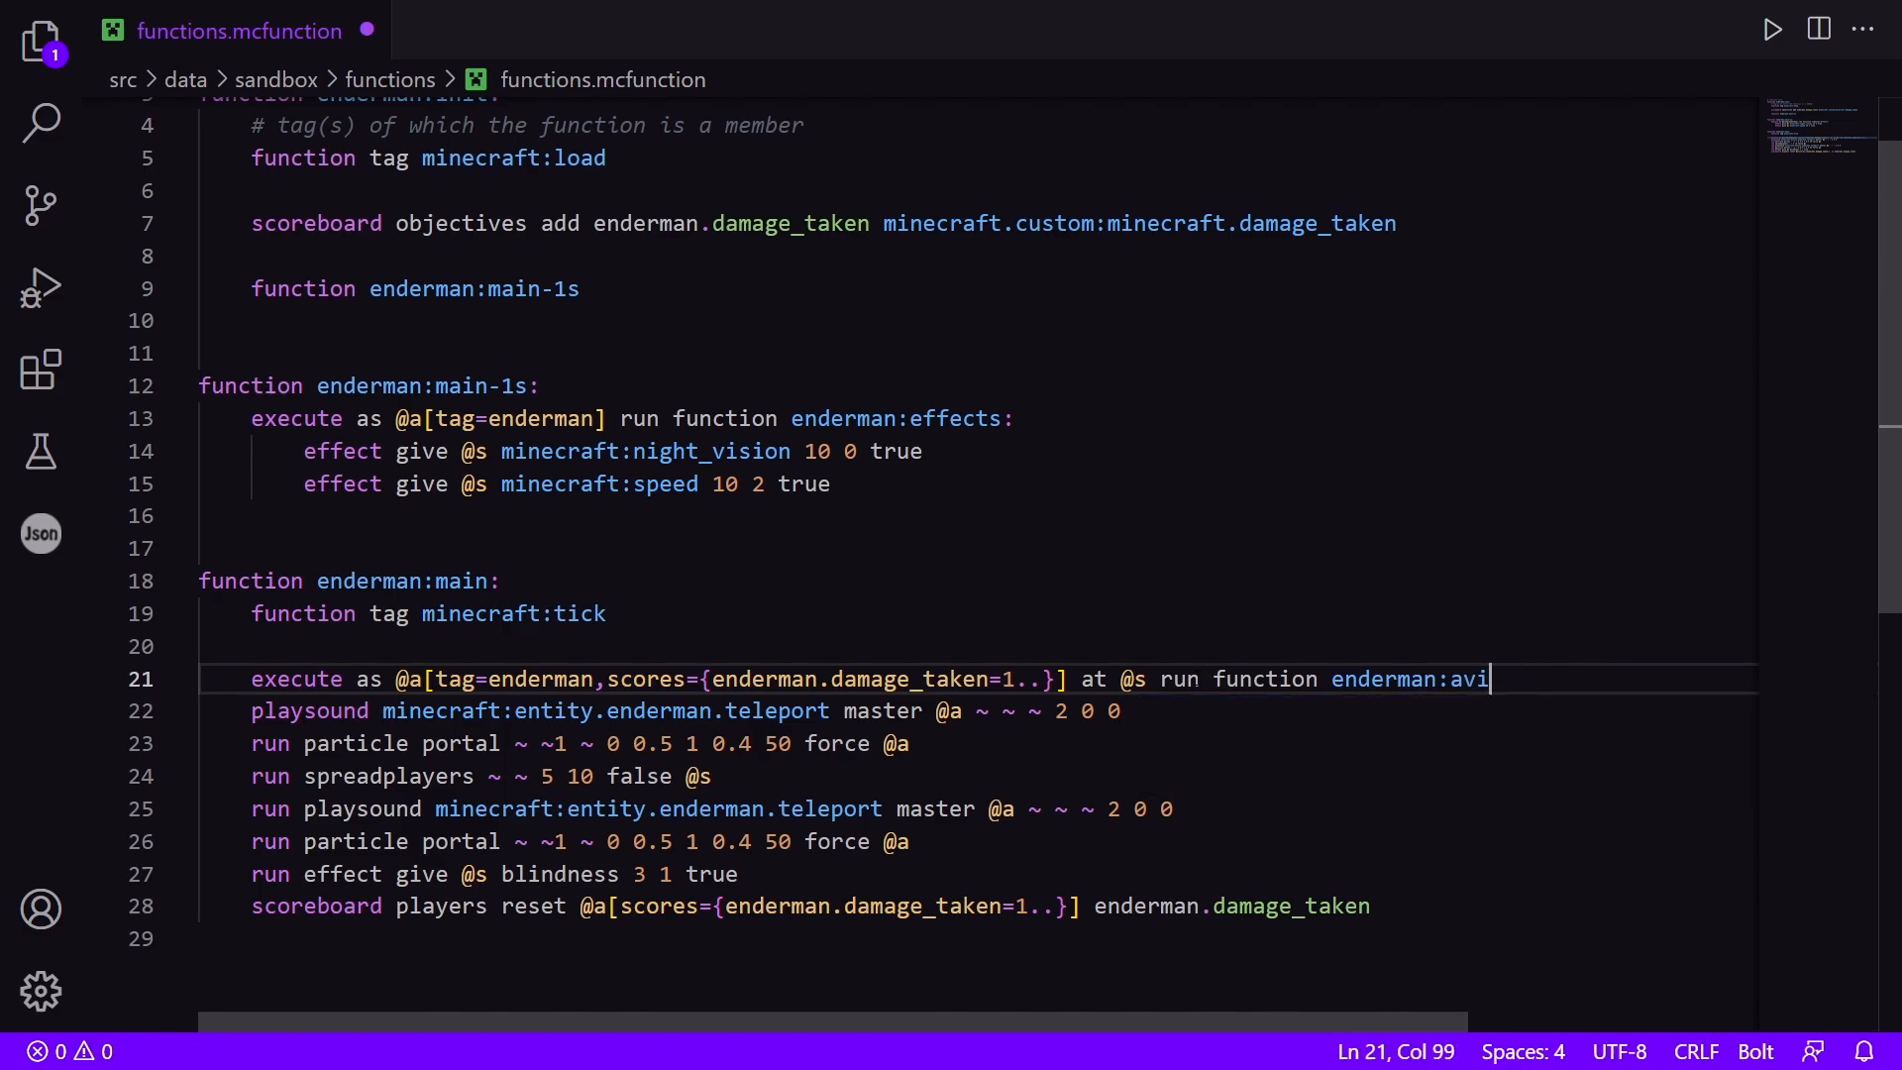
pyautogui.write('bility:')
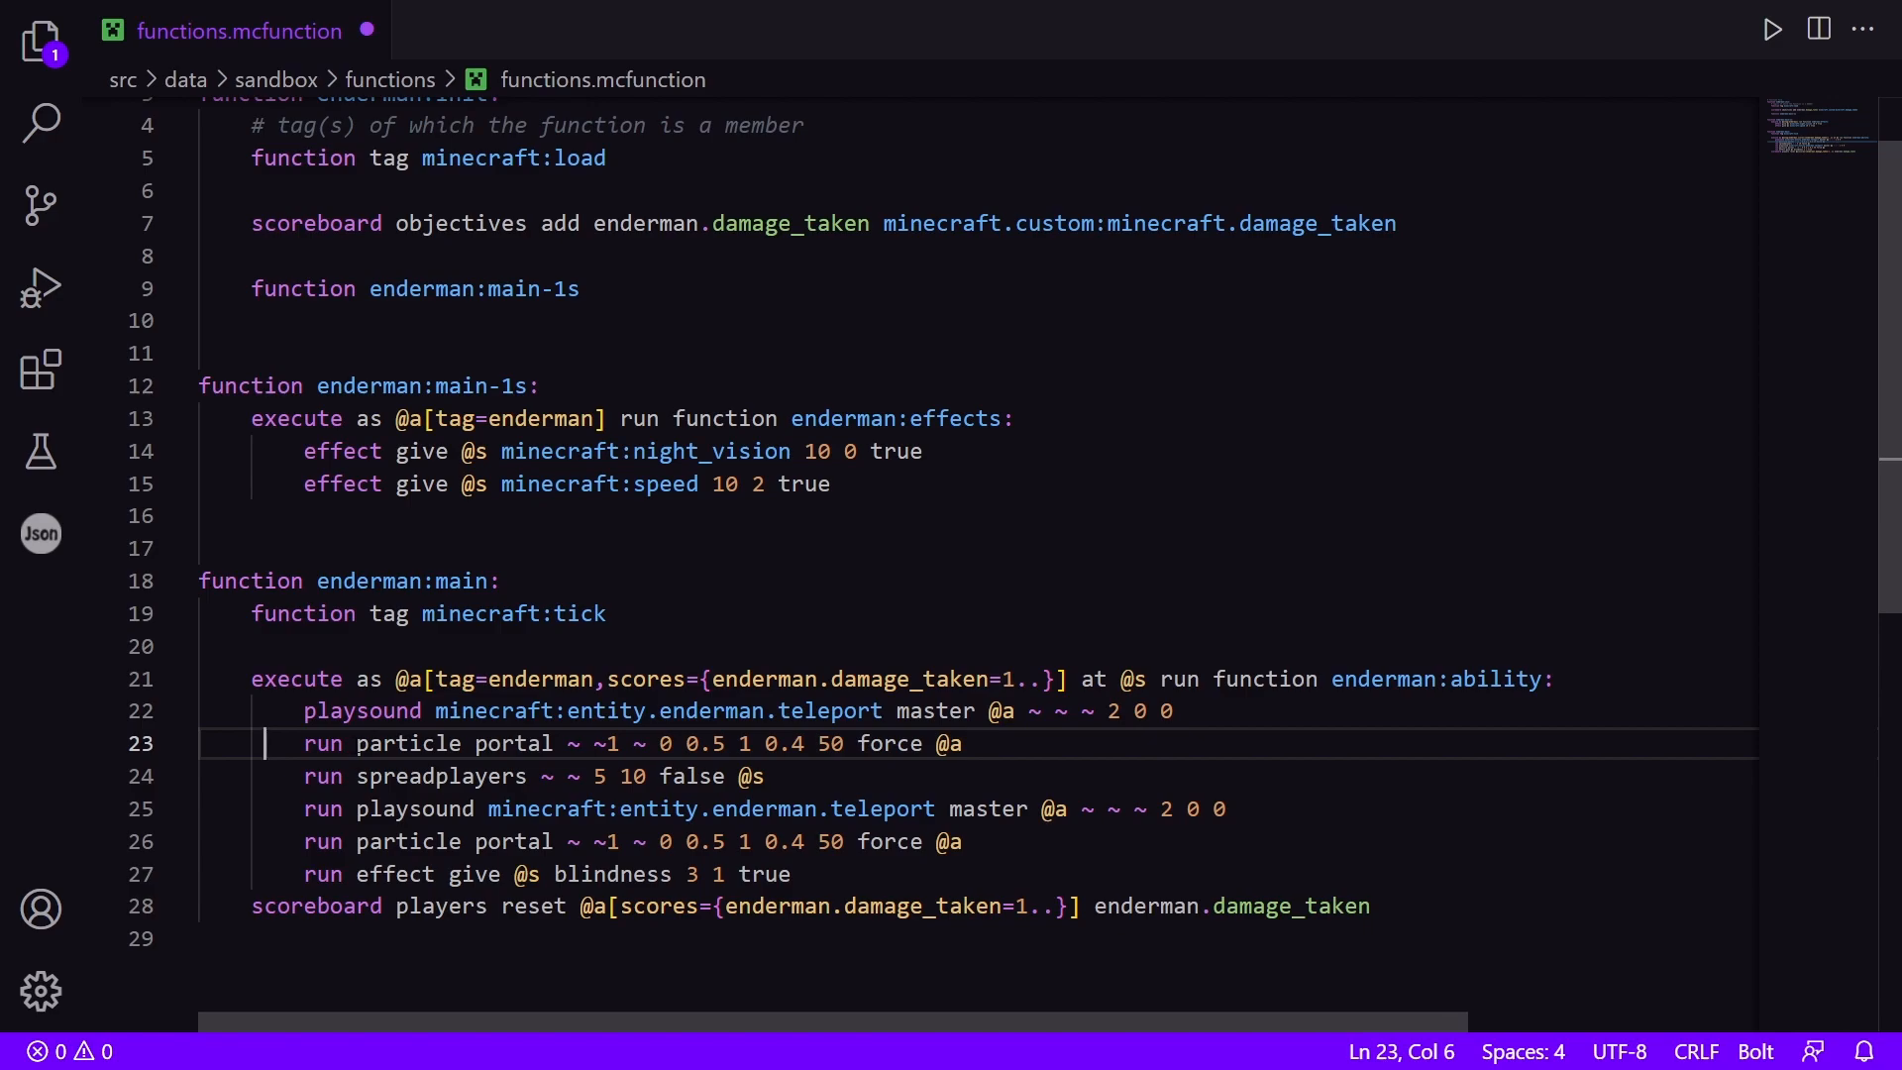
# - Strip the leftover 'run' keyword and tidy the nested teleport commands
pyautogui.doubleClick(321, 742)
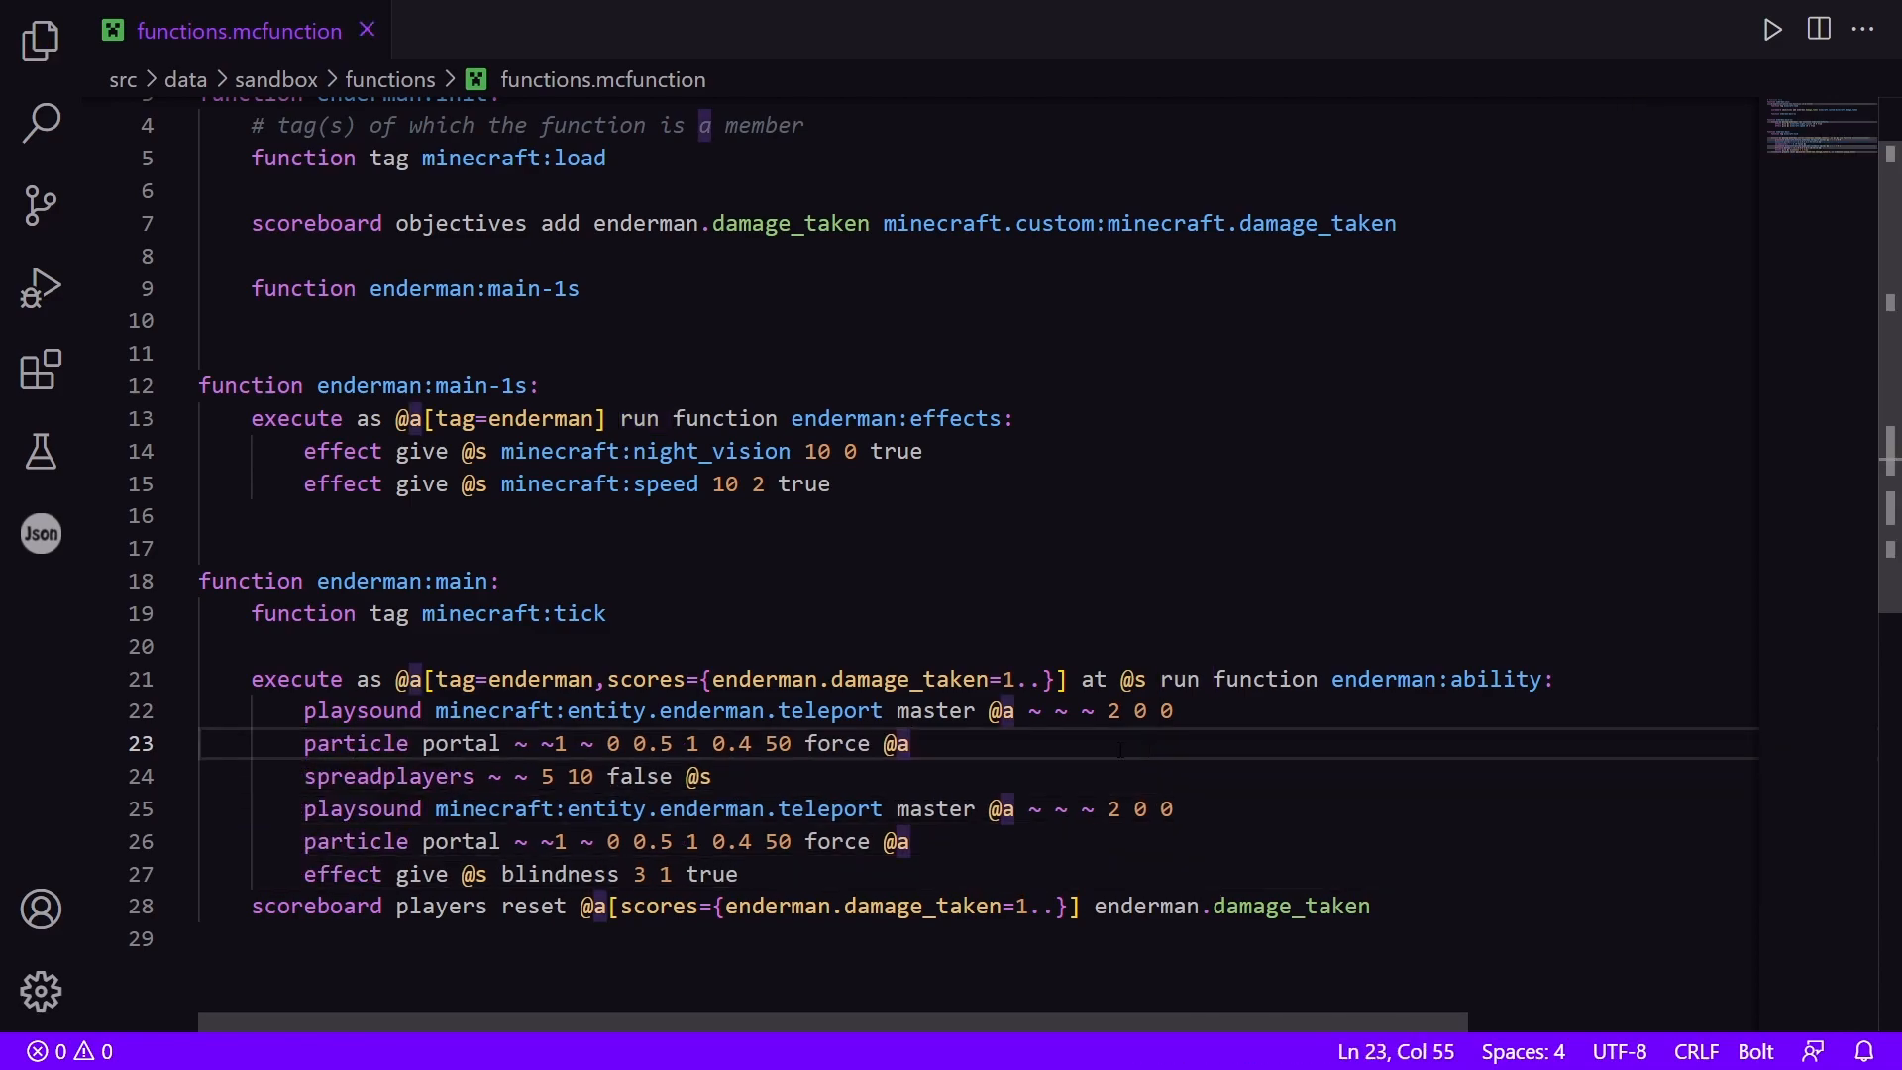
pyautogui.moveTo(342, 677); pyautogui.dragTo(420, 677)
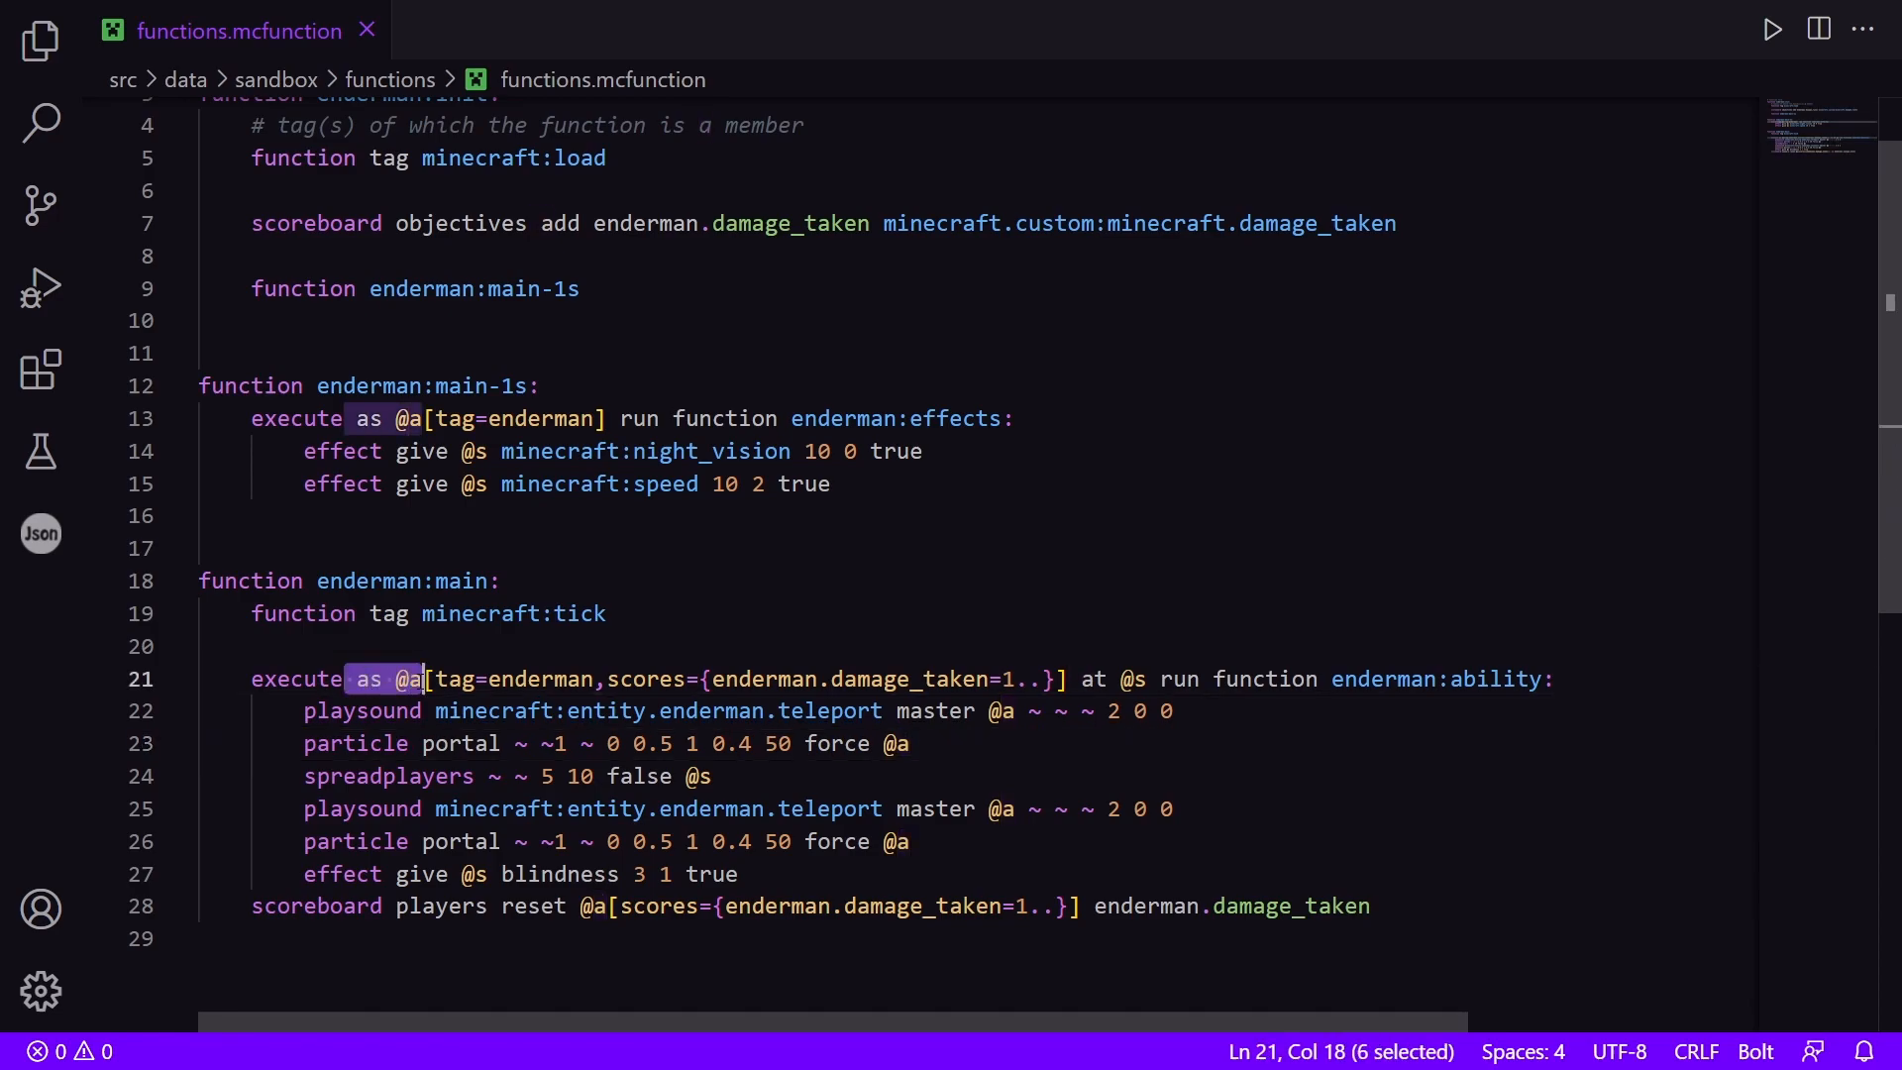
pyautogui.moveTo(608, 677); pyautogui.dragTo(874, 677)
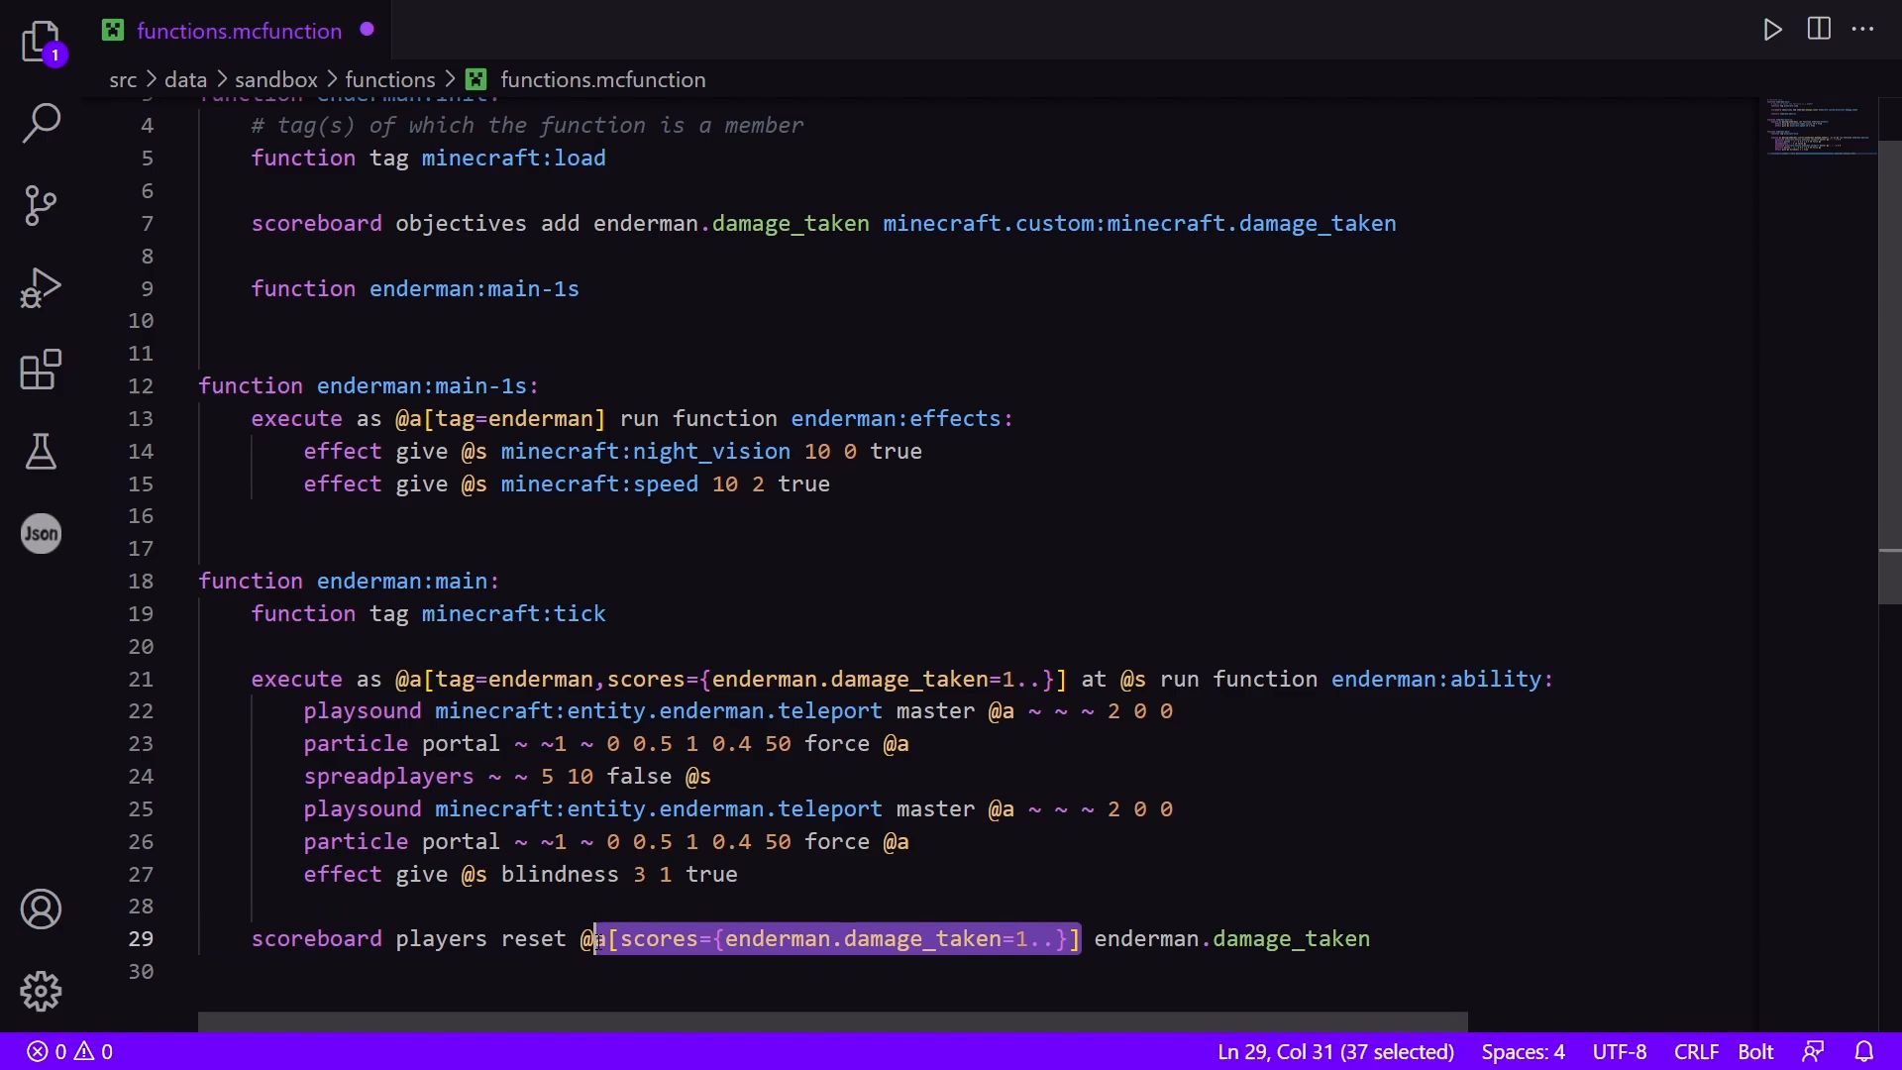
# - Change the damage score reset to target @s and place it inside enderman:ability
pyautogui.write('@s')
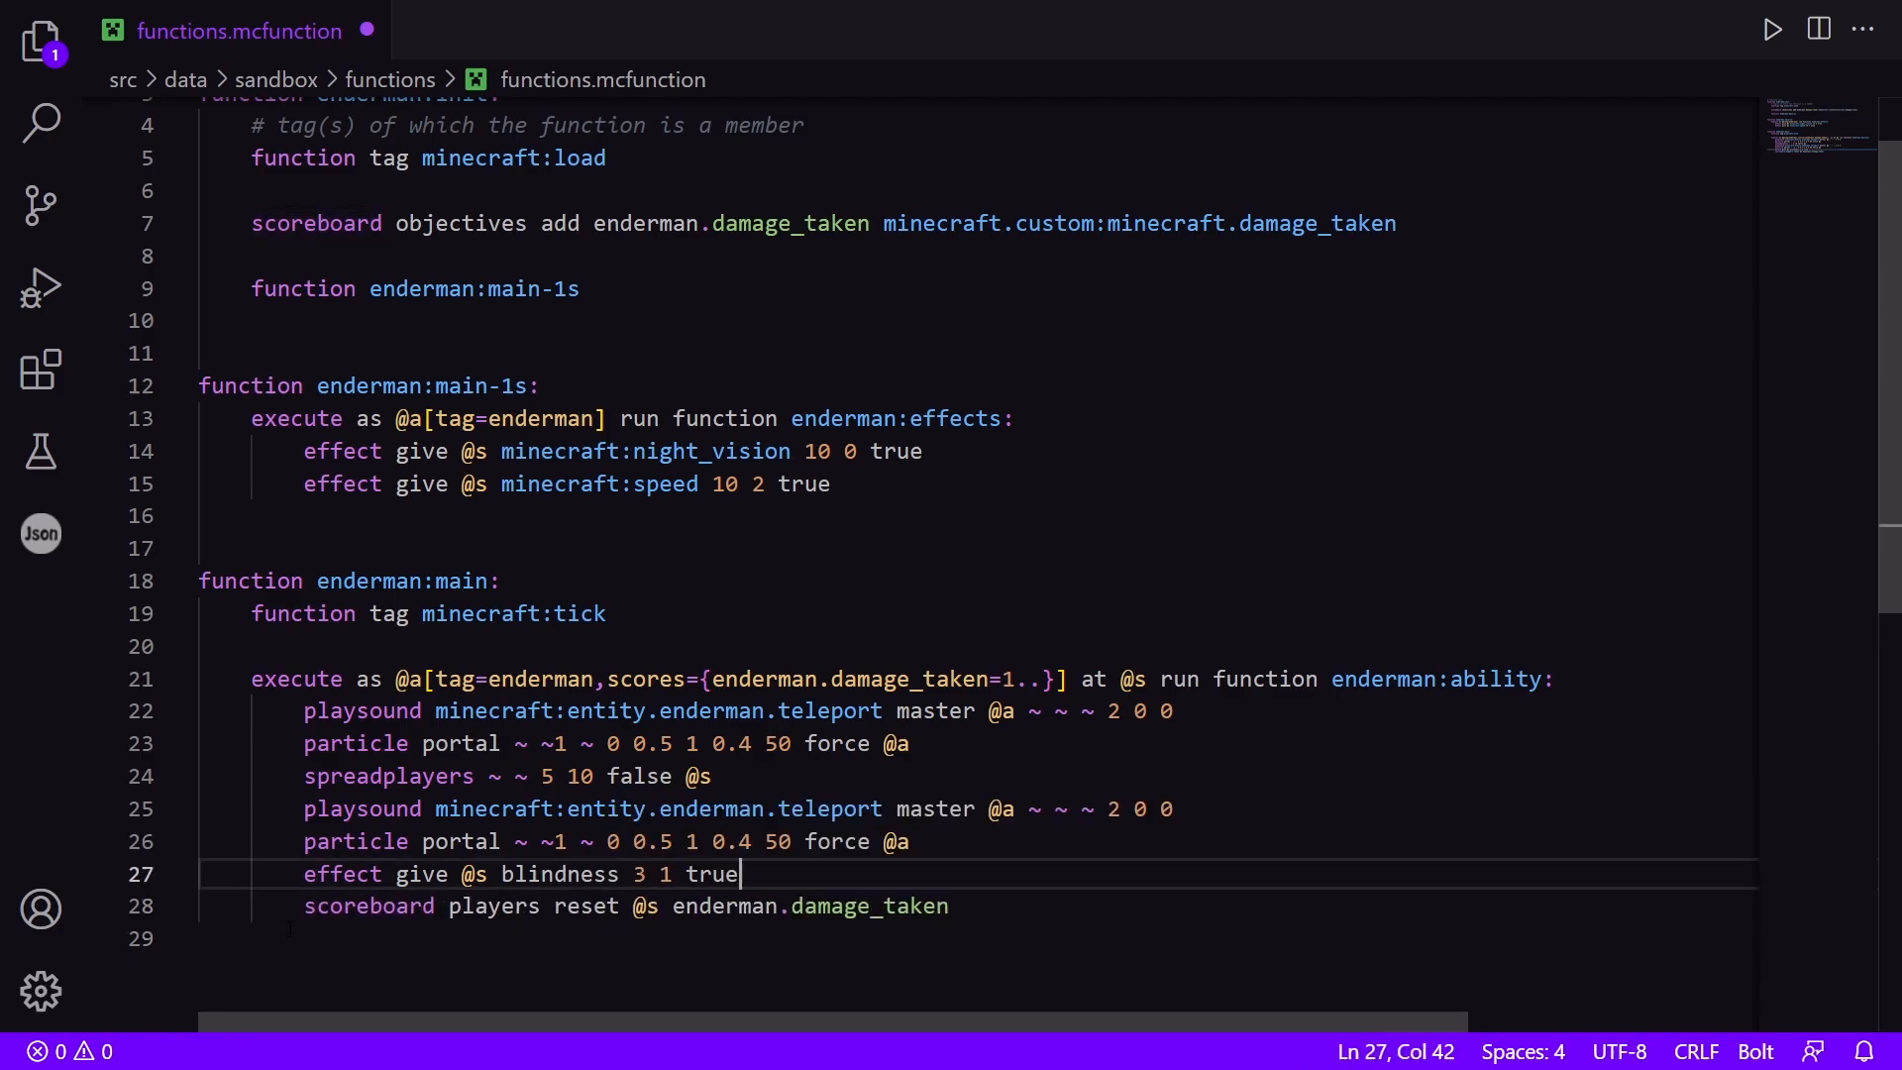
pyautogui.moveTo(333, 905); pyautogui.dragTo(951, 905)
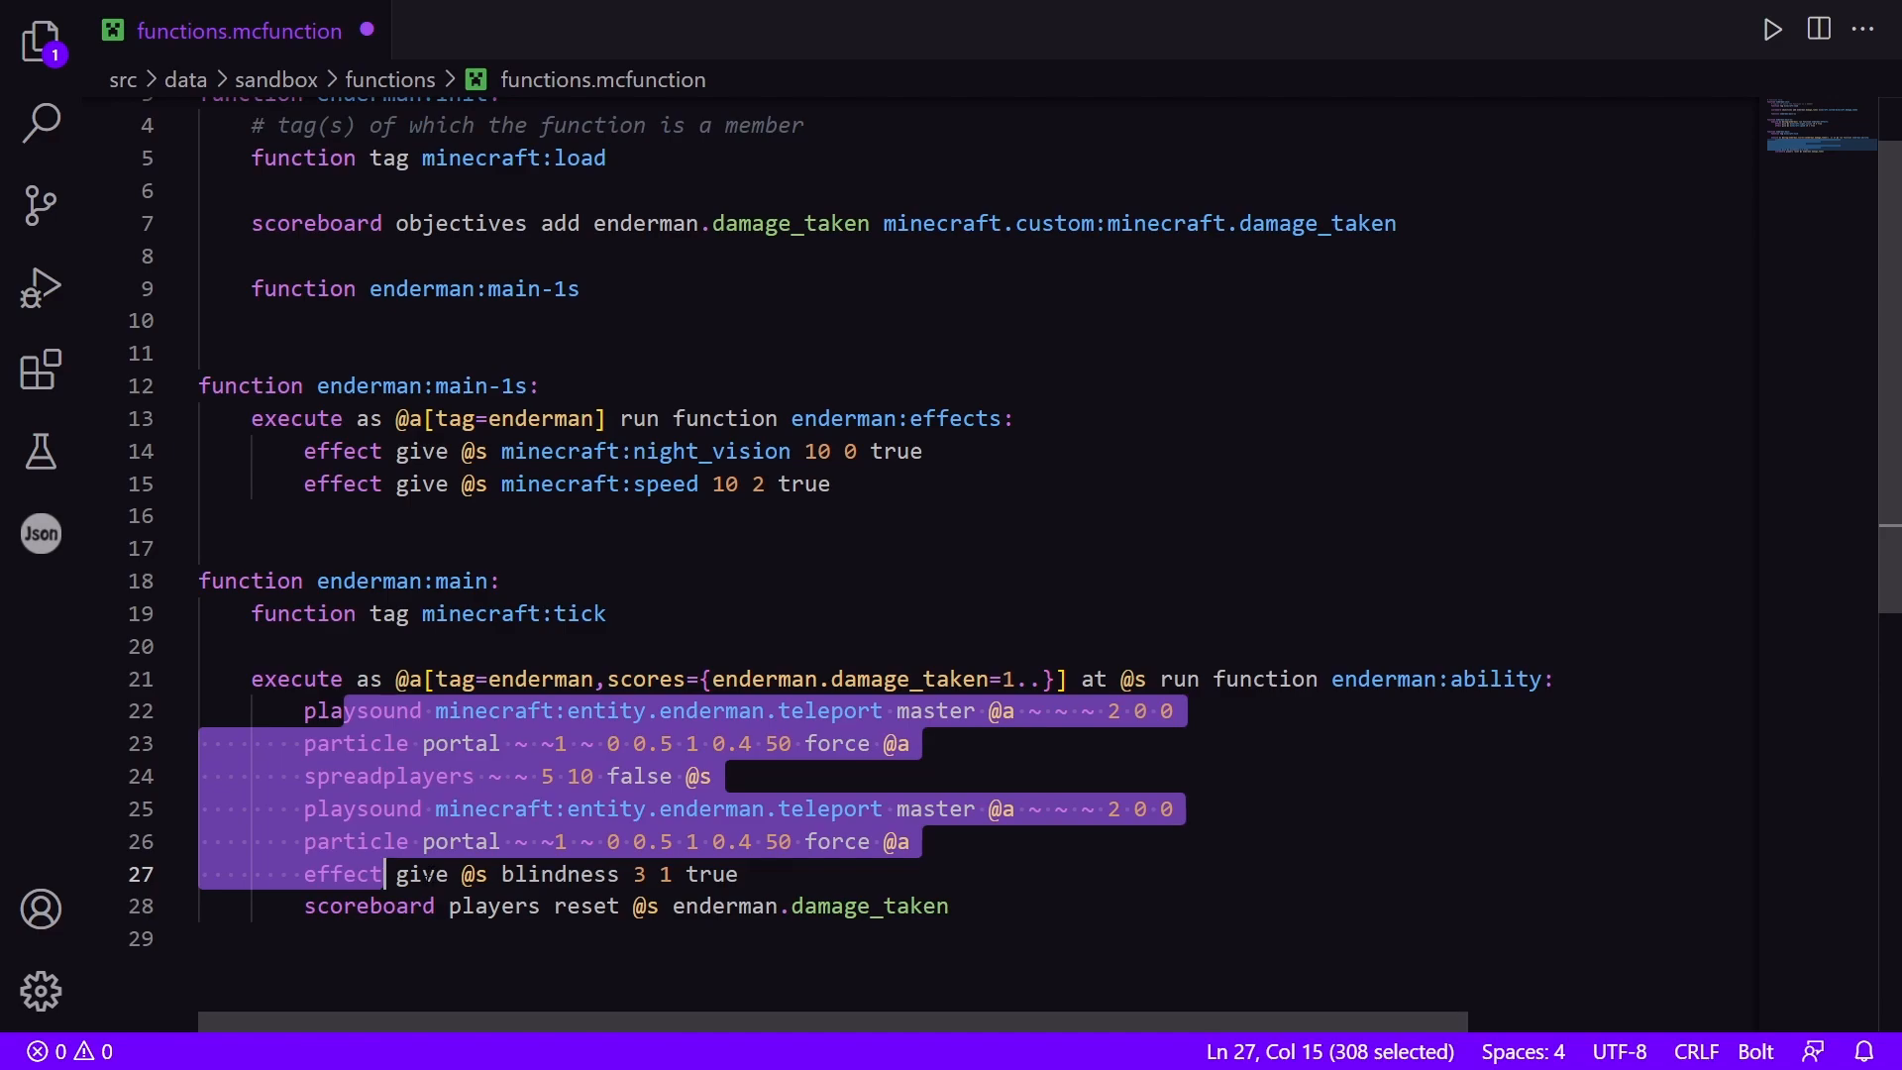
pyautogui.click(745, 873)
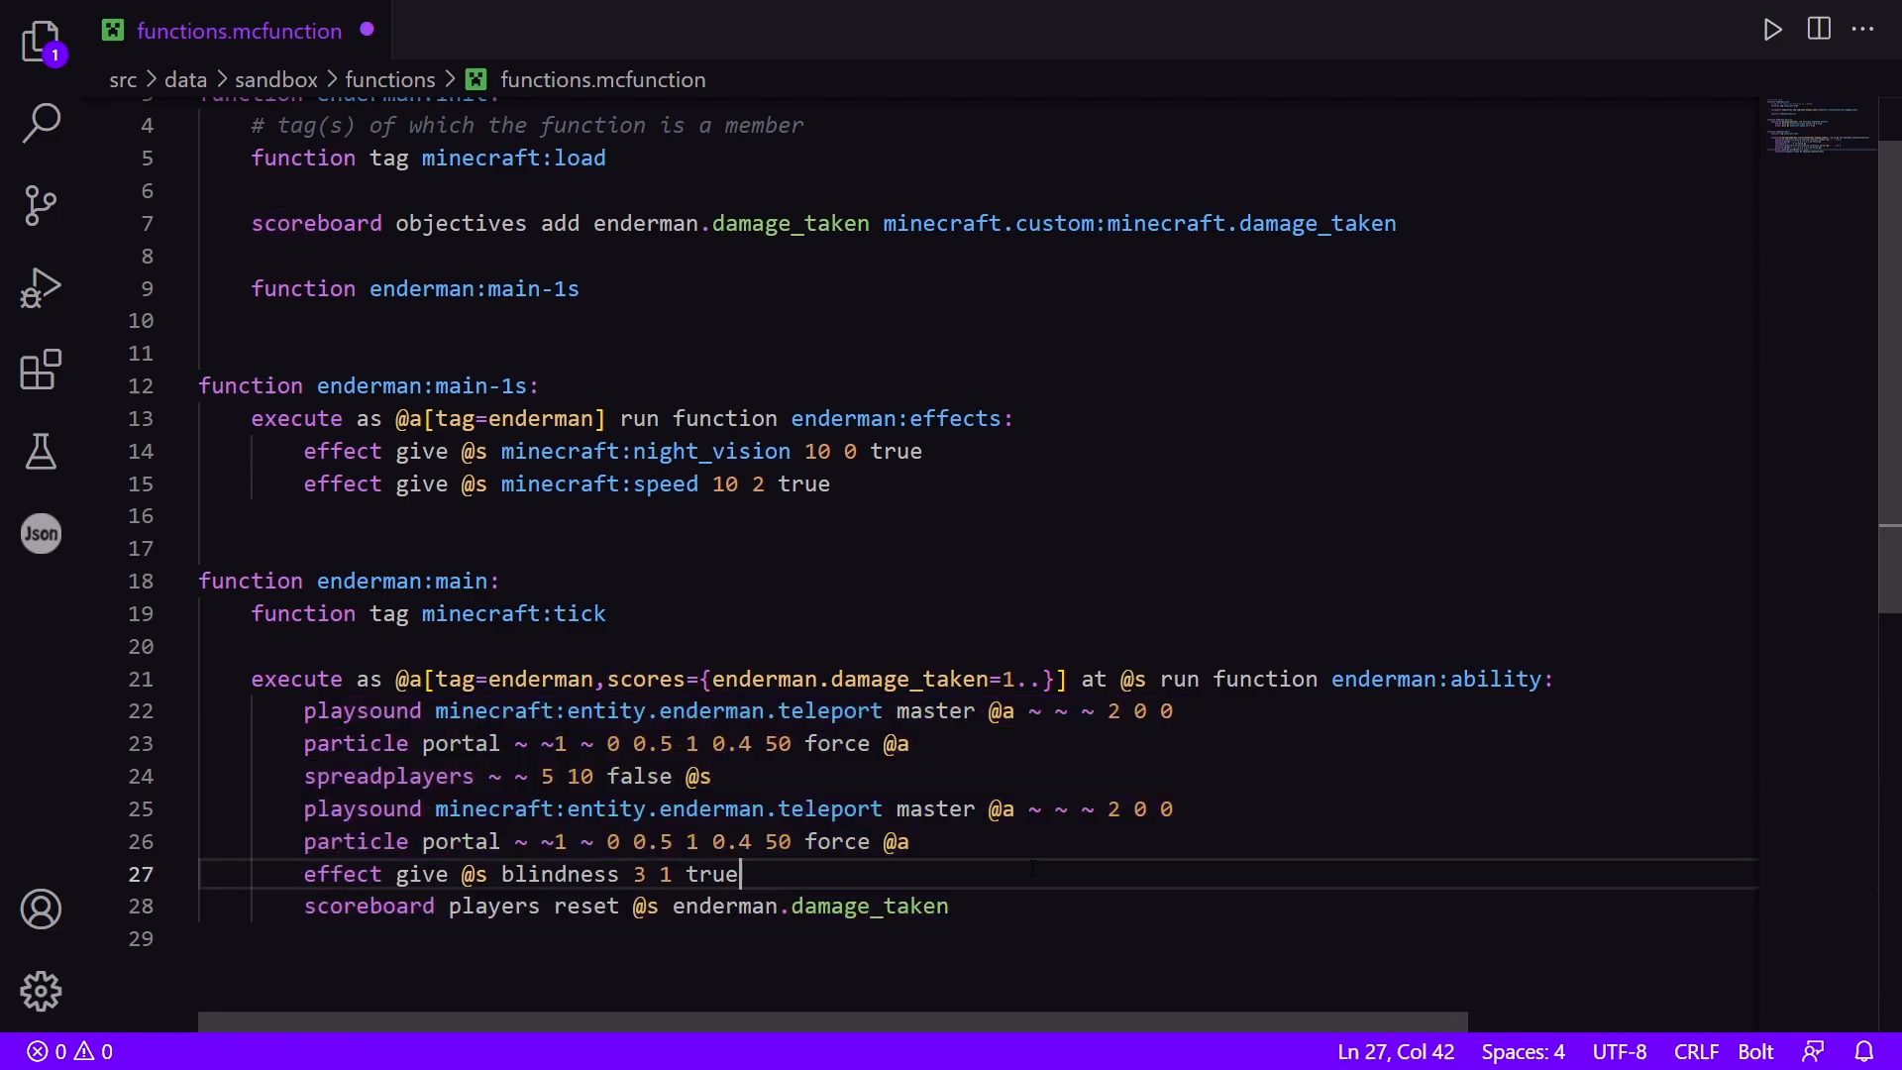
pyautogui.press('Enter')
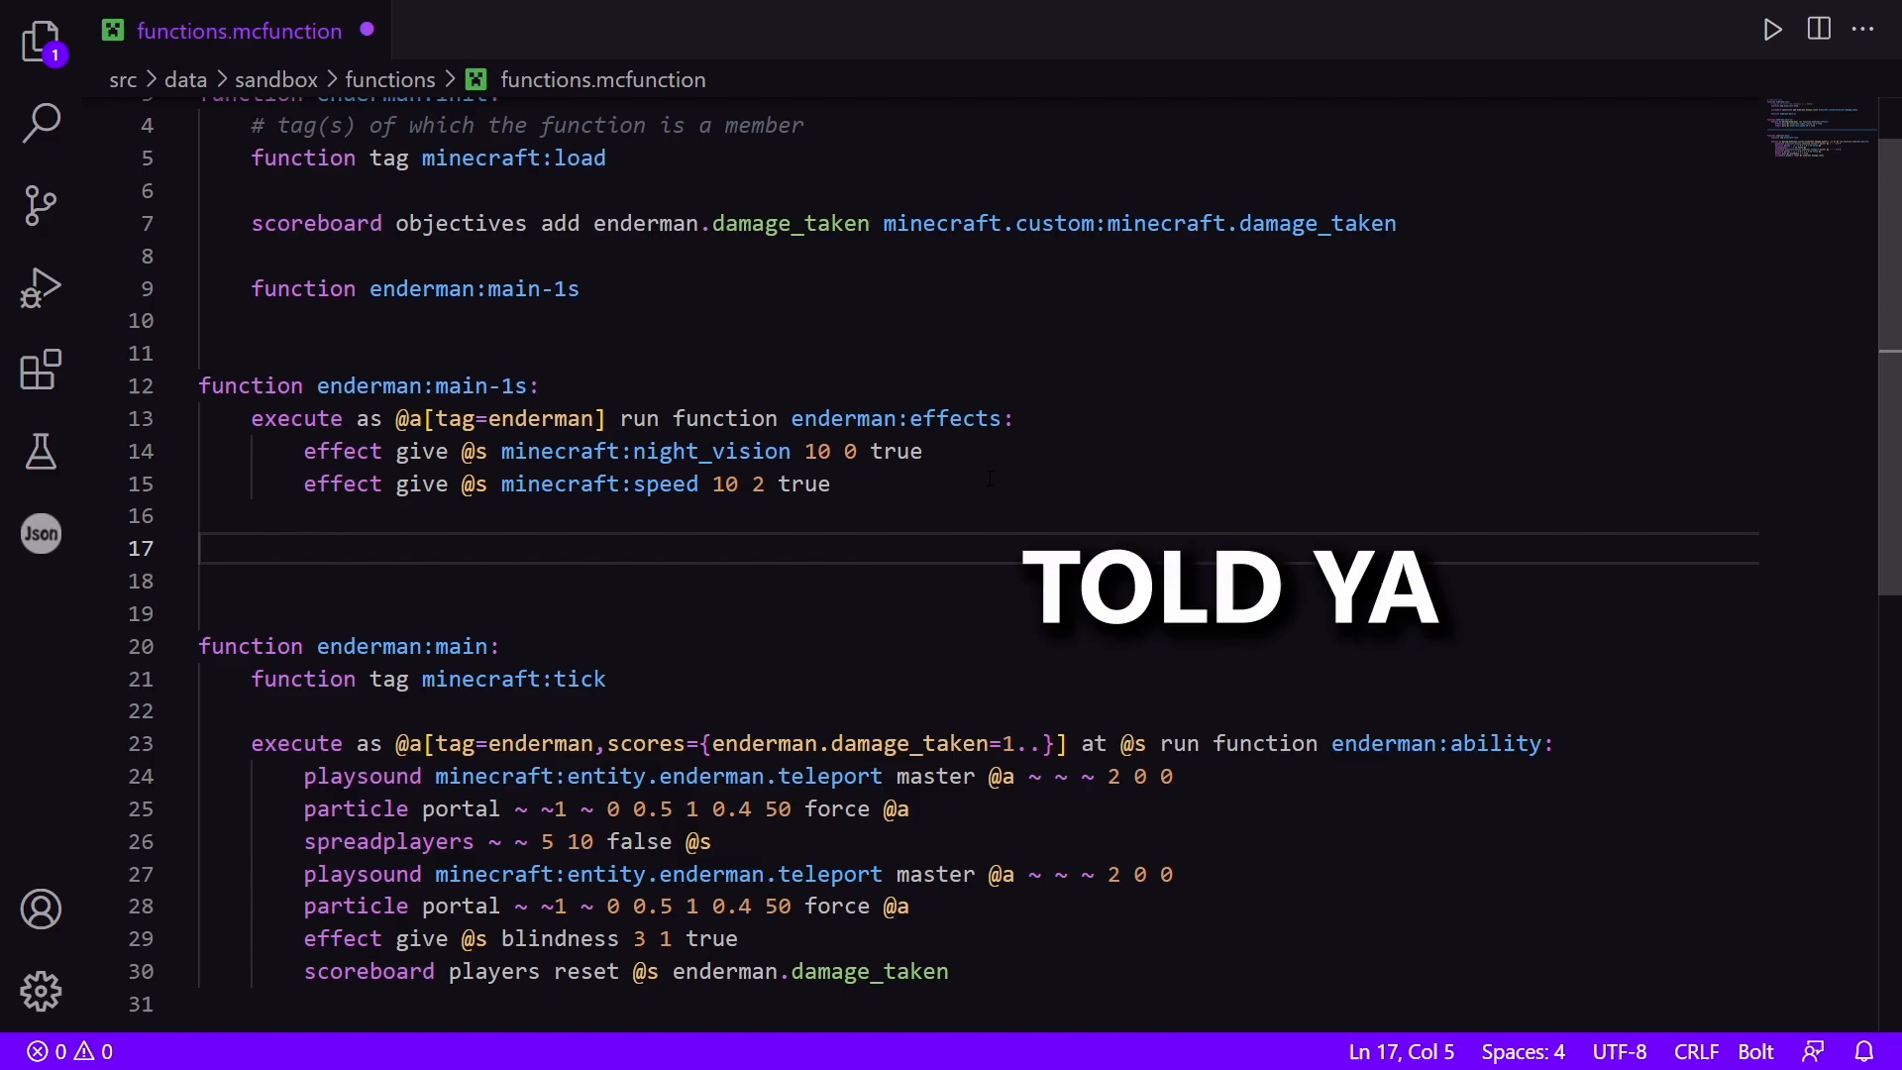
# - End main-1s with 'schedule function enderman:main-1s 1s replace' so it loops every second
pyautogui.write('schedule')
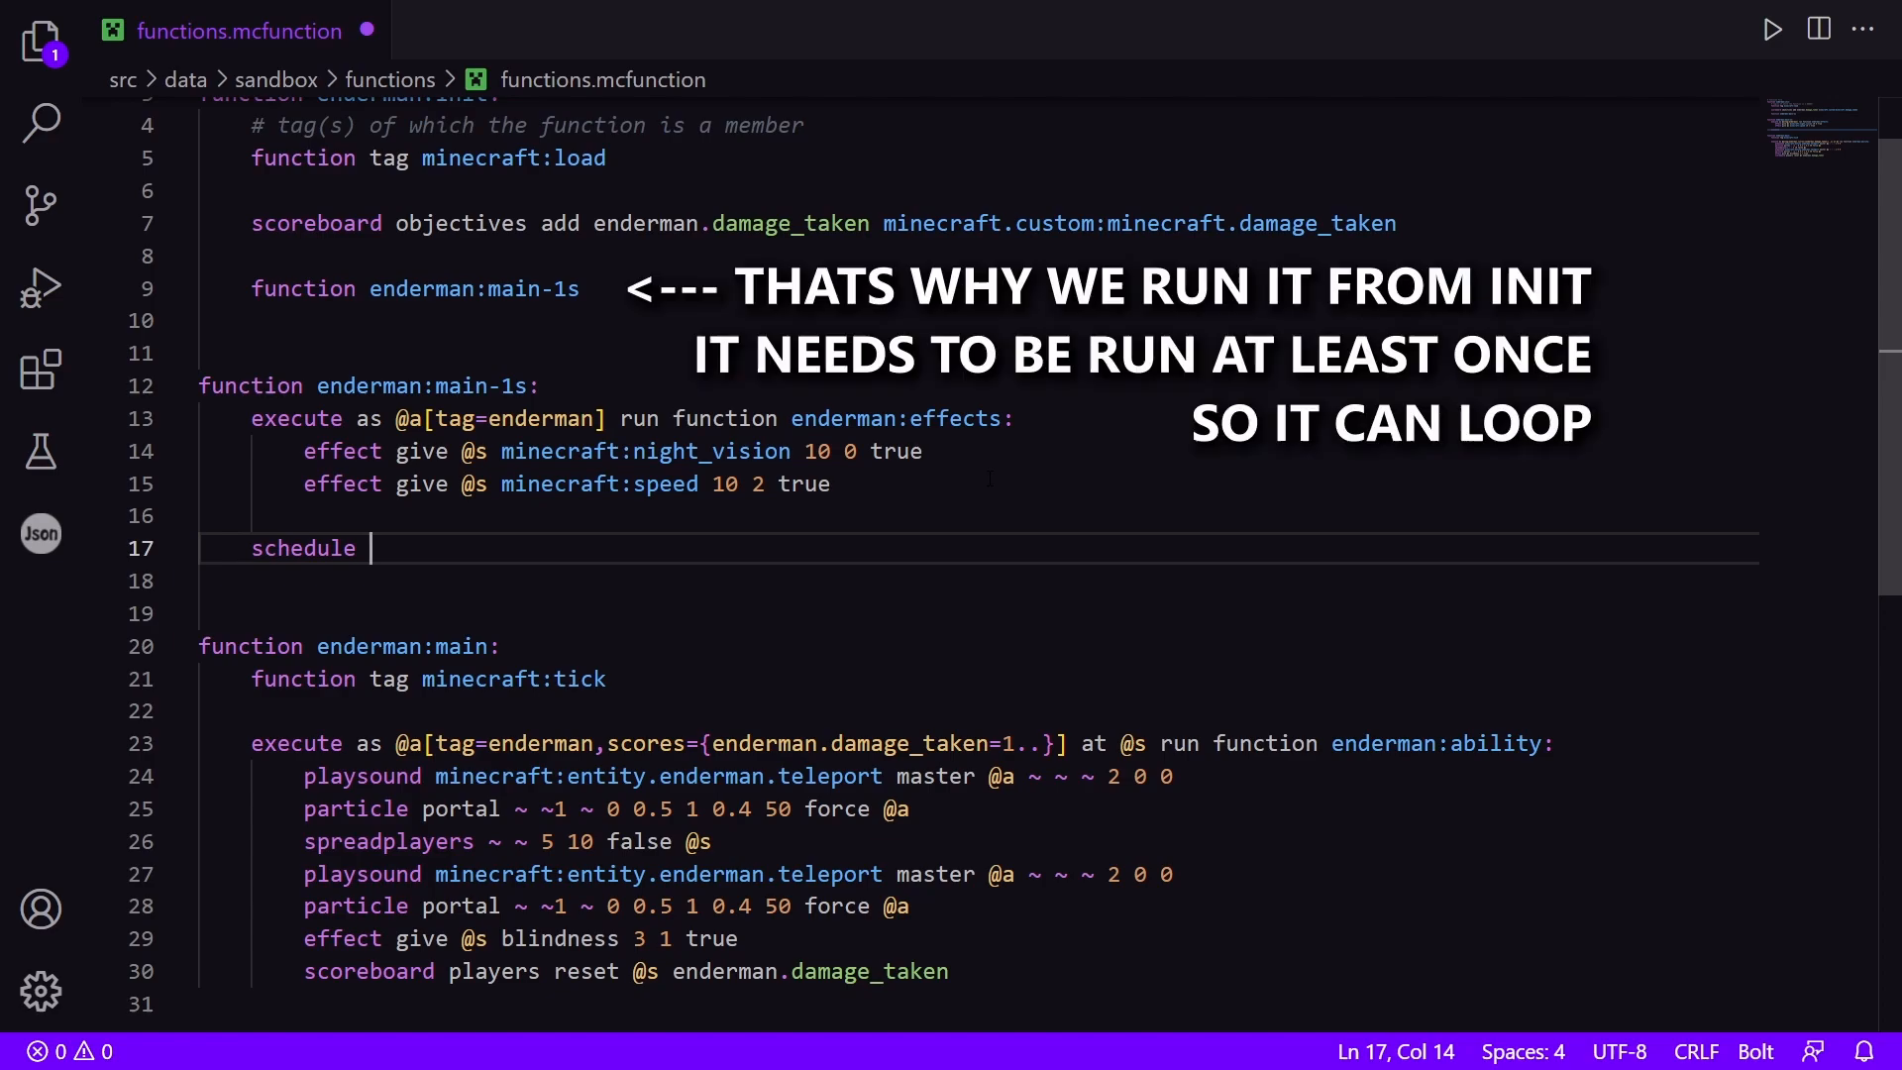
pyautogui.write('function')
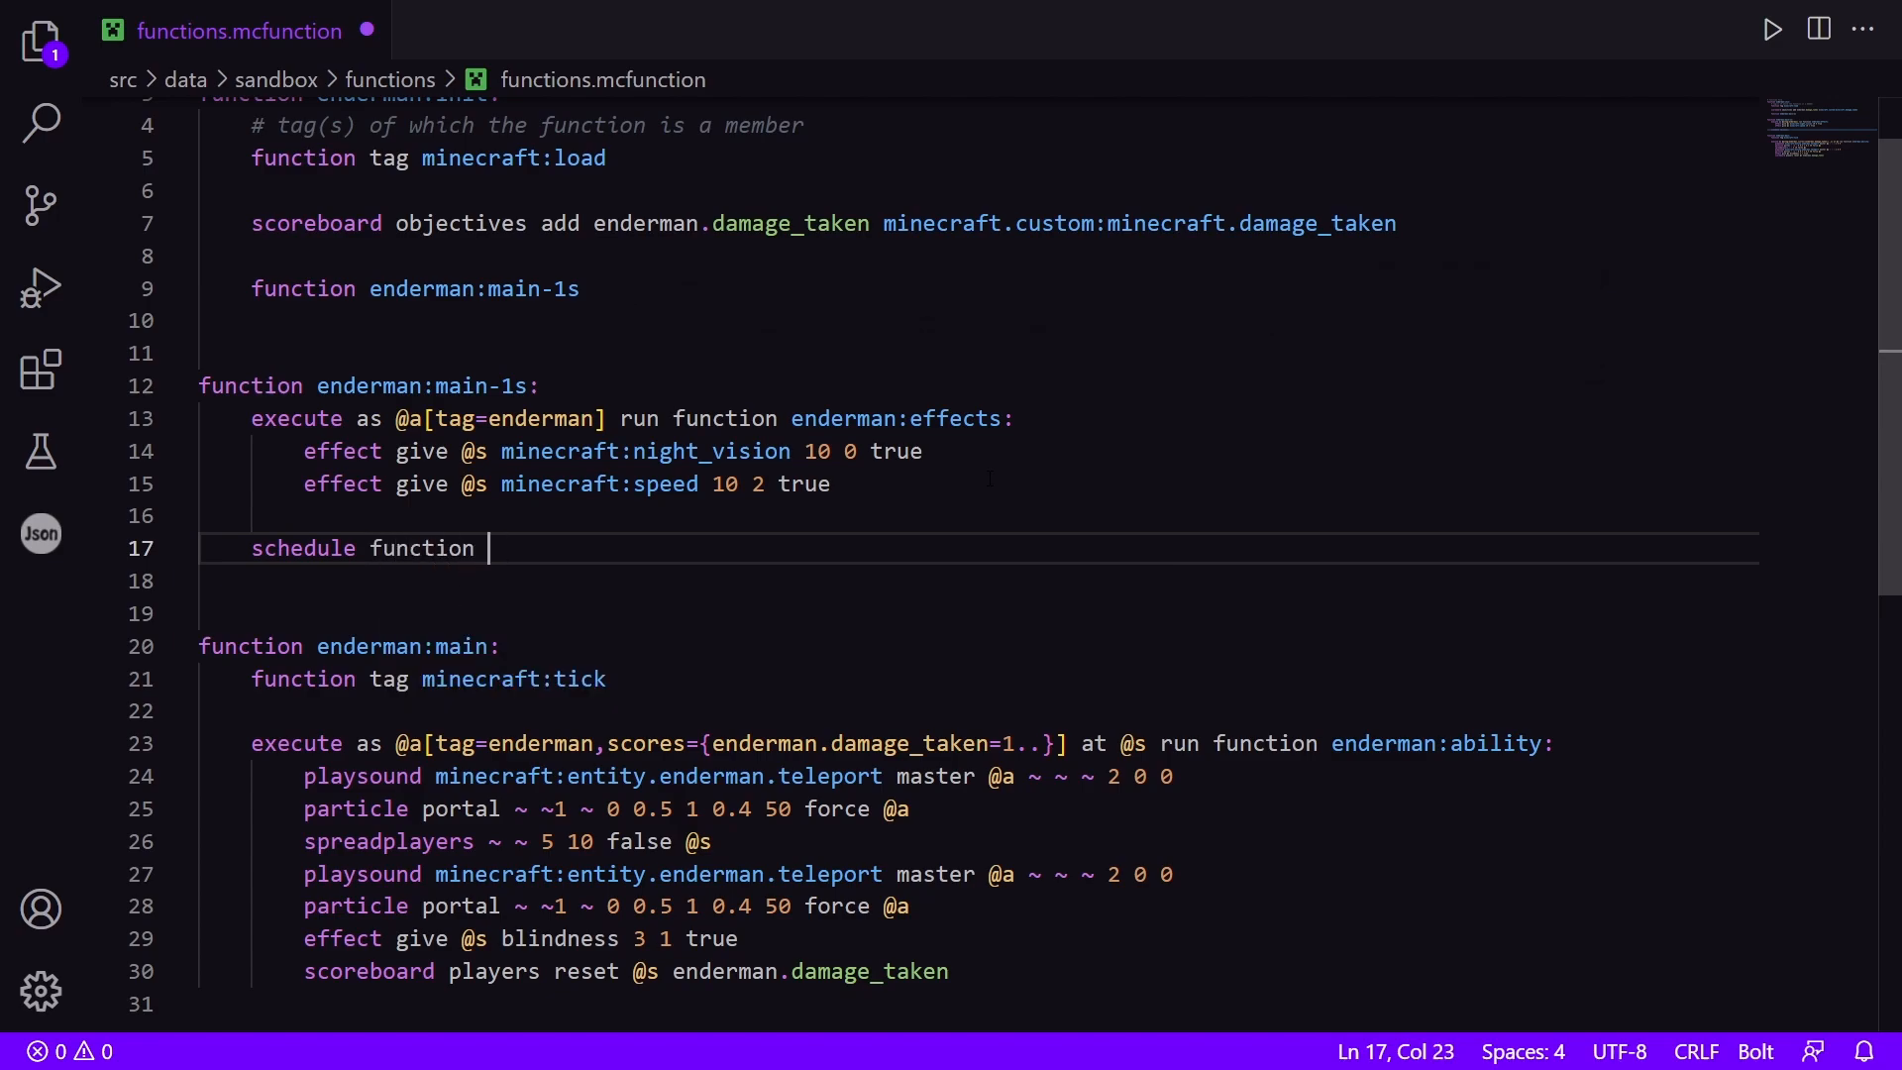
pyautogui.write('enderman:ma')
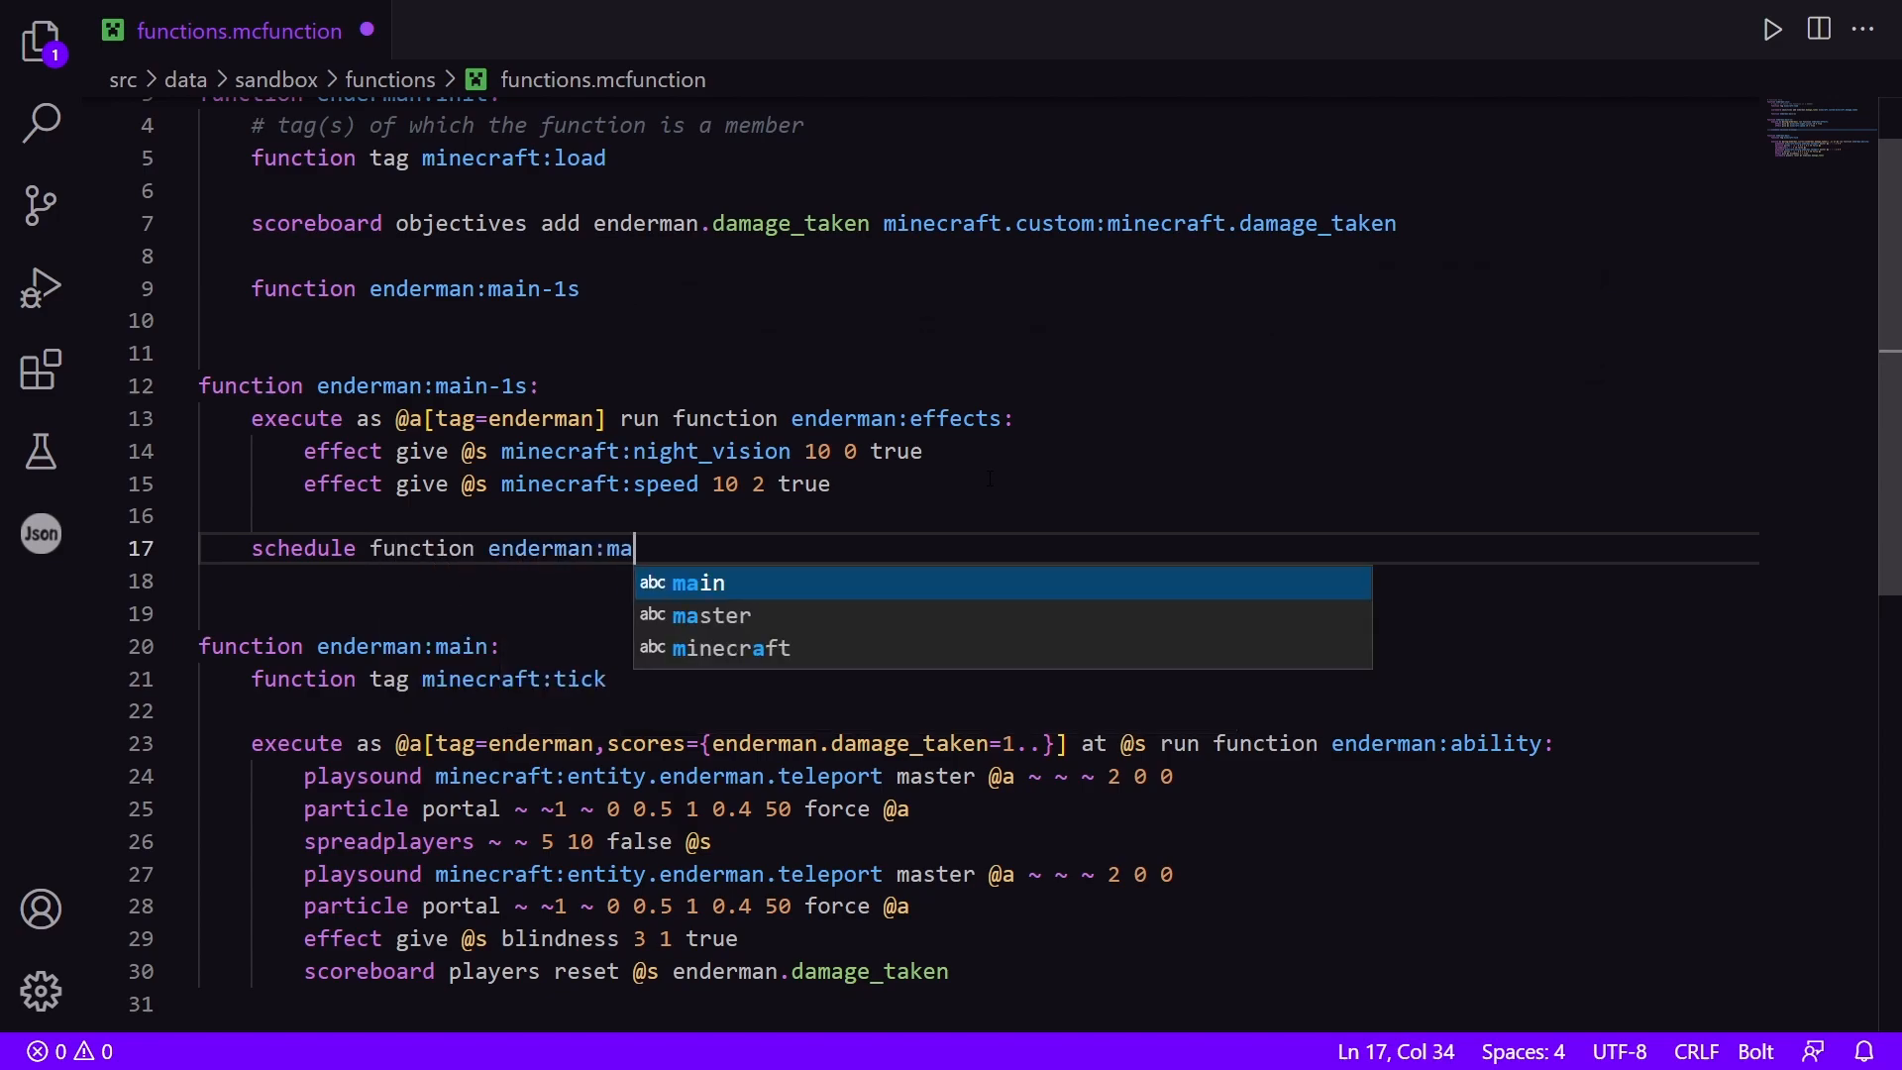
pyautogui.write('in-1s')
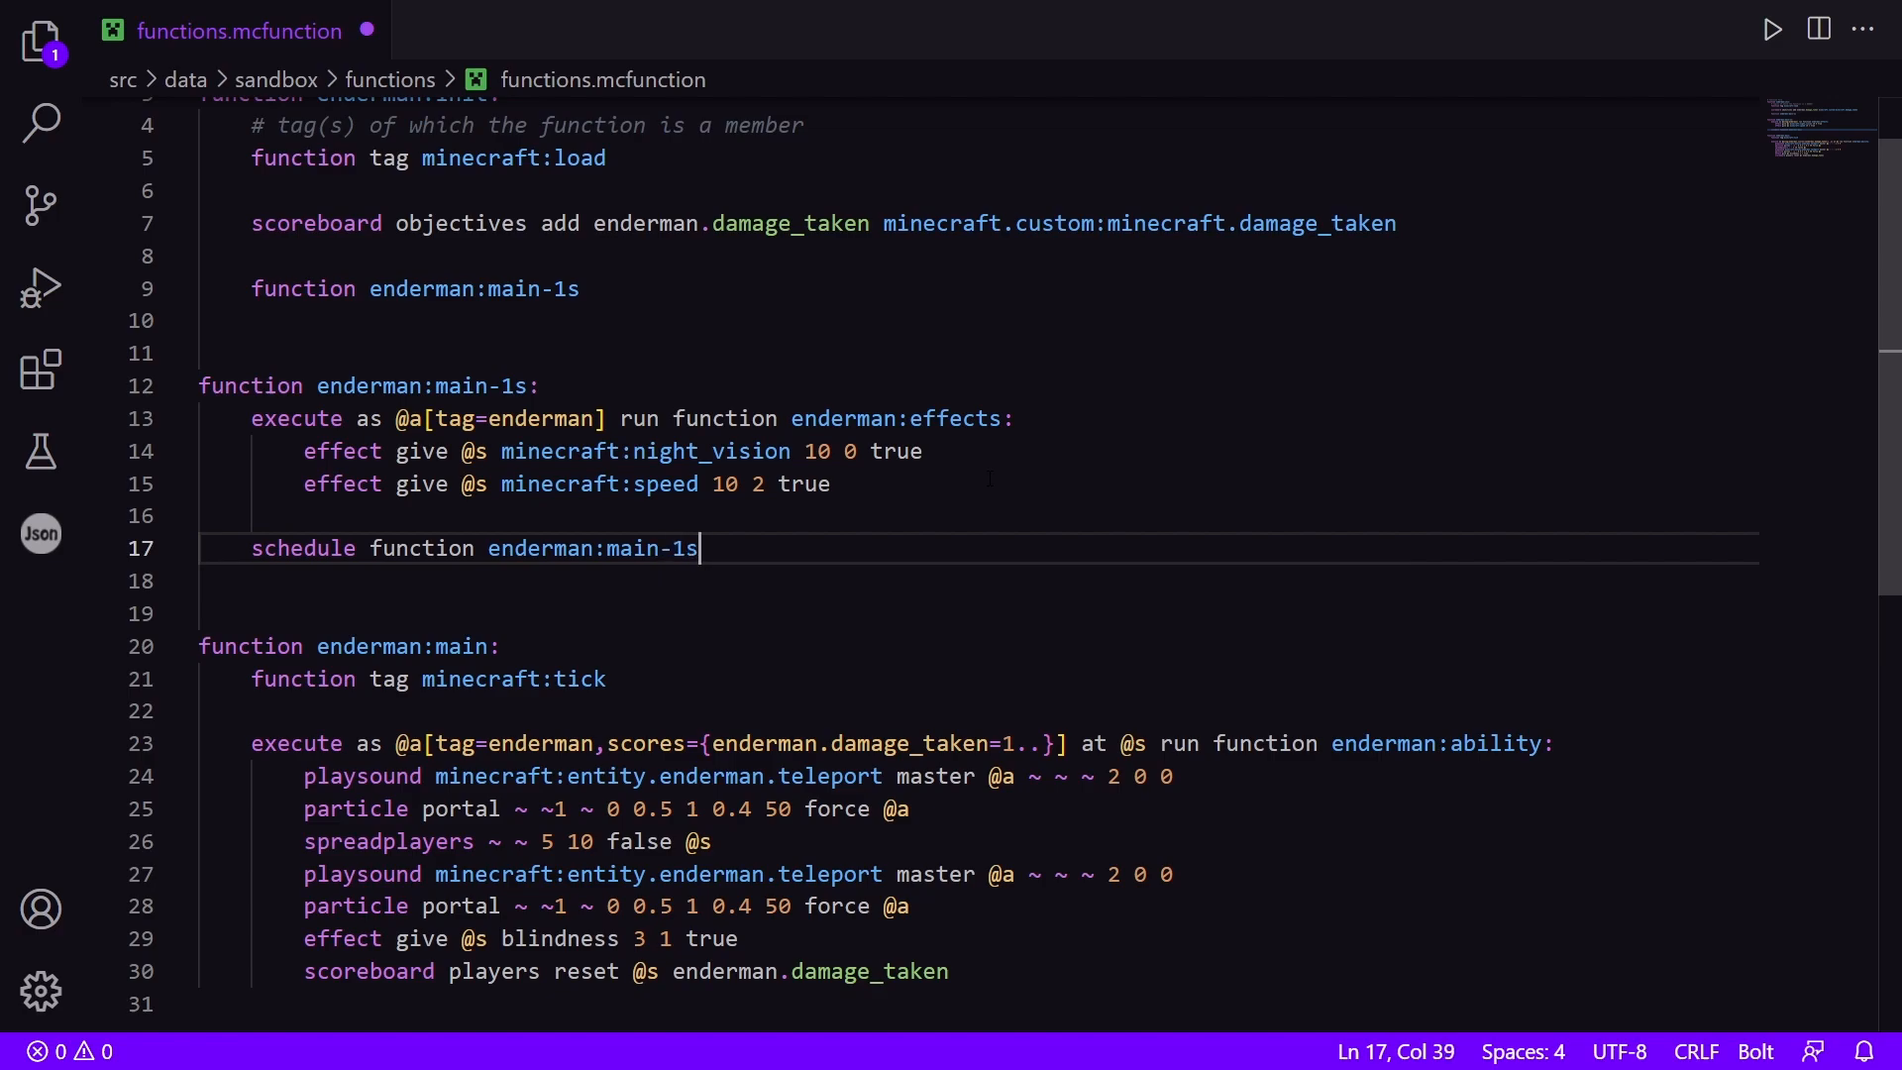
pyautogui.write('1s')
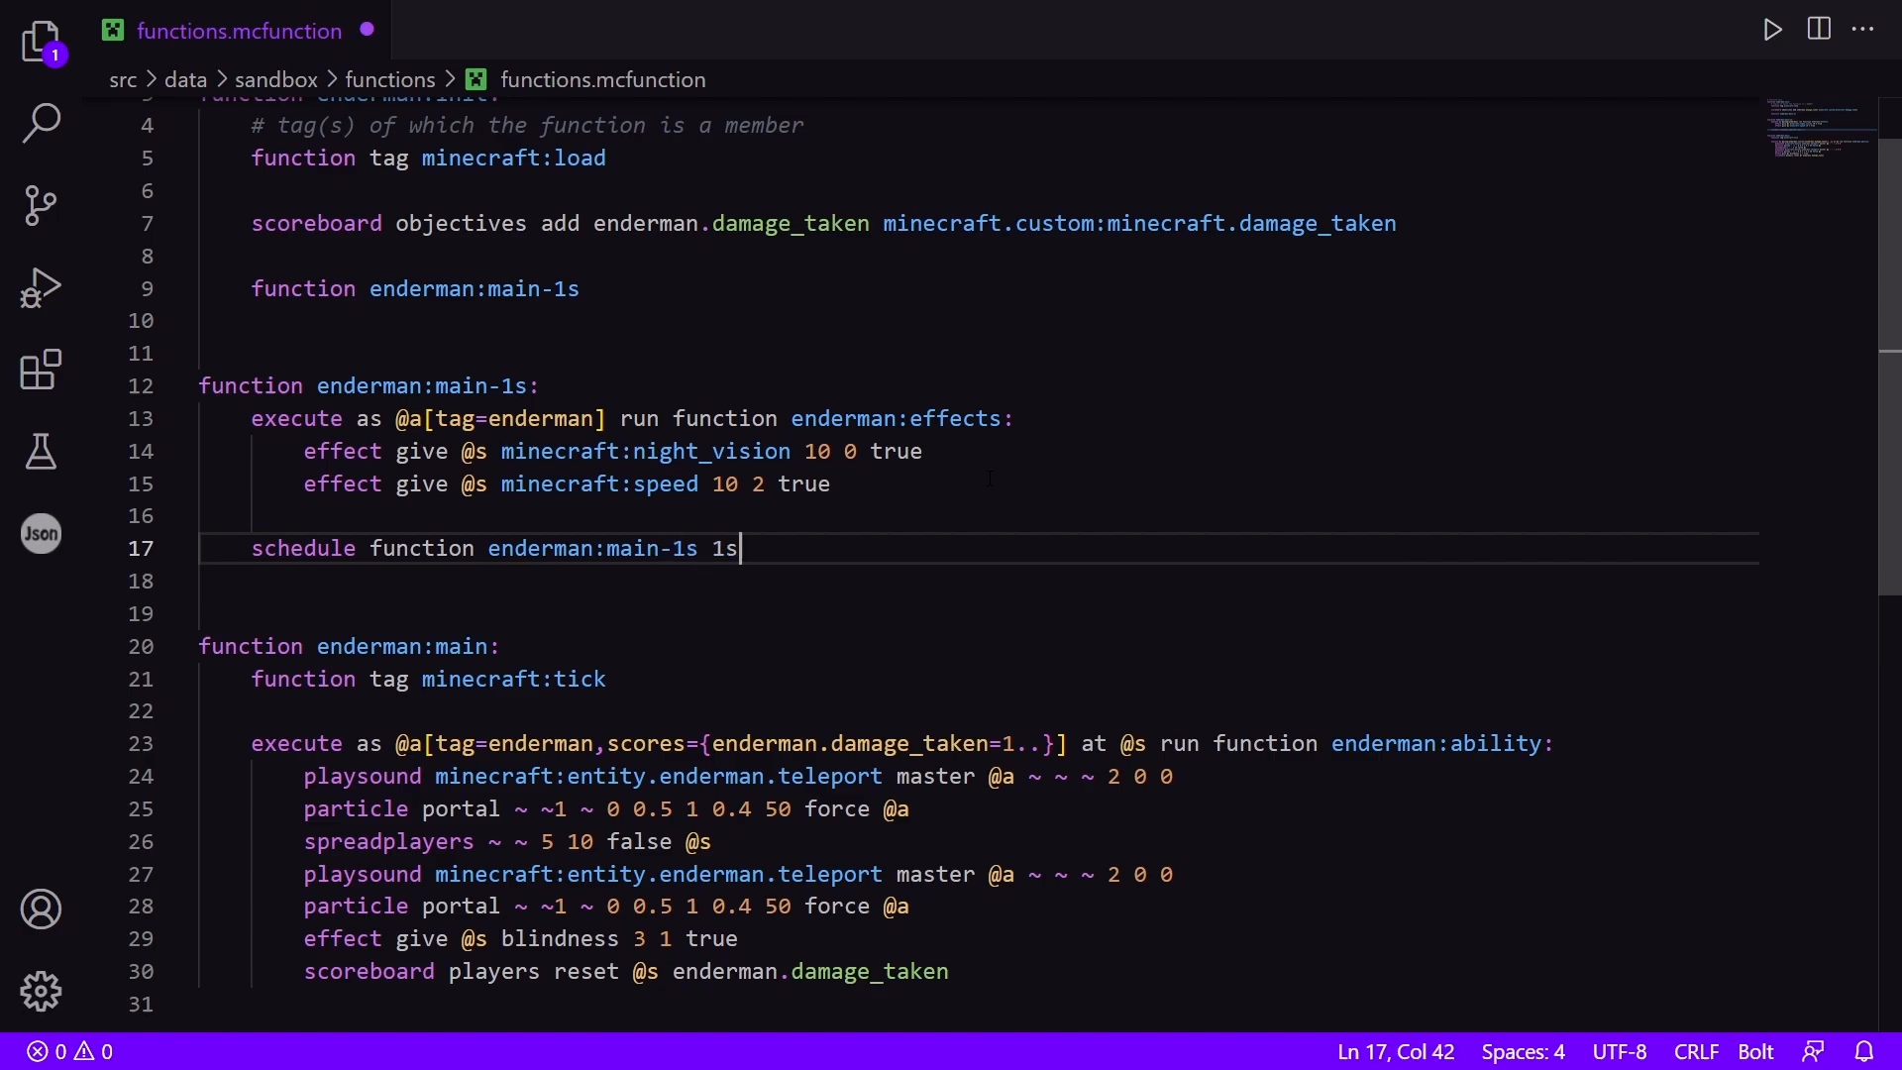
pyautogui.write('replace')
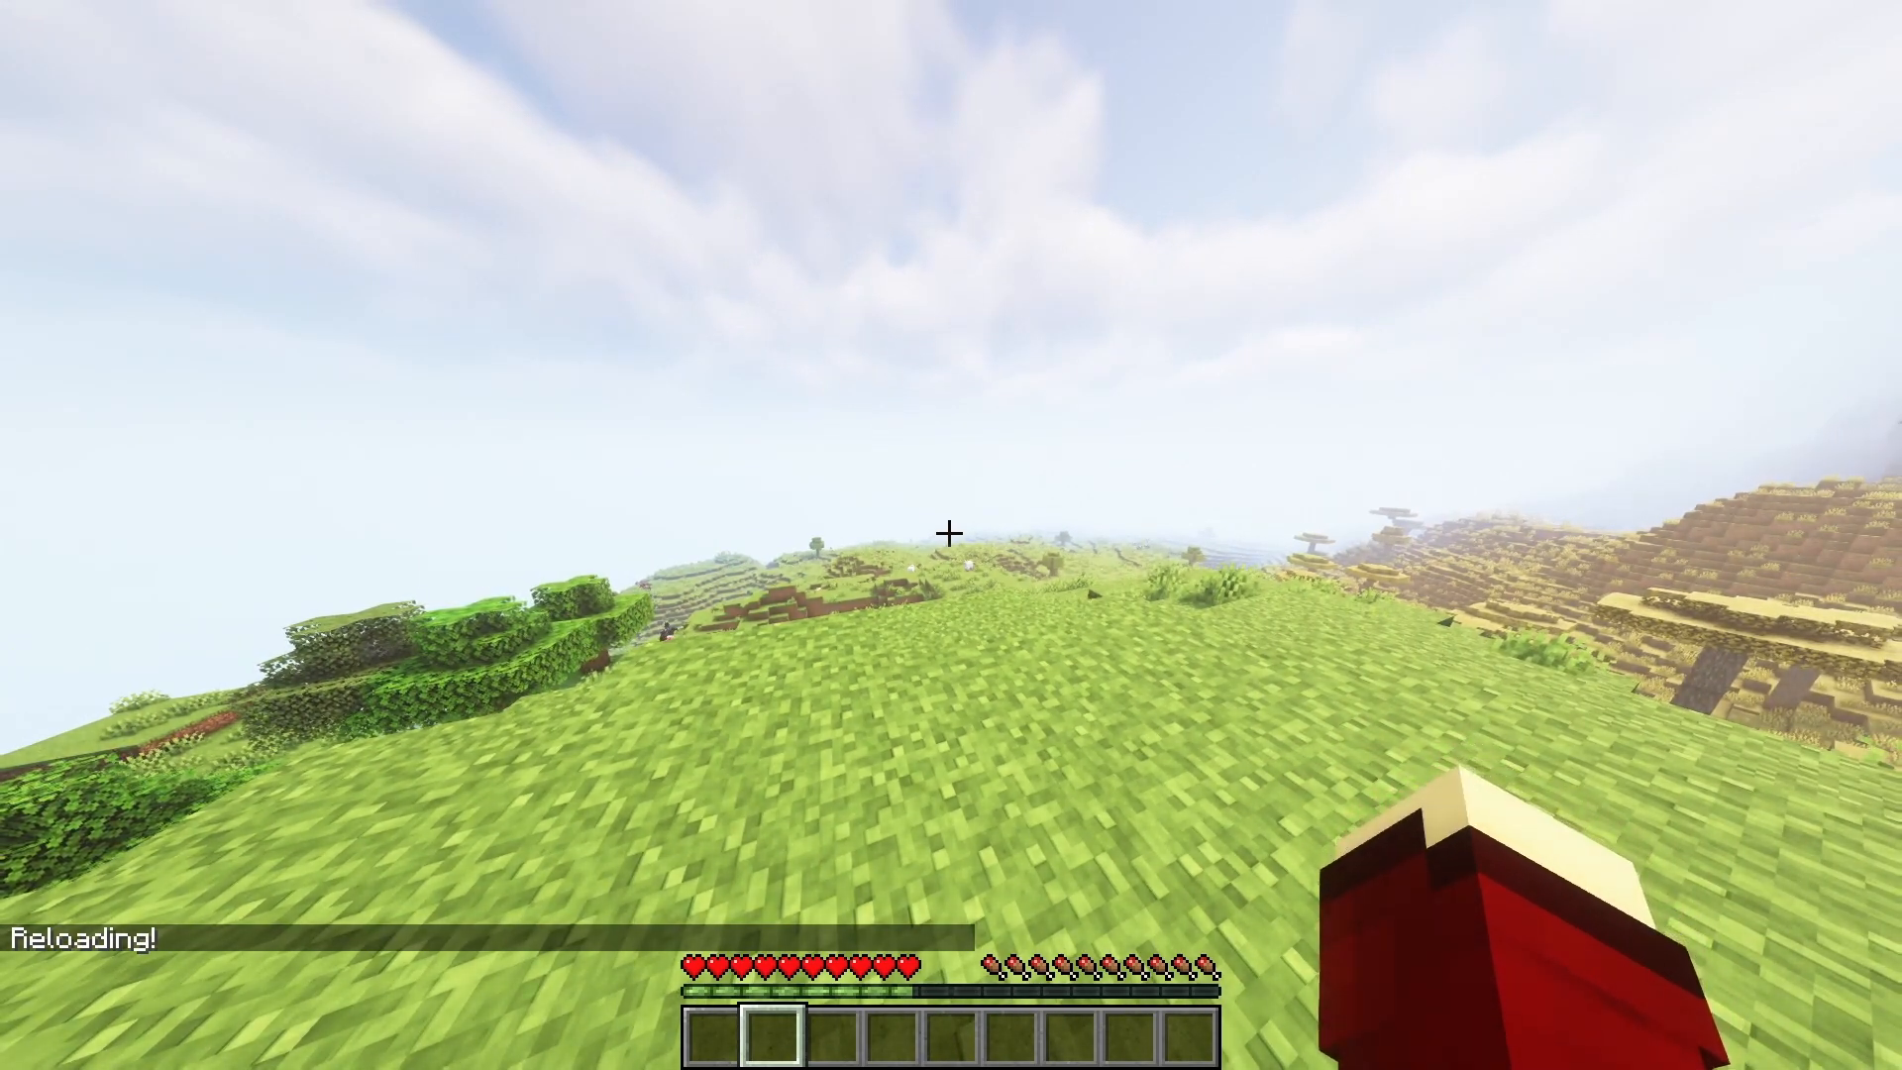
# - Check the inventory shows Night Vision and Speed III active, then return to the world
pyautogui.press('e')
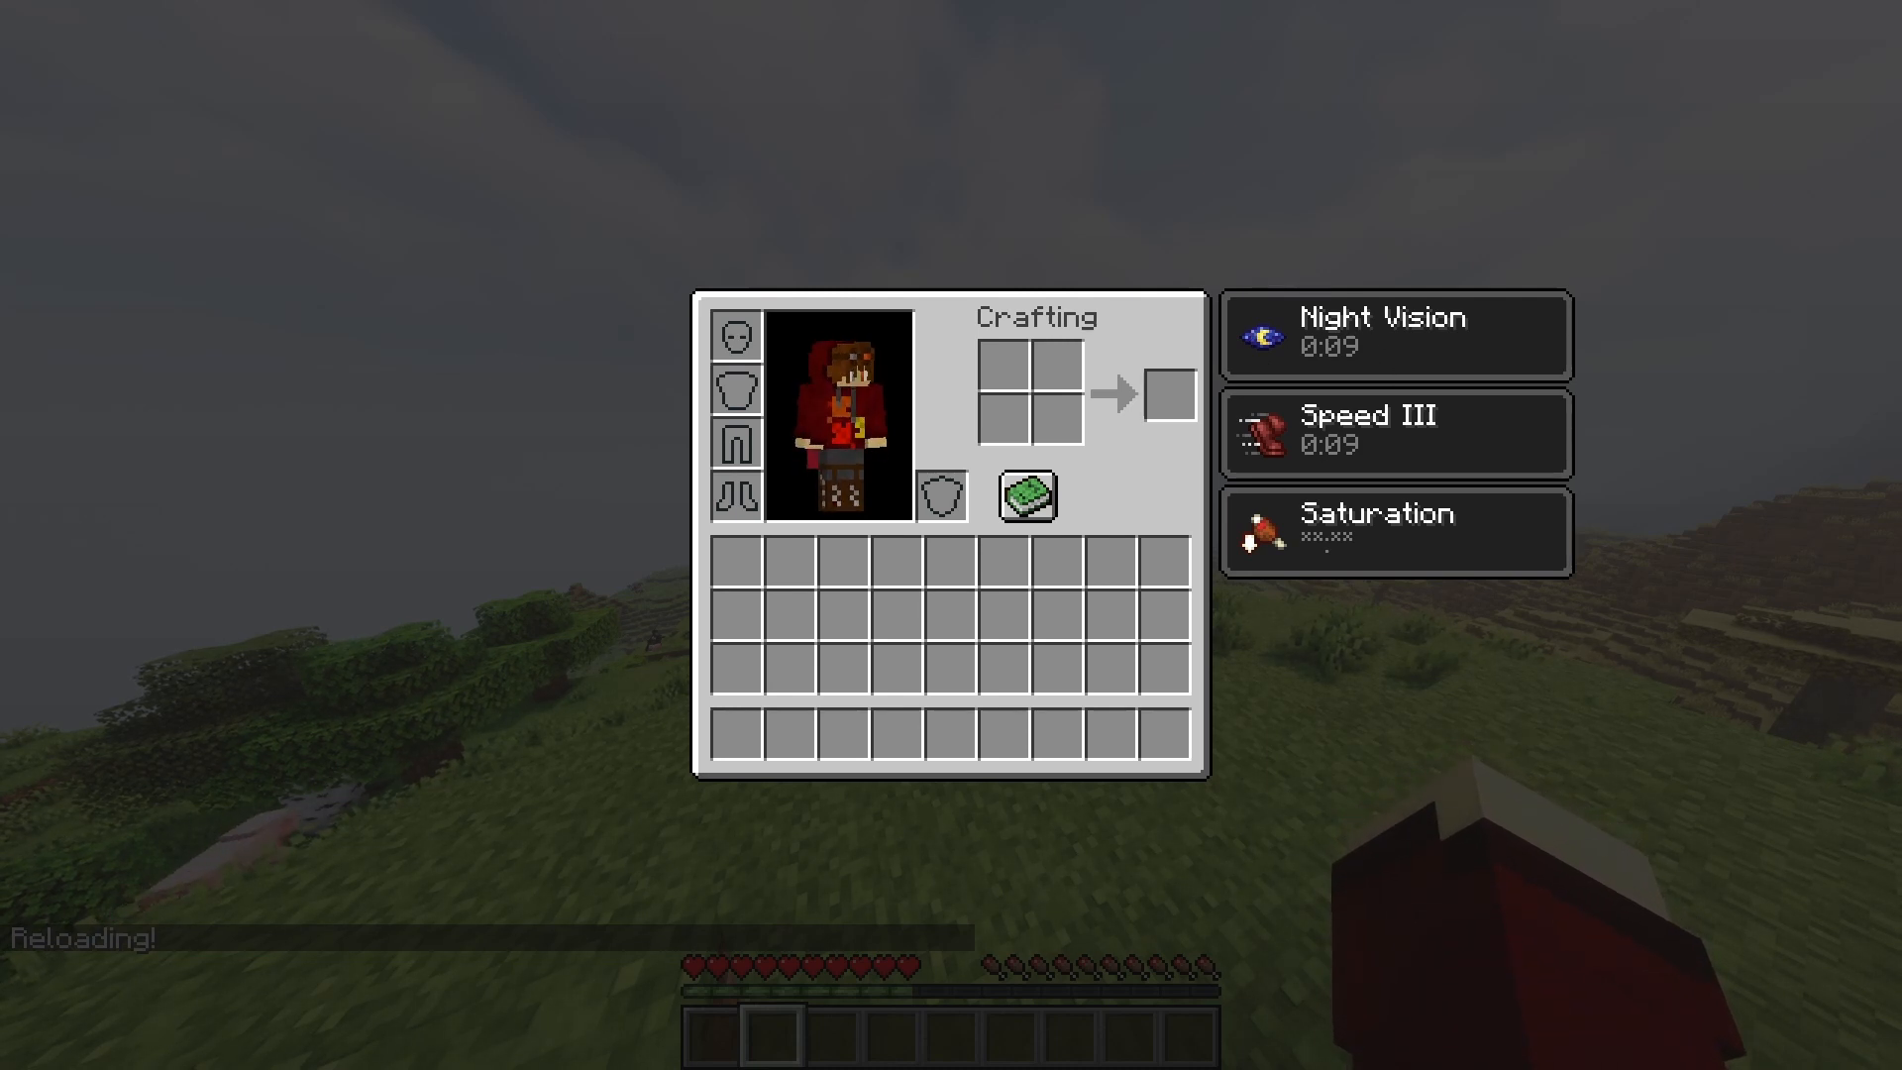
pyautogui.press('e')
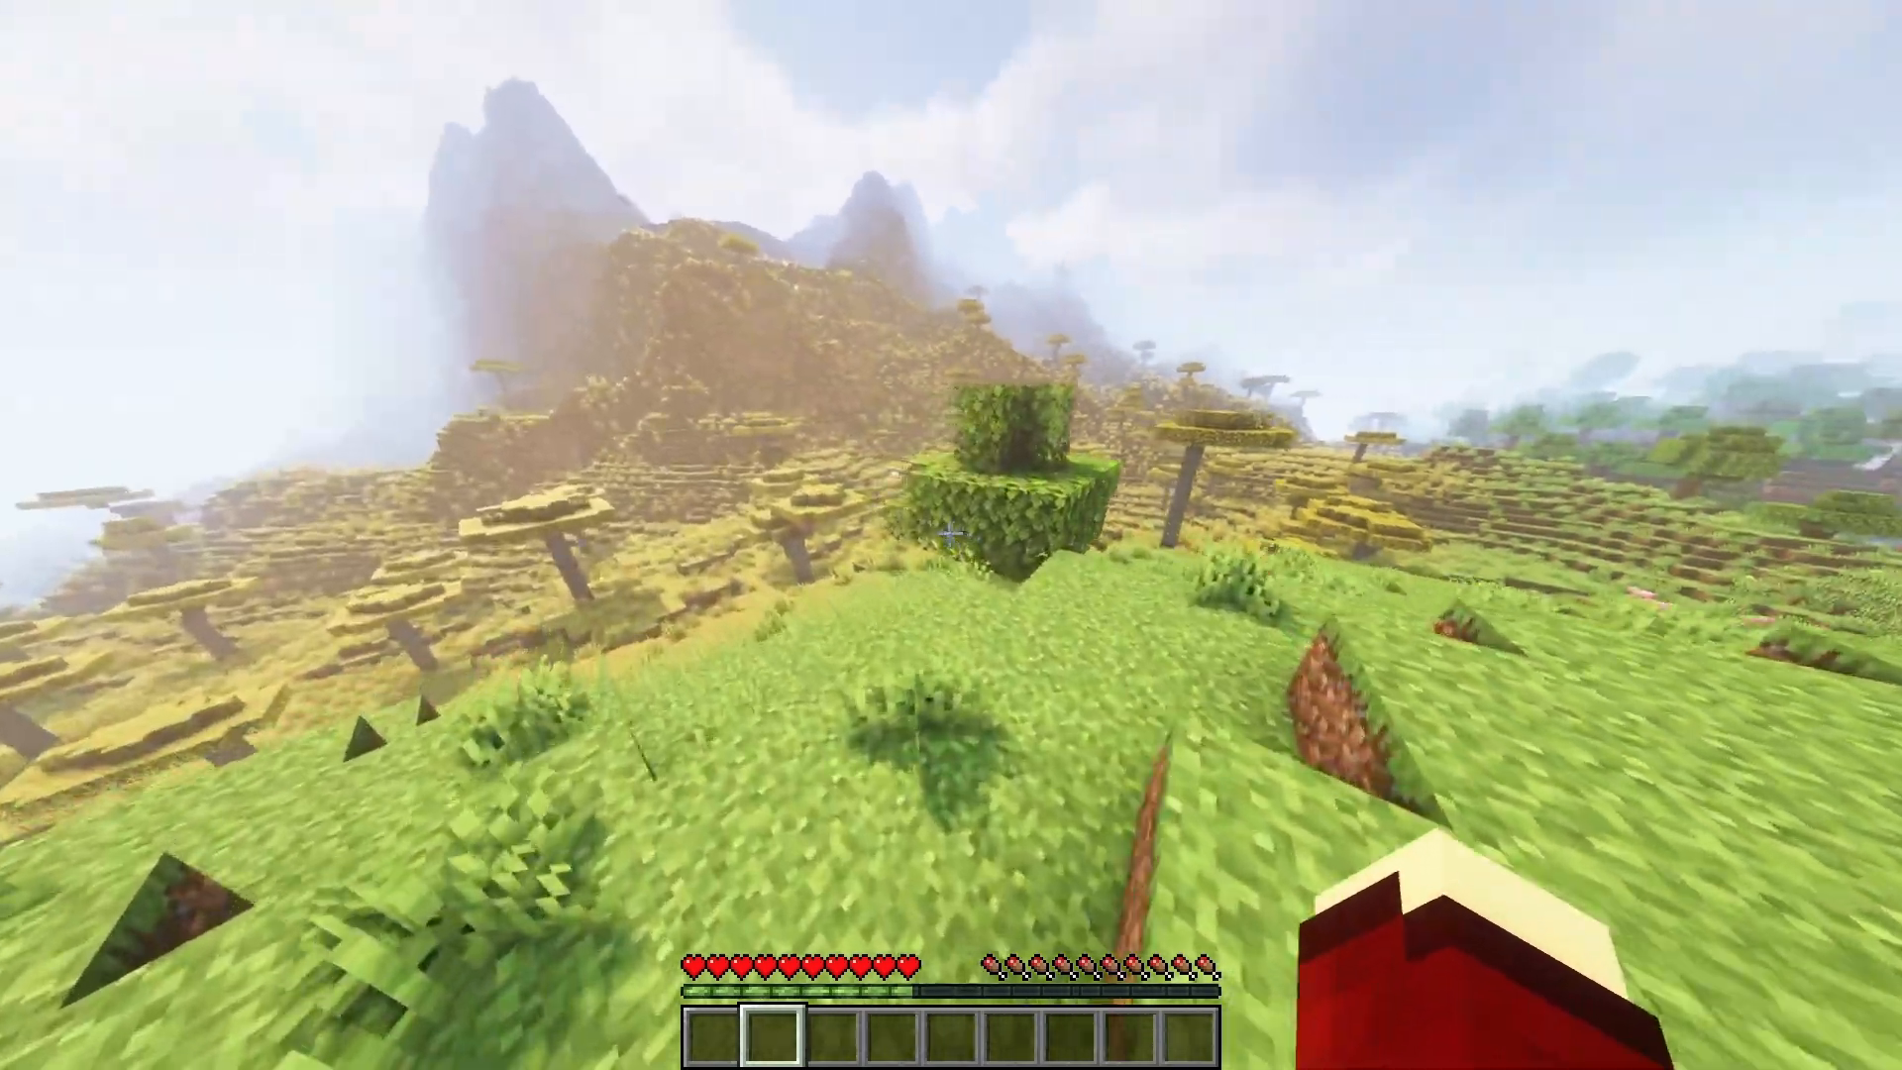
pyautogui.moveTo(951, 535)
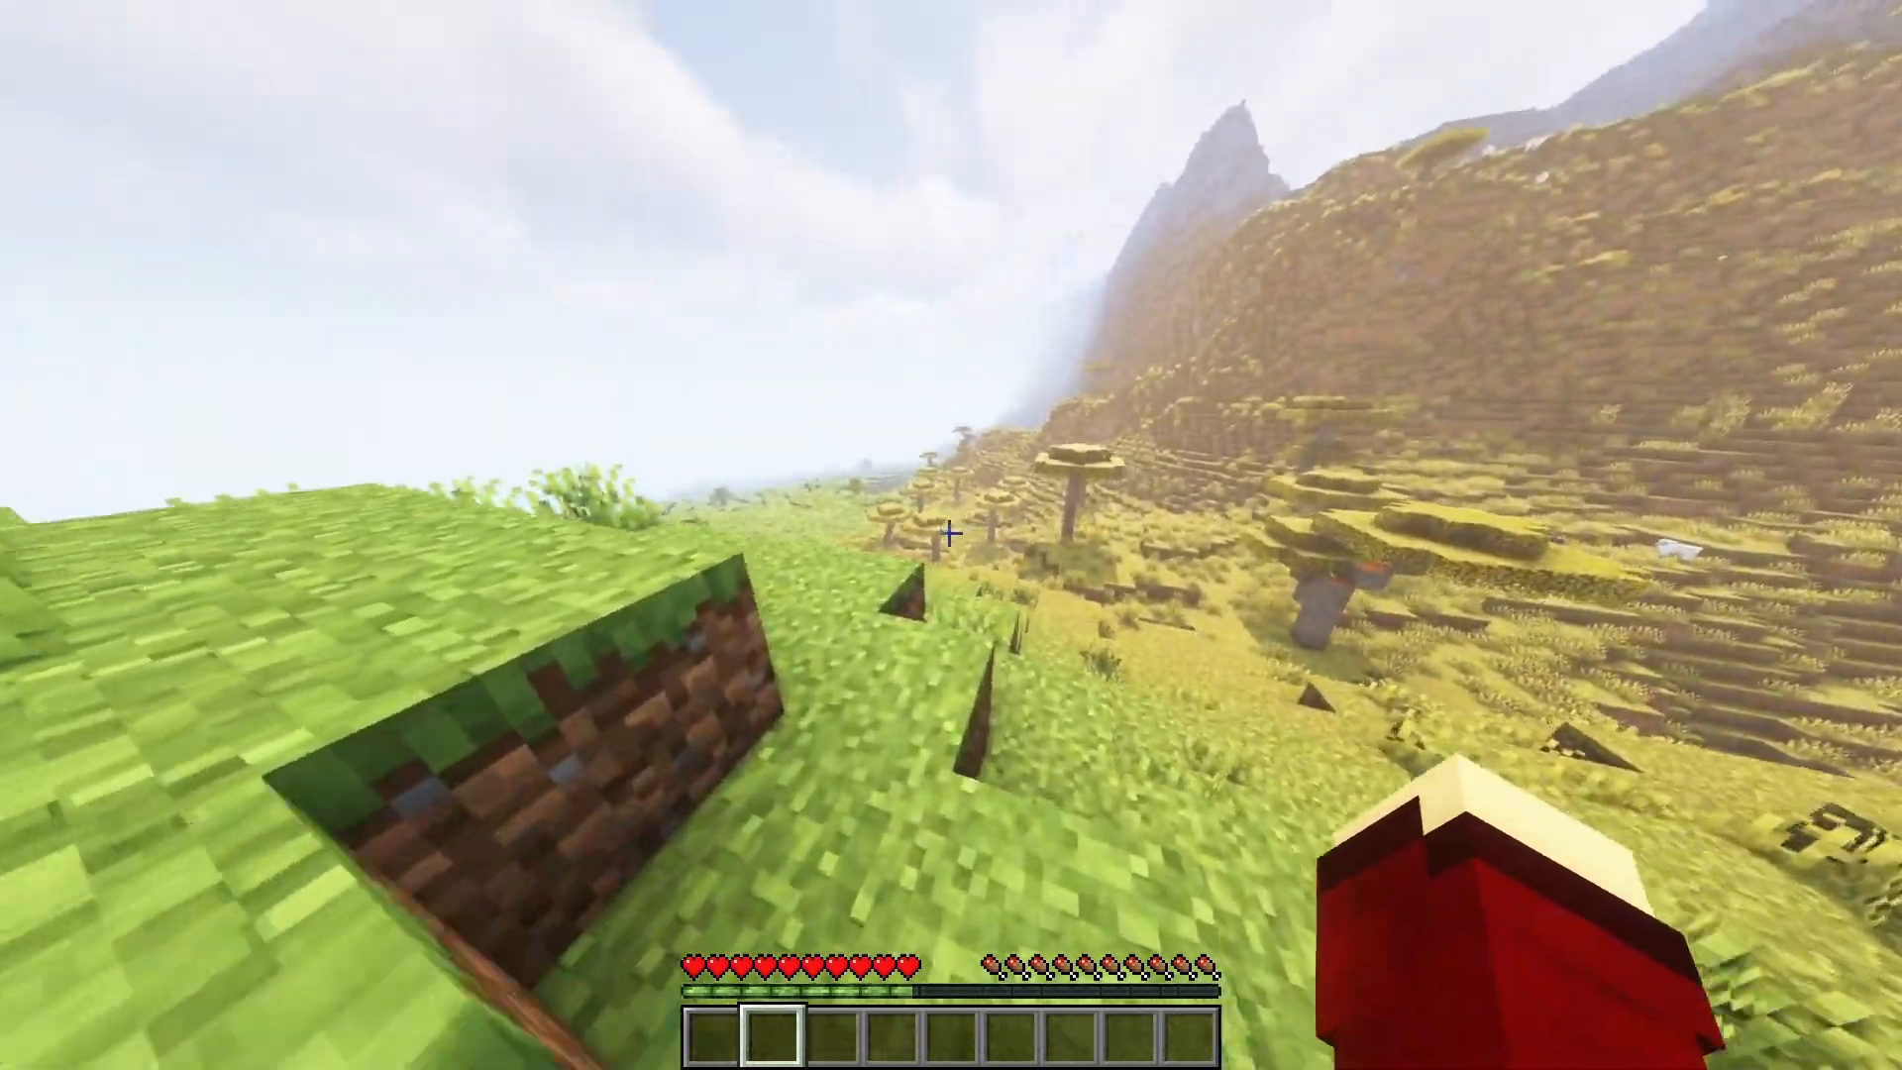